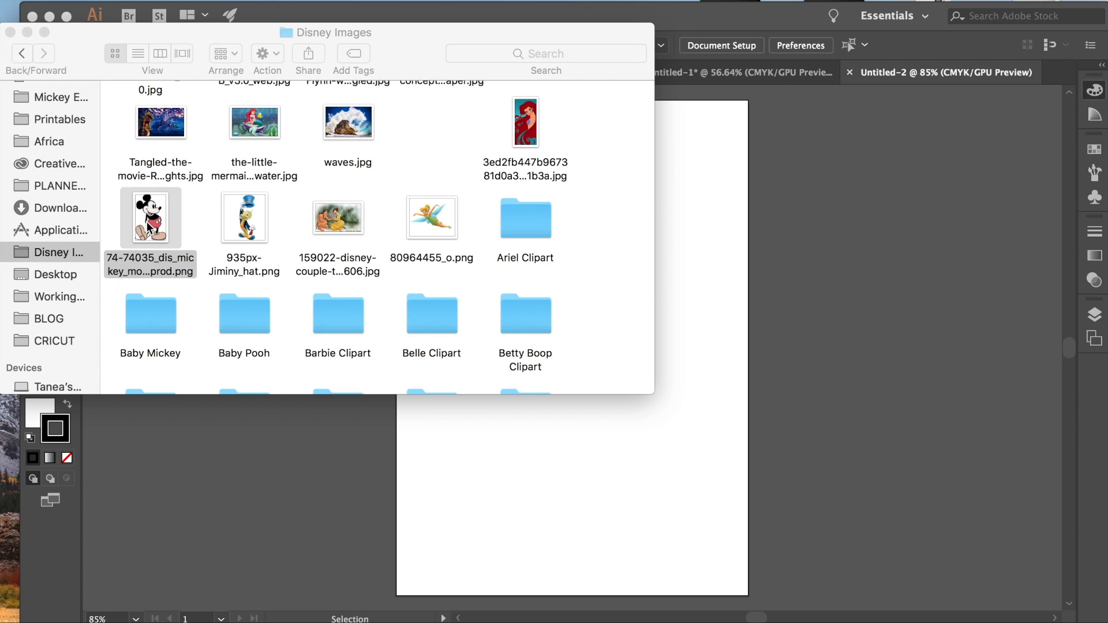
Drag the Mickey PNG from Finder onto the artboard and select it for scaling.
left_click_drag(150, 217, 244, 226)
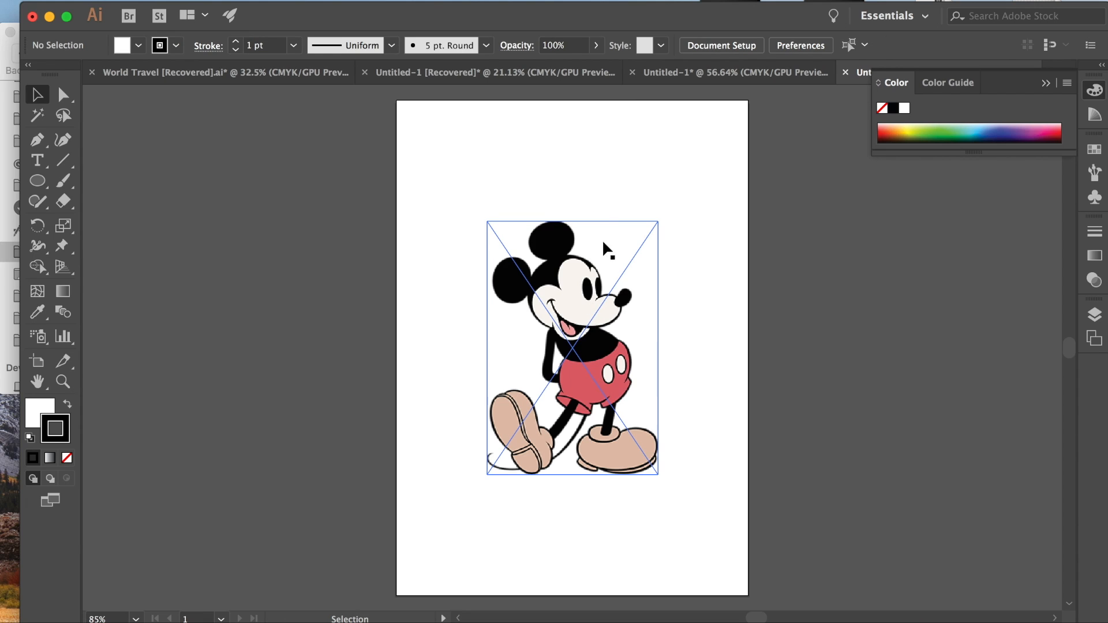
mouse_move(562, 443)
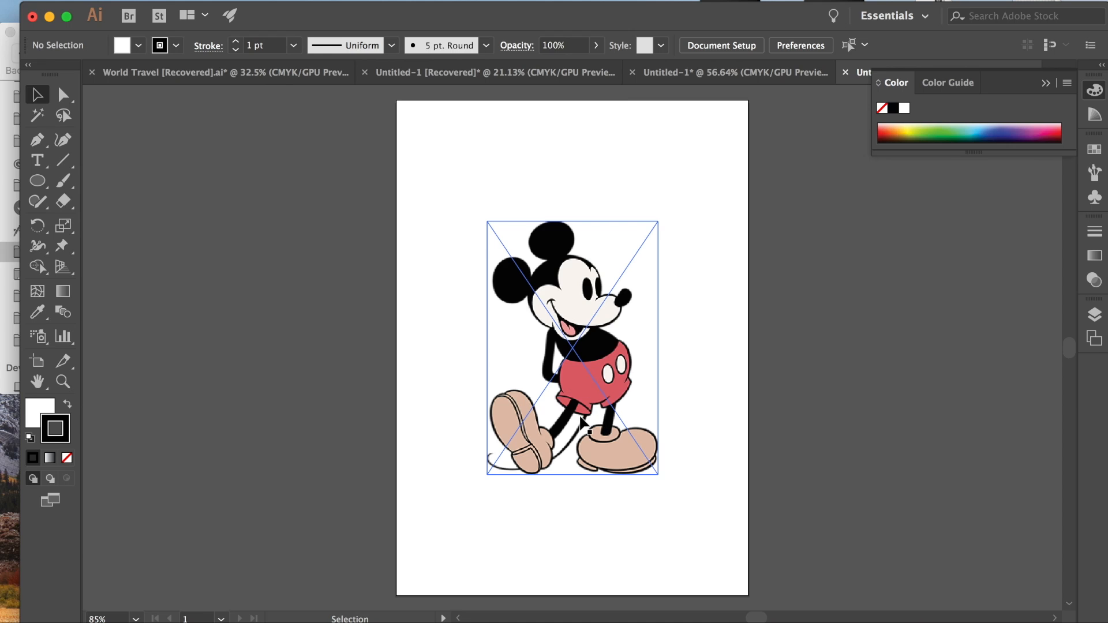
left_click(572, 347)
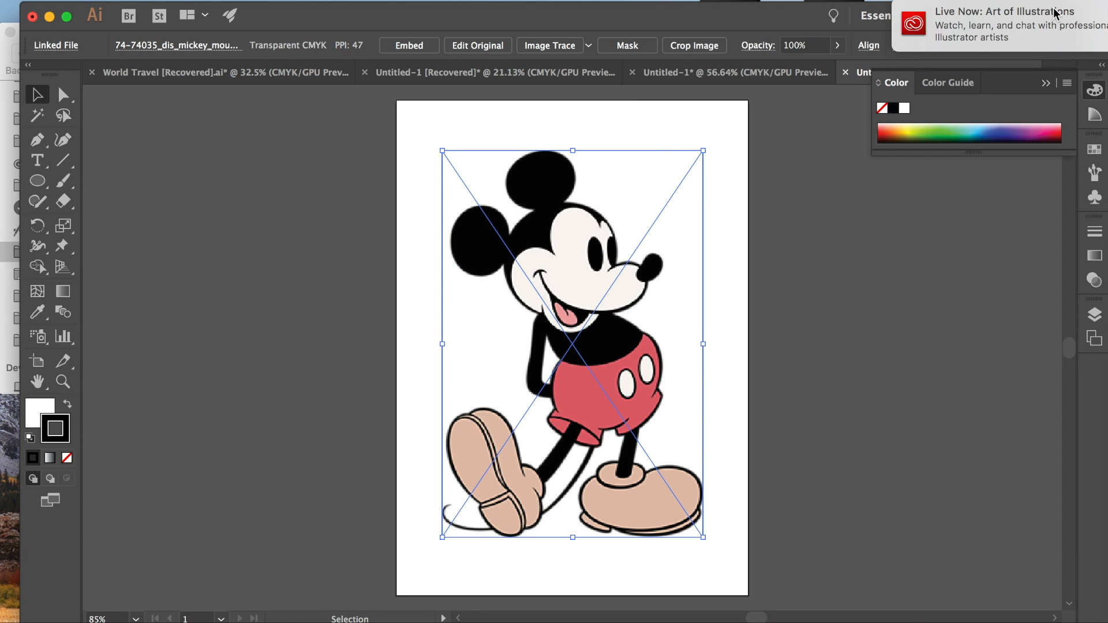
mouse_move(325, 94)
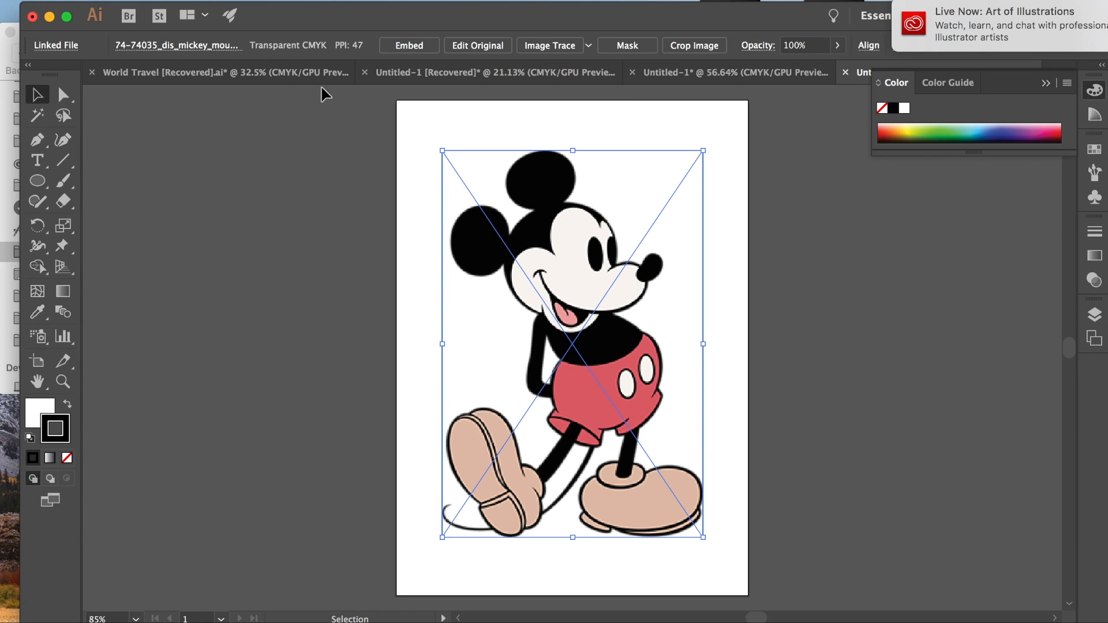
Embed the selected Mickey image via the Control bar Embed command.
left_click(408, 45)
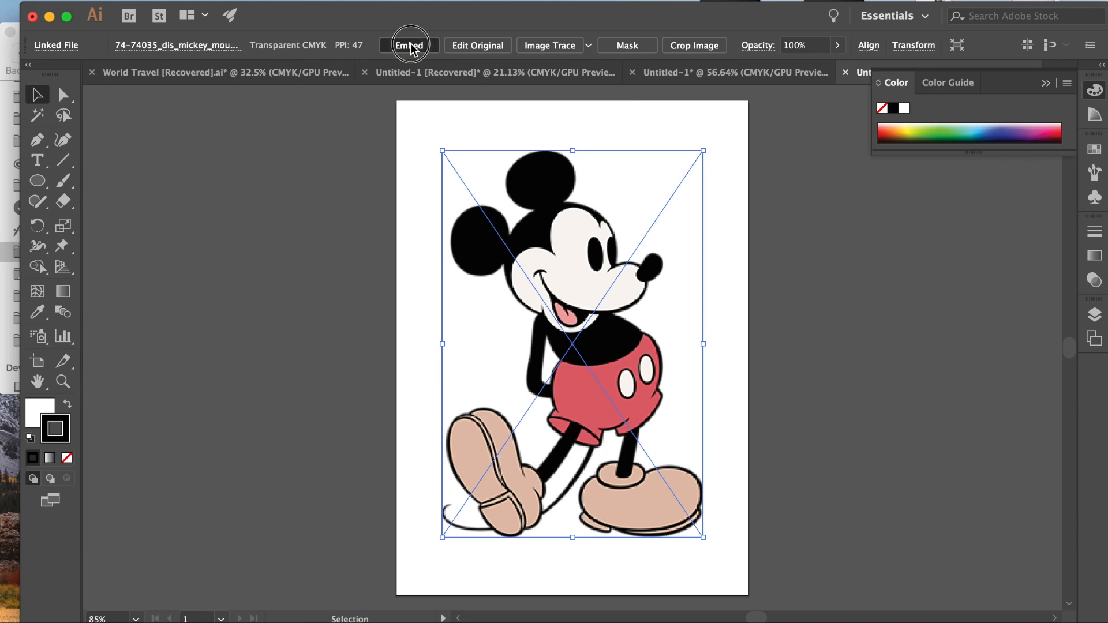
left_click(409, 45)
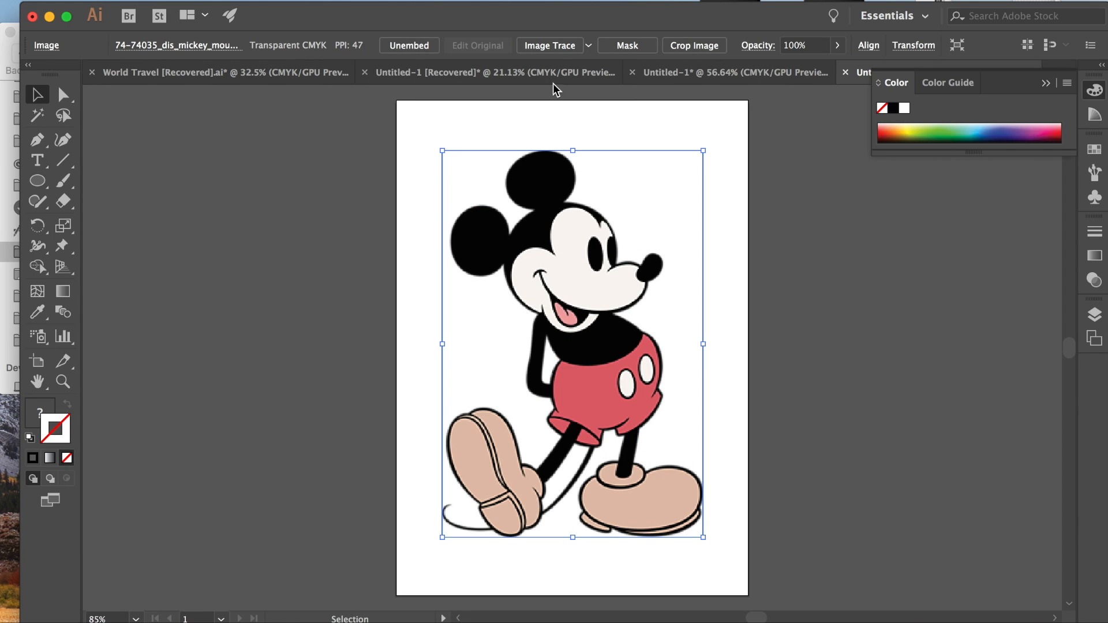
mouse_move(590, 53)
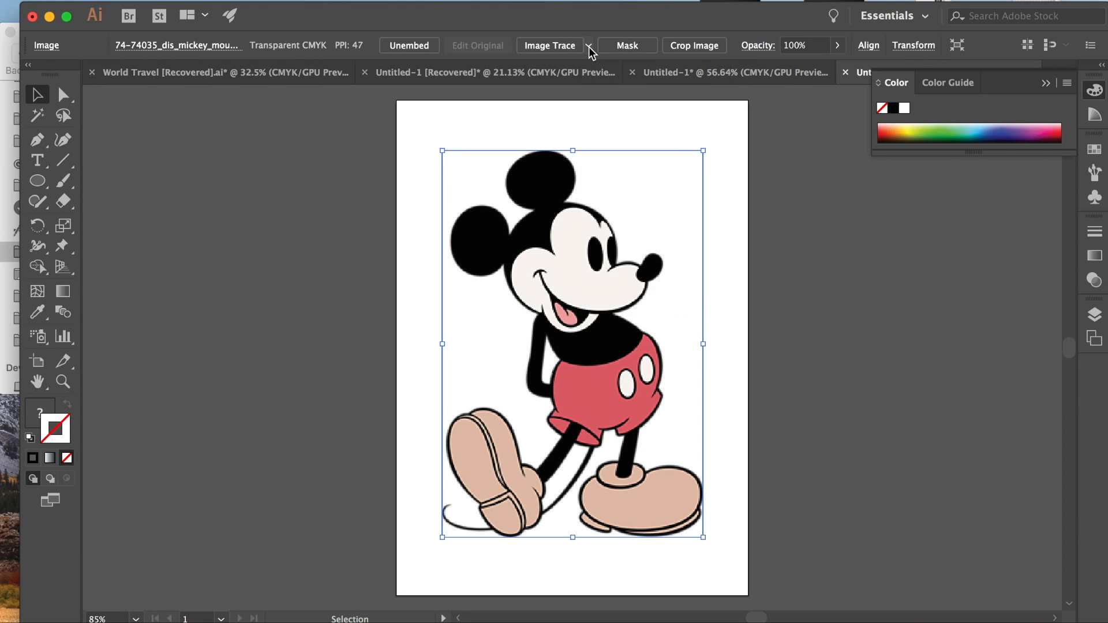
mouse_move(580, 253)
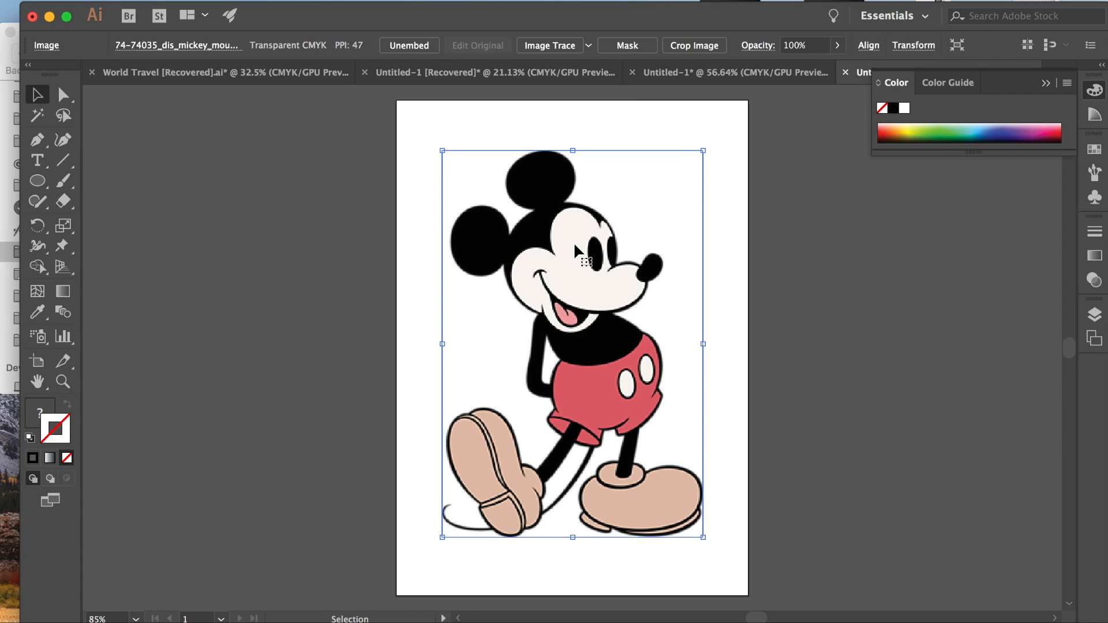
mouse_move(566, 329)
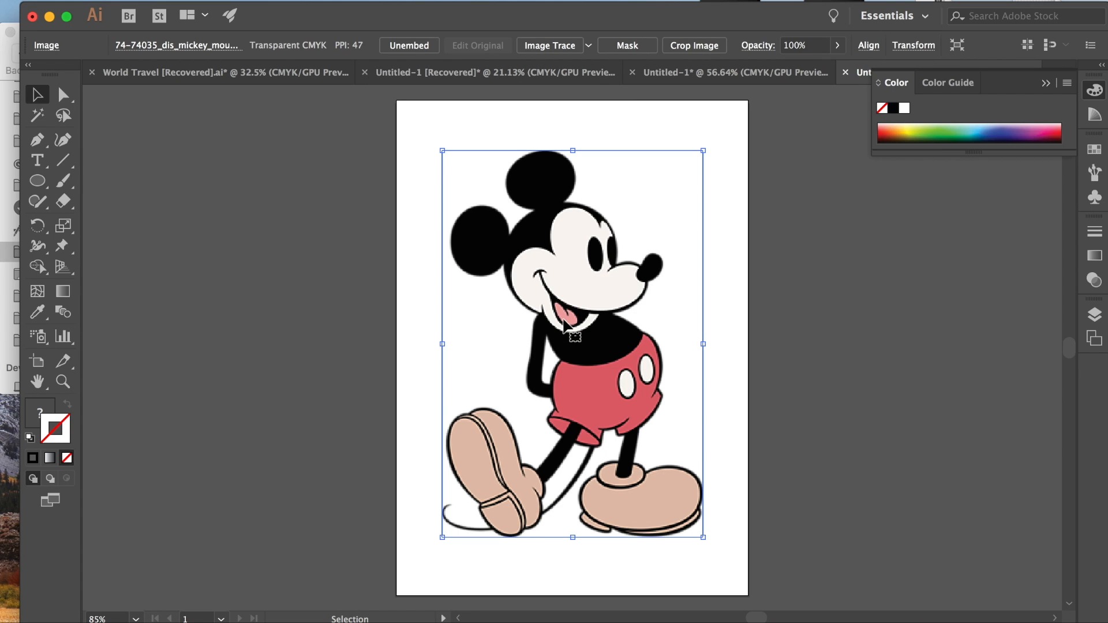
mouse_move(535, 451)
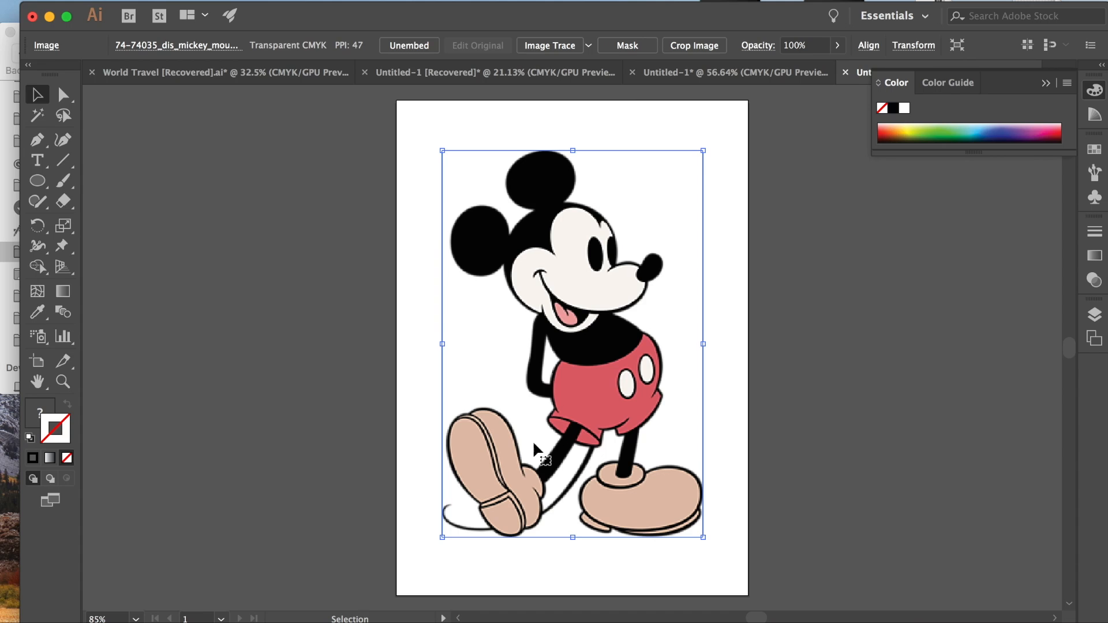
mouse_move(516, 473)
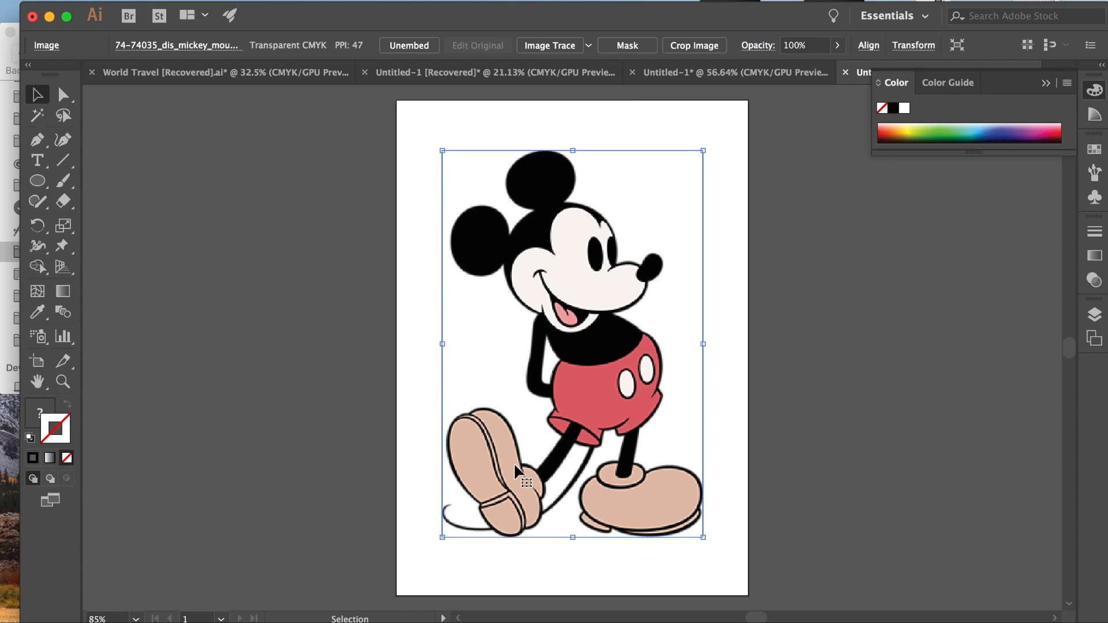
mouse_move(628, 199)
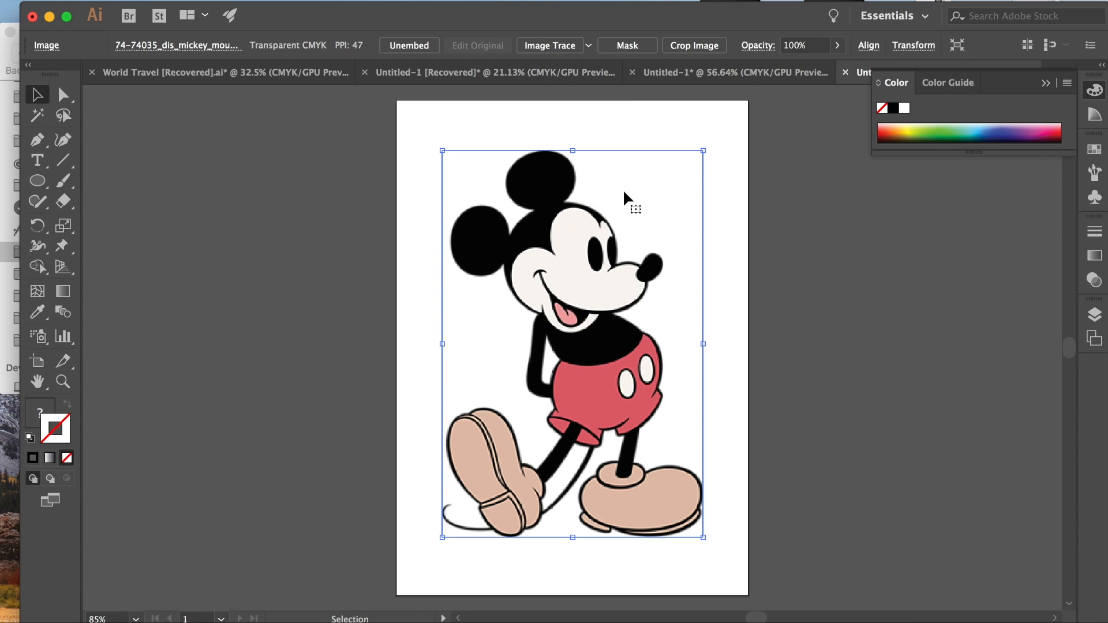
mouse_move(640, 197)
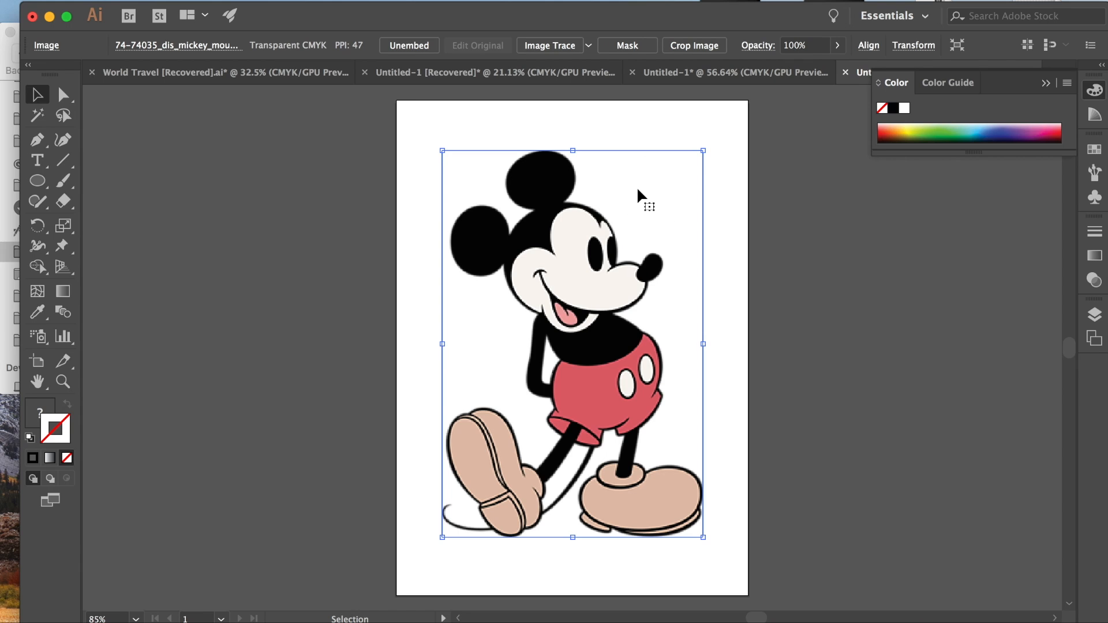
mouse_move(653, 219)
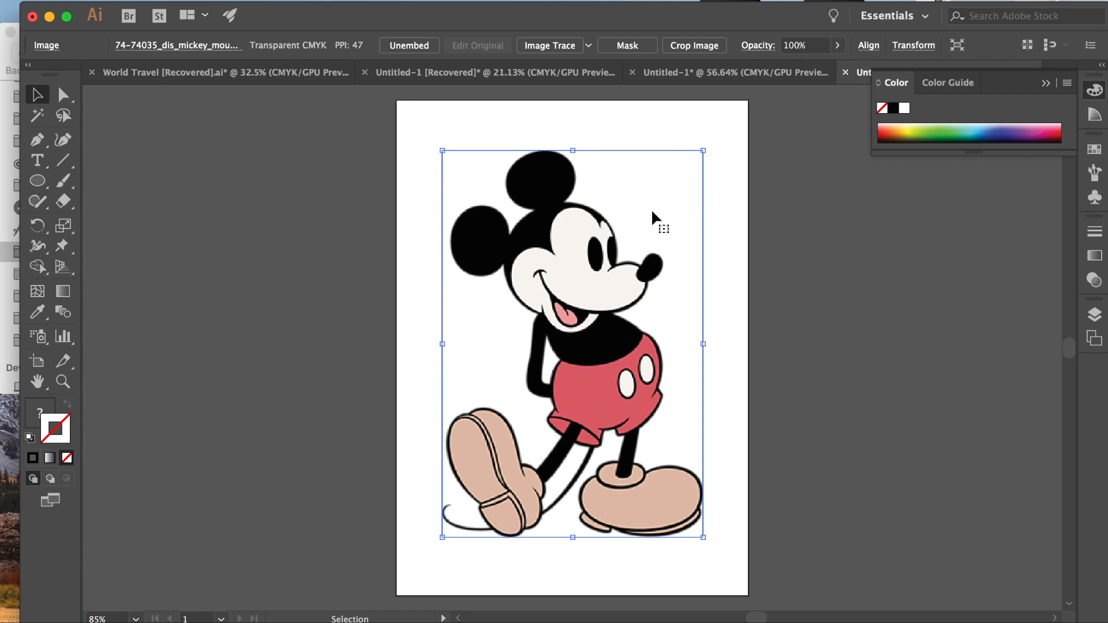
mouse_move(609, 189)
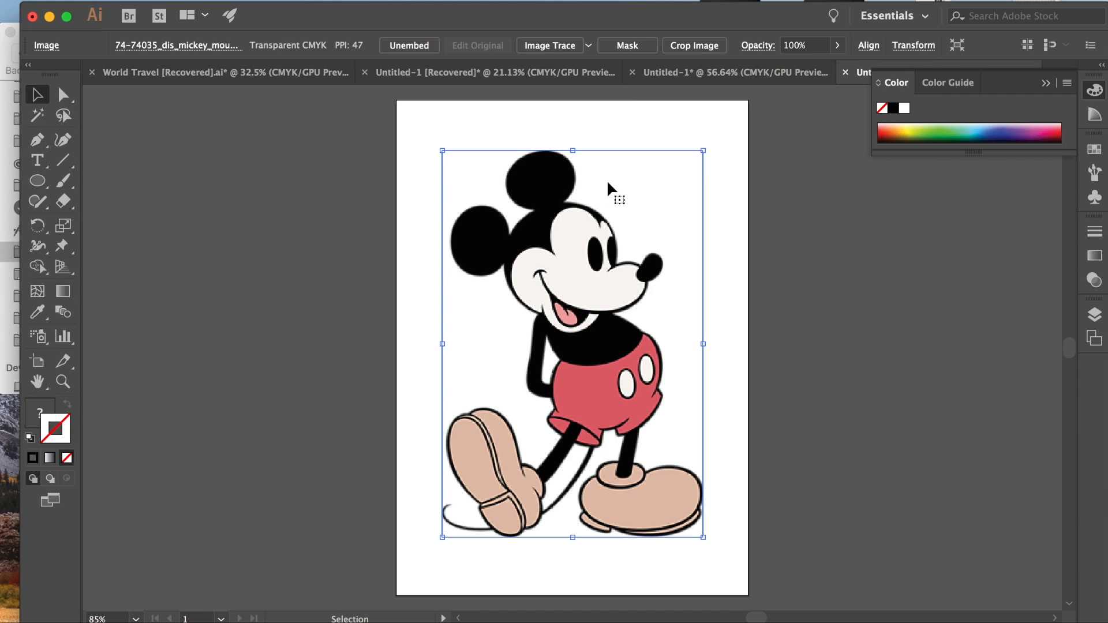
mouse_move(572, 293)
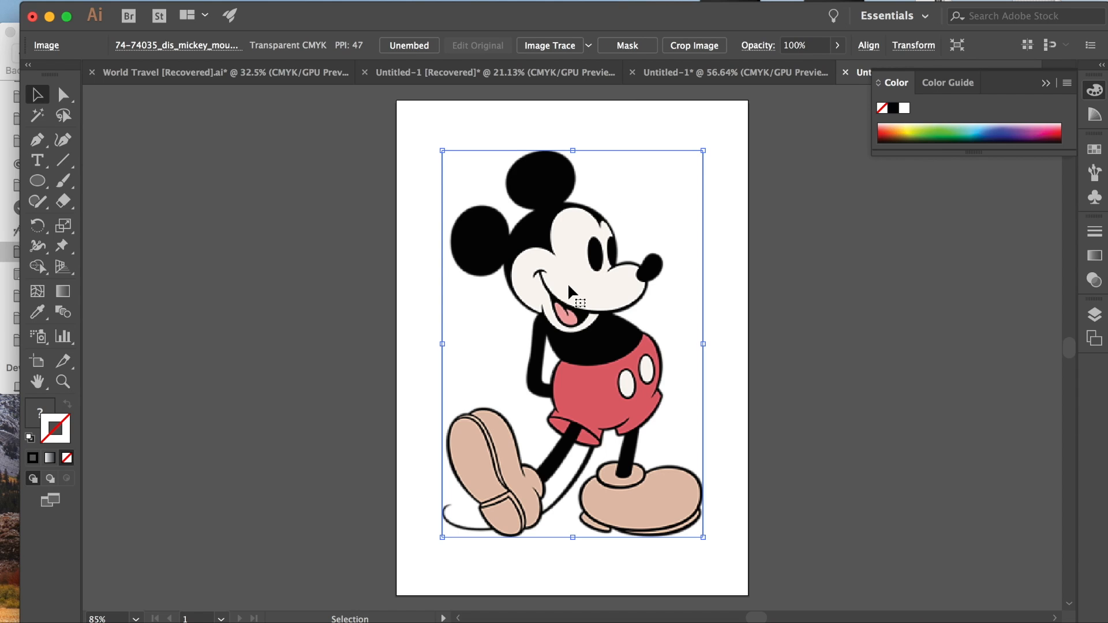
mouse_move(574, 227)
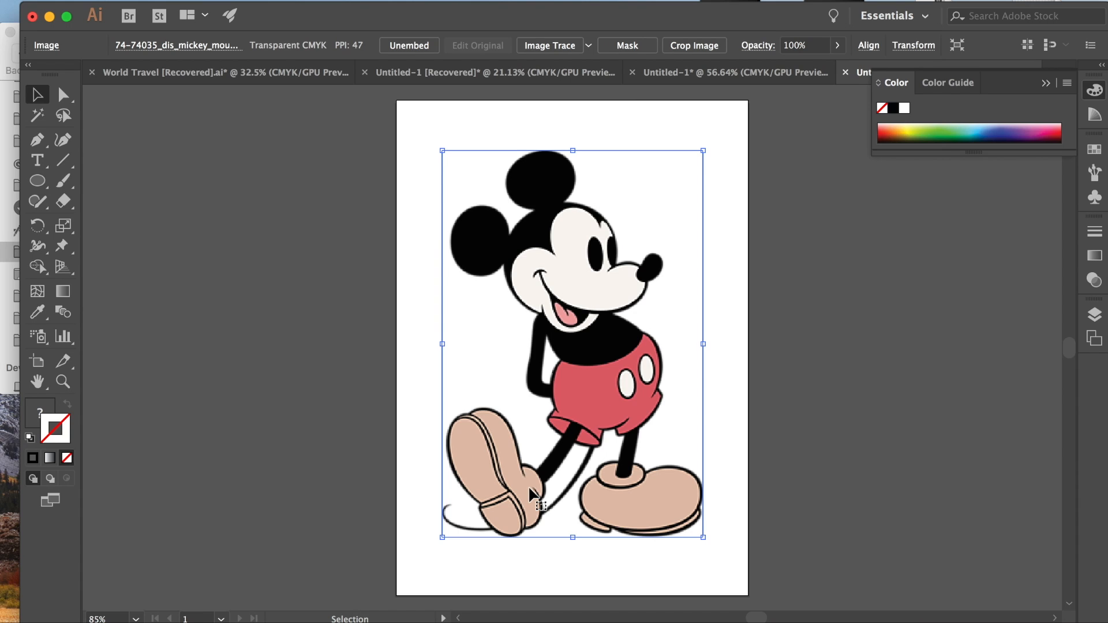
mouse_move(551, 472)
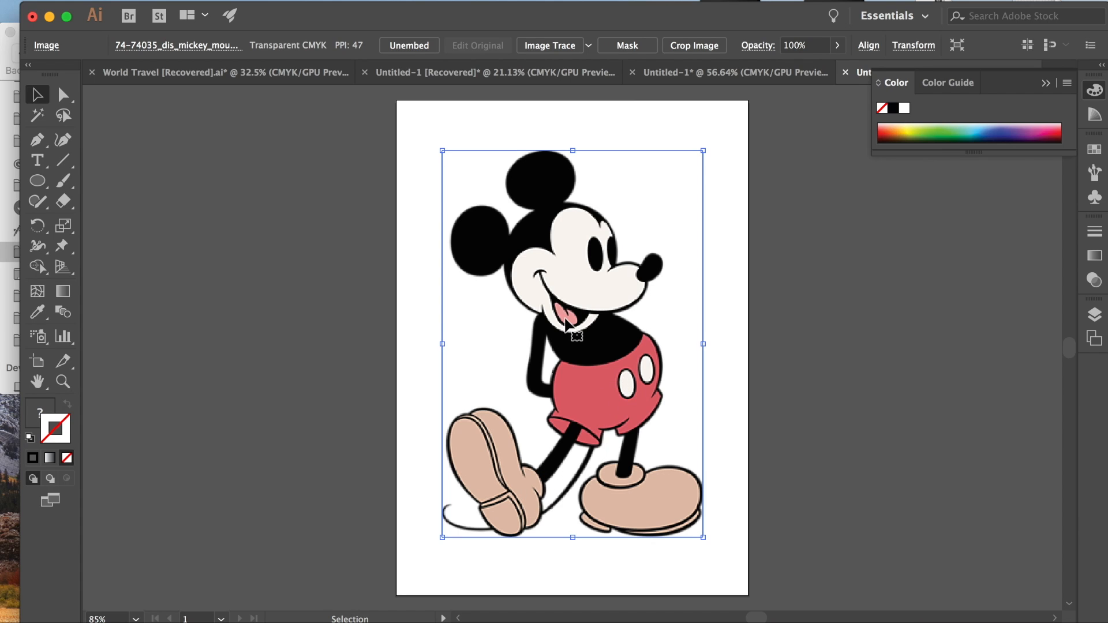
mouse_move(540, 227)
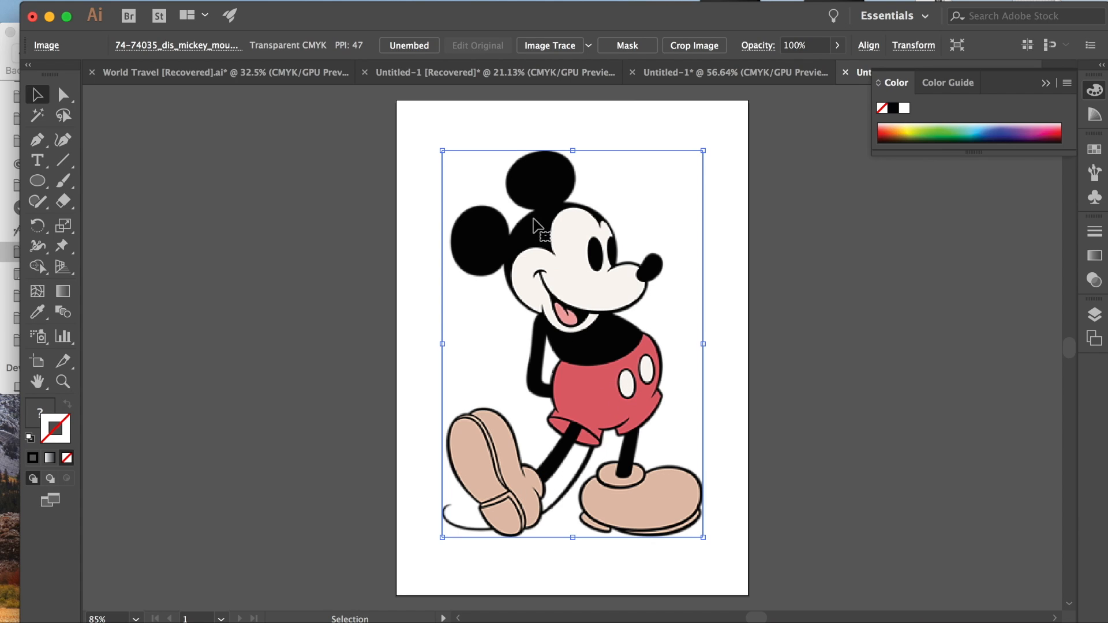
mouse_move(539, 227)
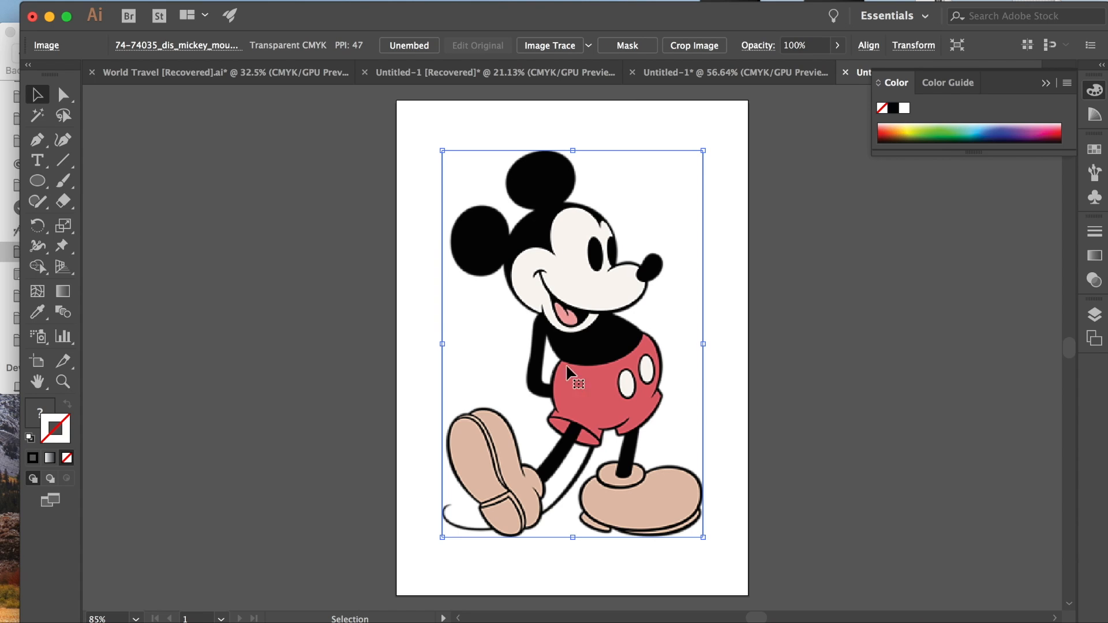
mouse_move(518, 486)
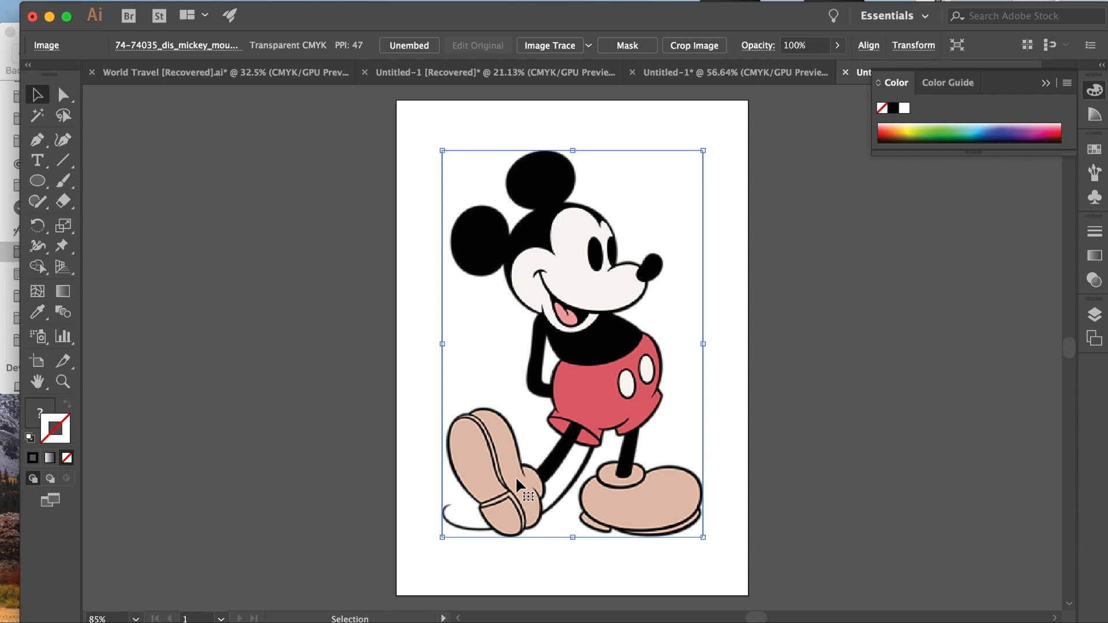
mouse_move(517, 430)
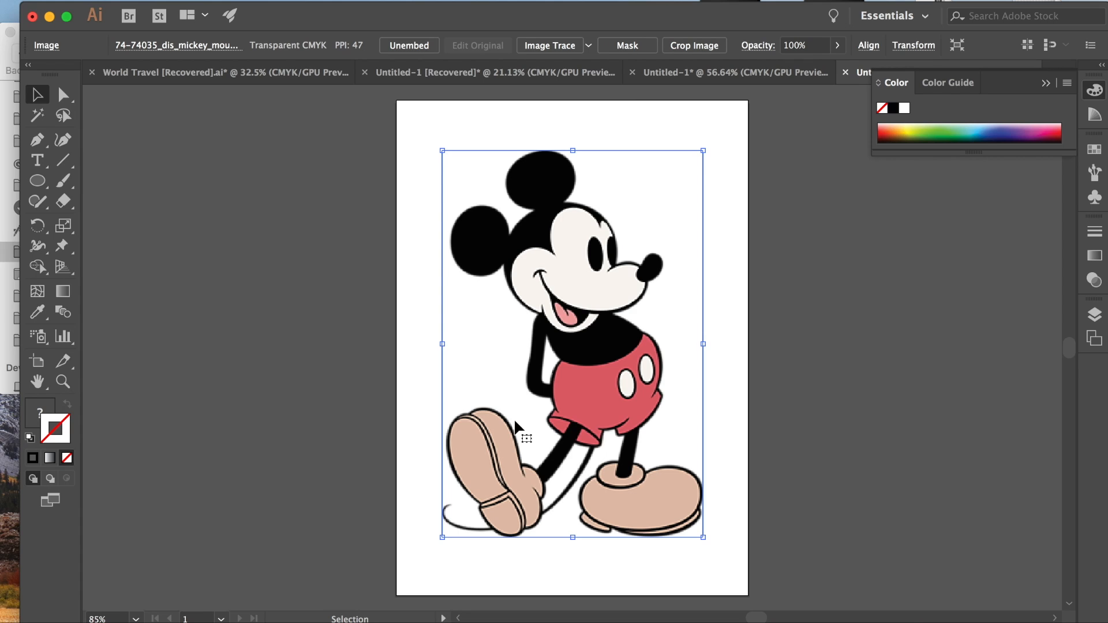
Trace the Mickey image with the 6 Colors preset and reach for the Window menu.
left_click(589, 45)
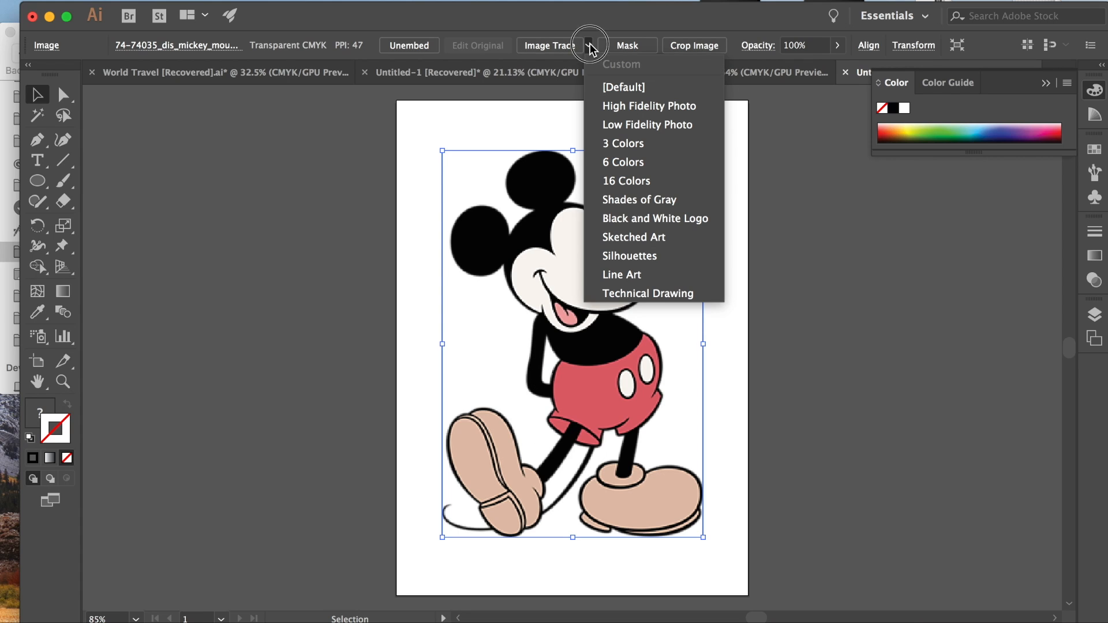
mouse_move(597, 47)
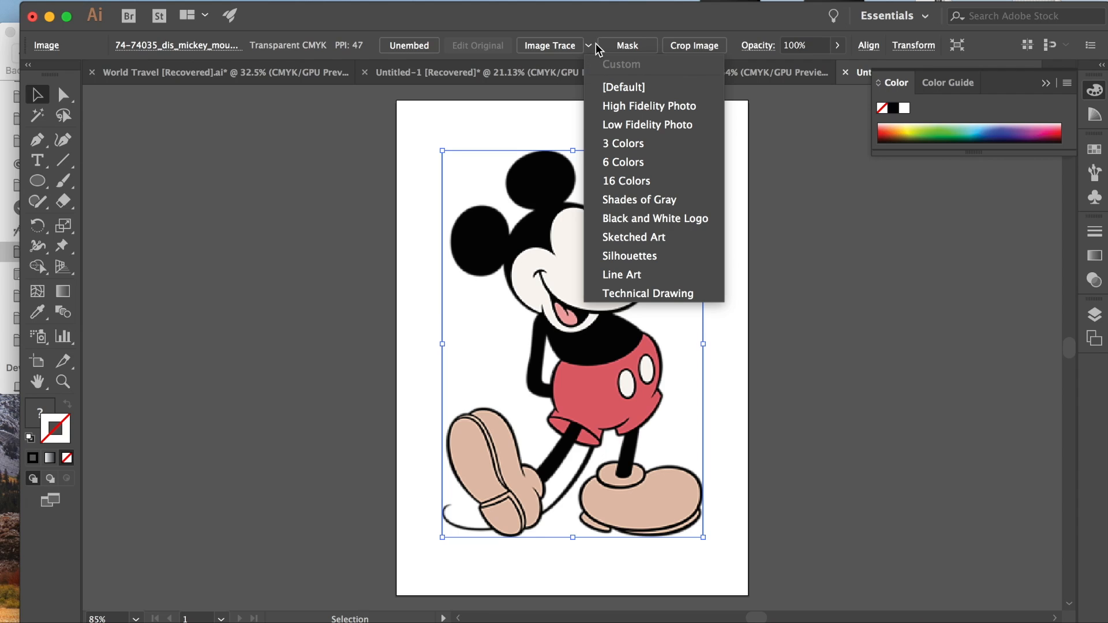
mouse_move(623, 162)
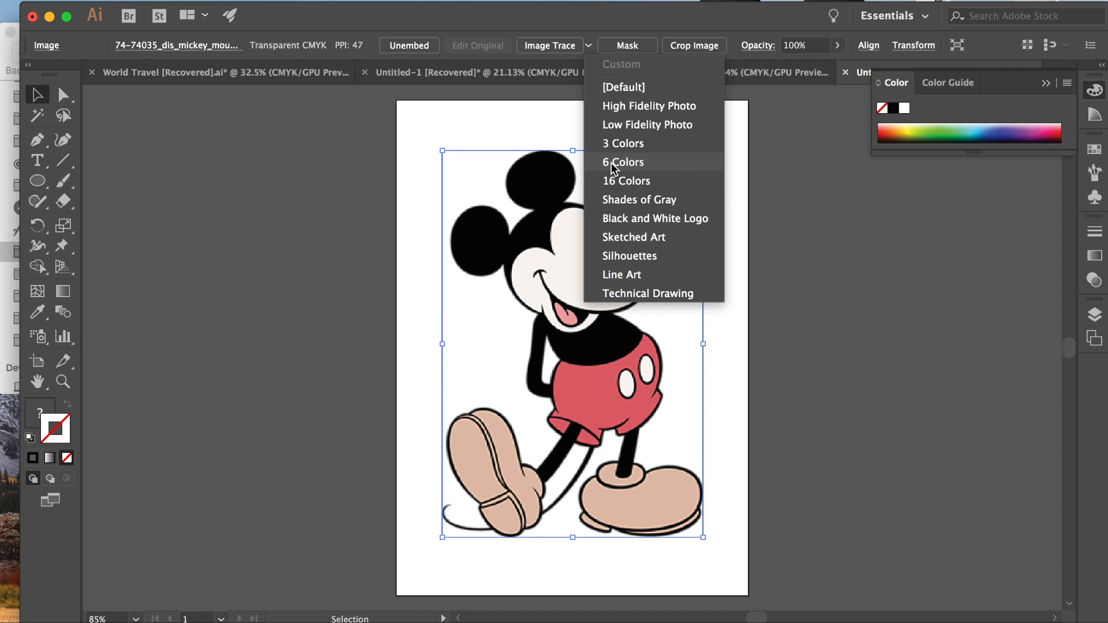
mouse_move(553, 223)
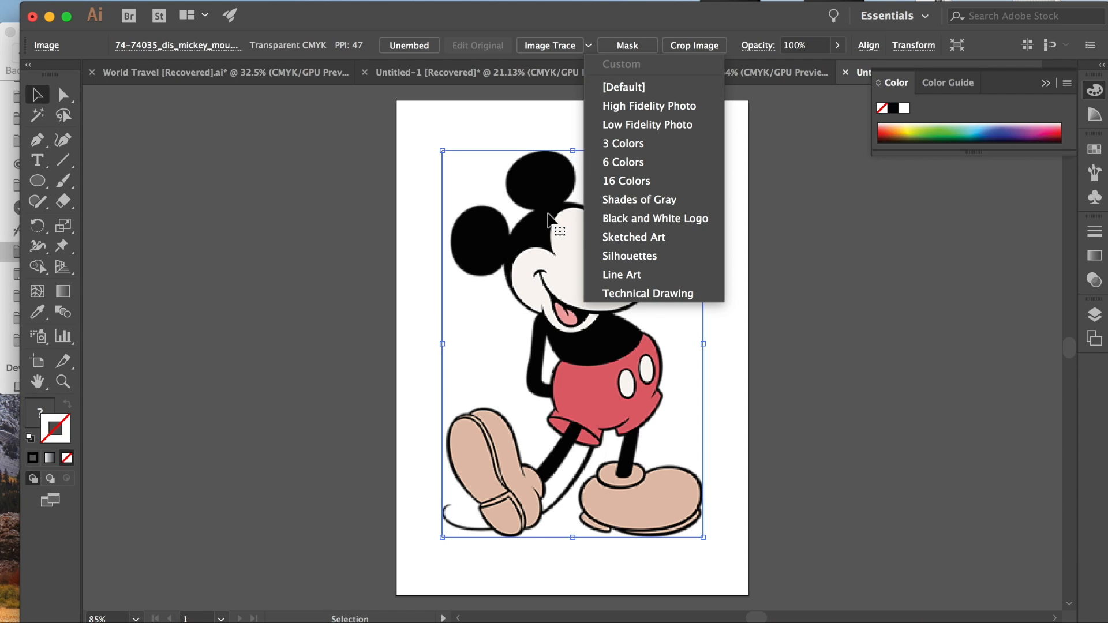
mouse_move(622, 161)
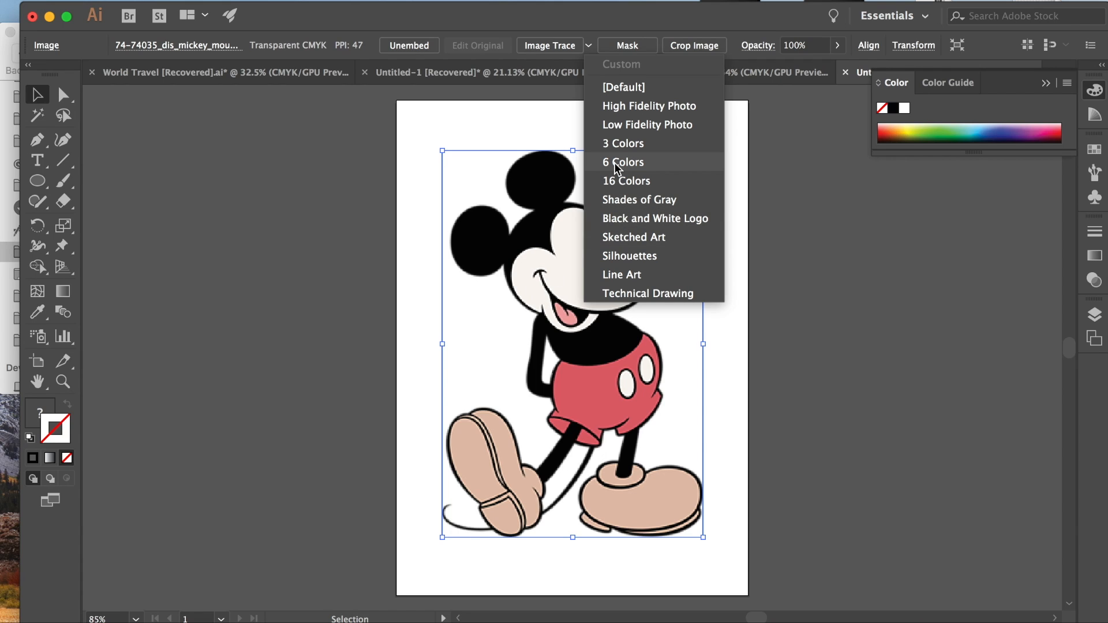
mouse_move(623, 169)
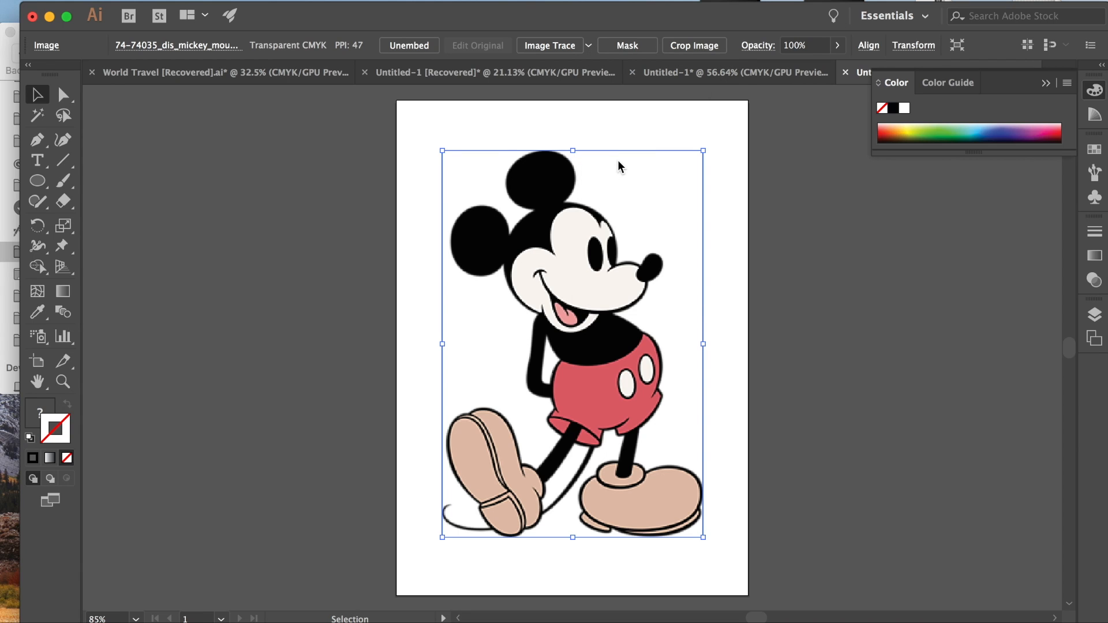
left_click(600, 7)
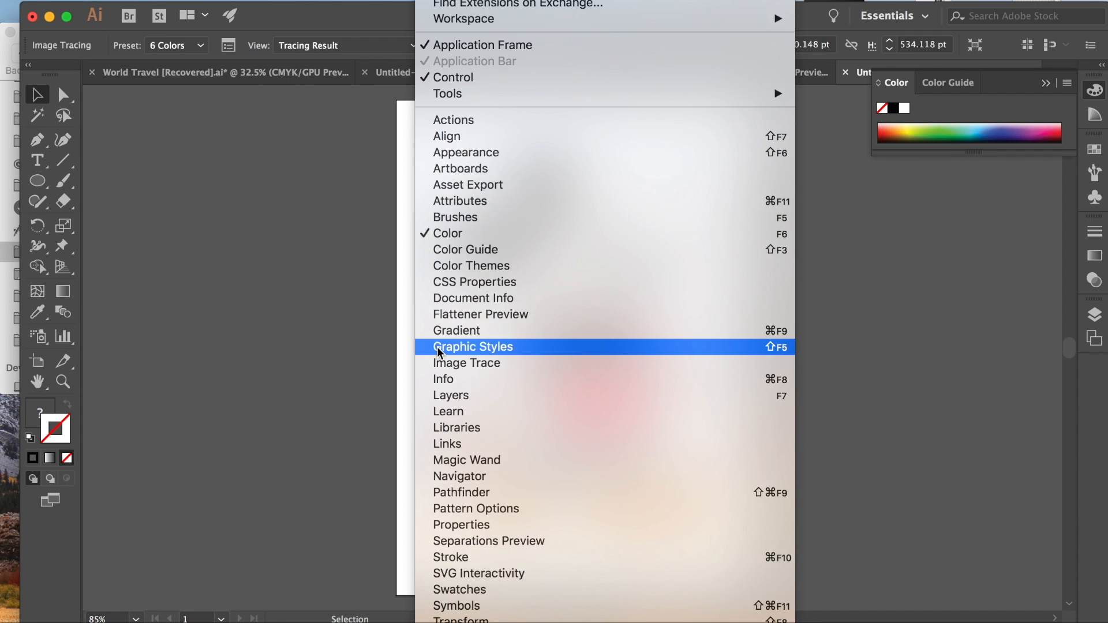
Set Image Trace to Color mode, Limited palette, 5 colours with Preview on.
left_click(466, 362)
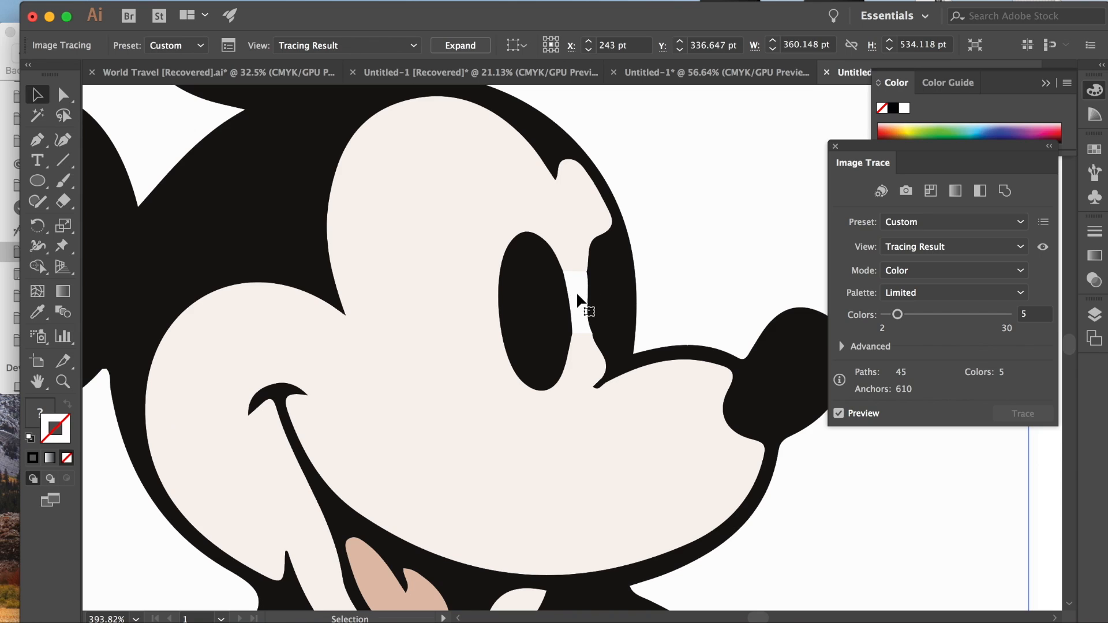
mouse_move(575, 257)
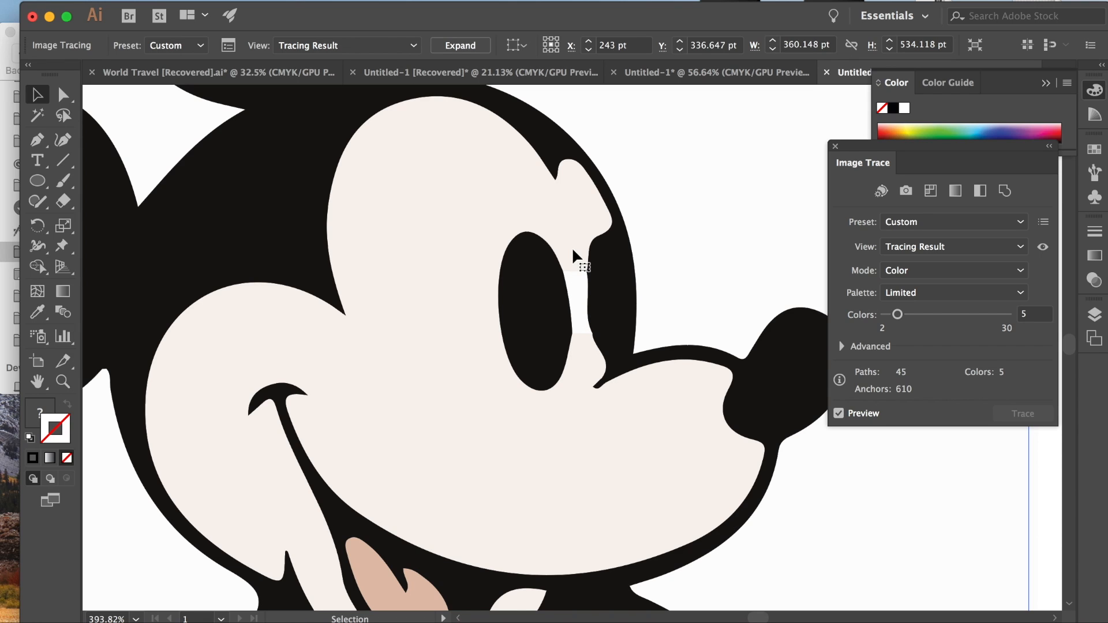
mouse_move(693, 309)
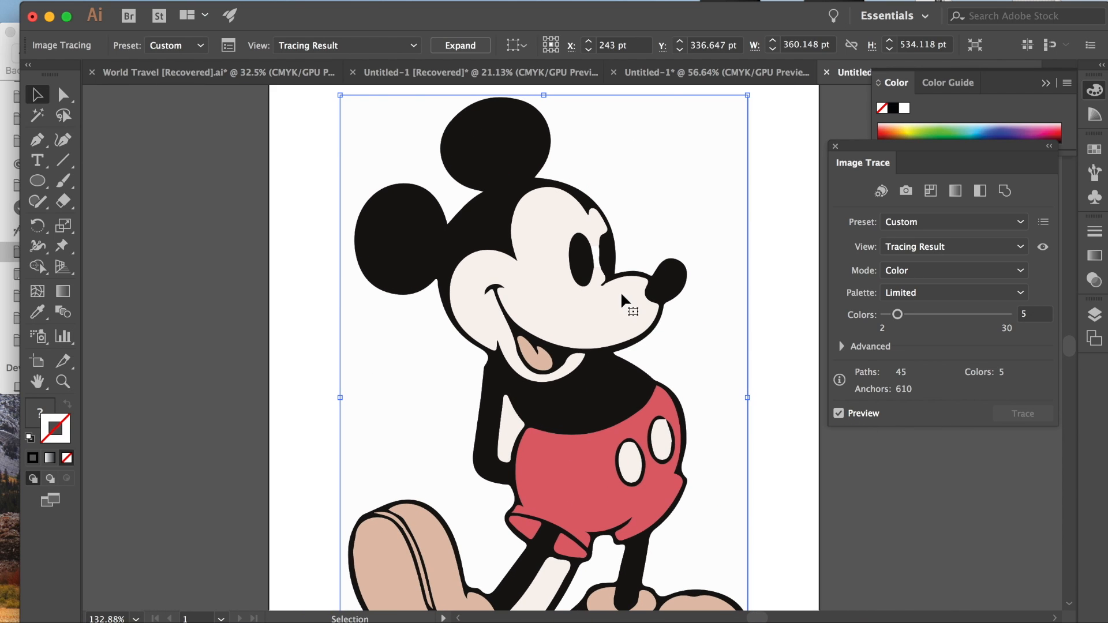
mouse_move(769, 215)
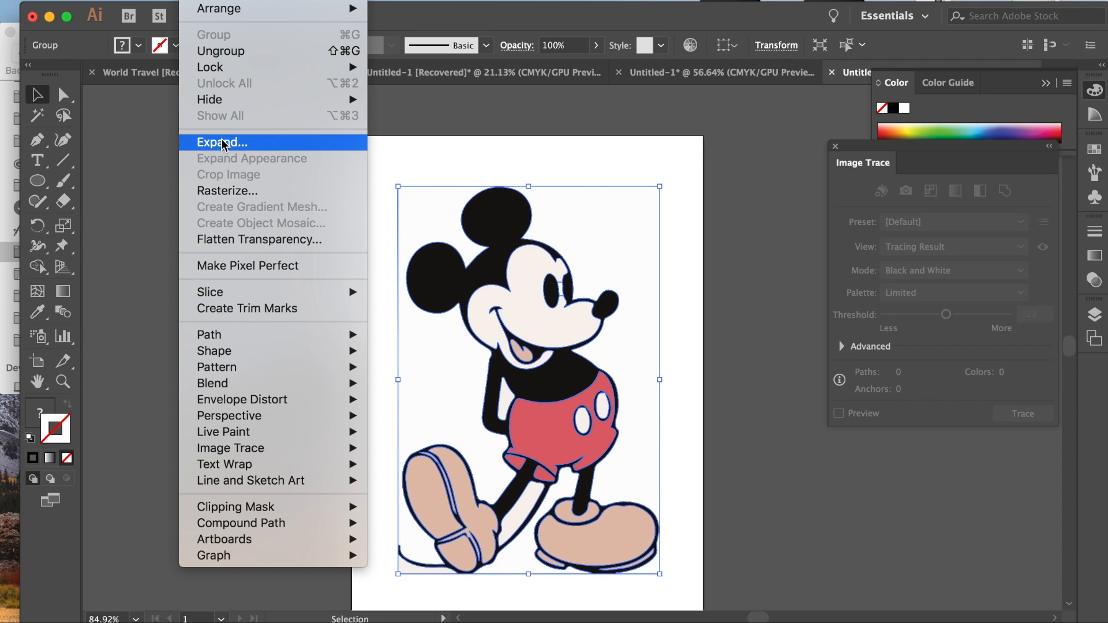
Expand the Mickey tracing into paths and ungroup the resulting shapes.
left_click(221, 142)
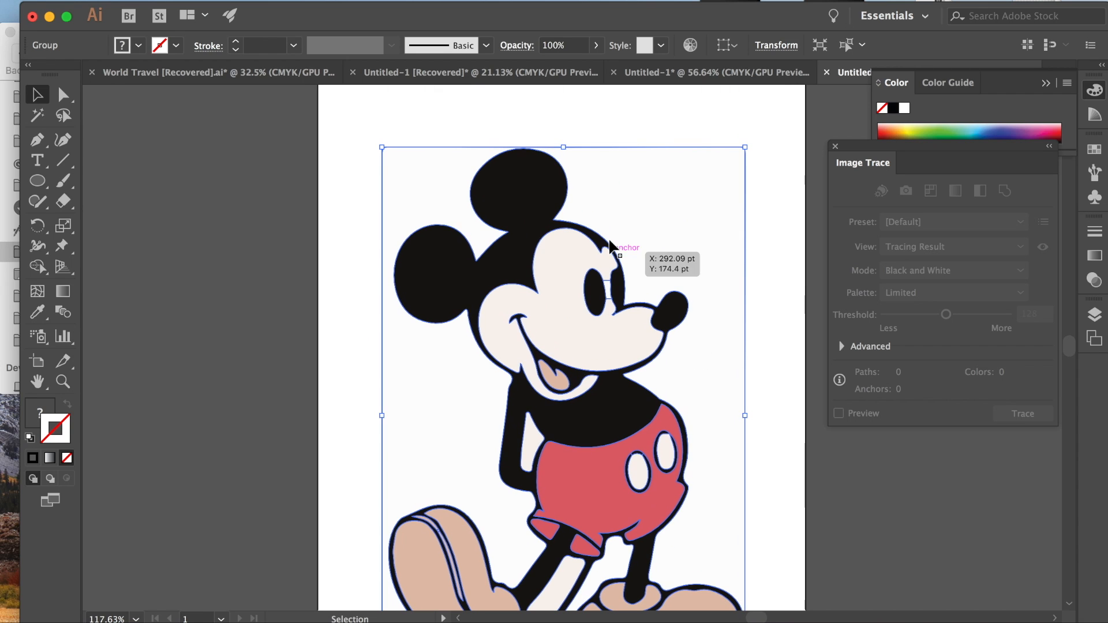
mouse_move(612, 205)
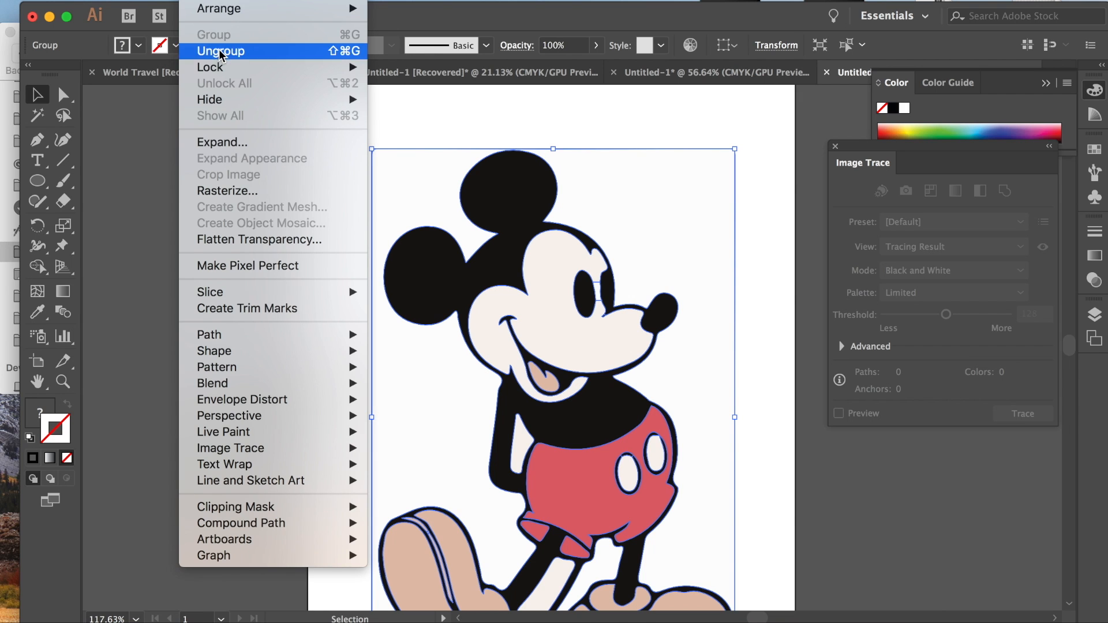
left_click(222, 50)
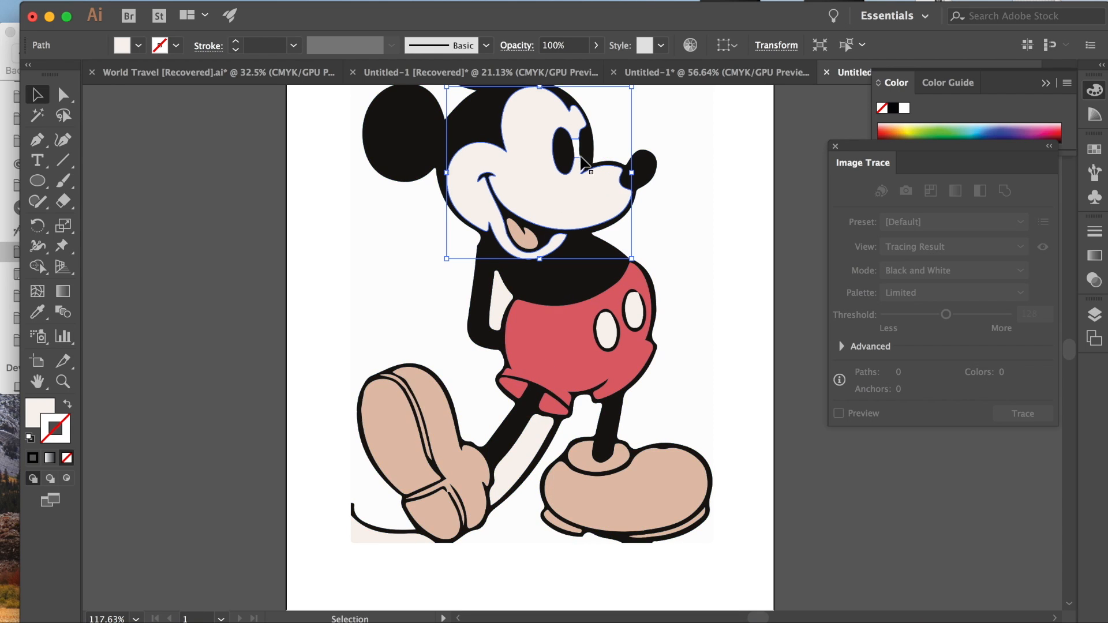
mouse_move(579, 152)
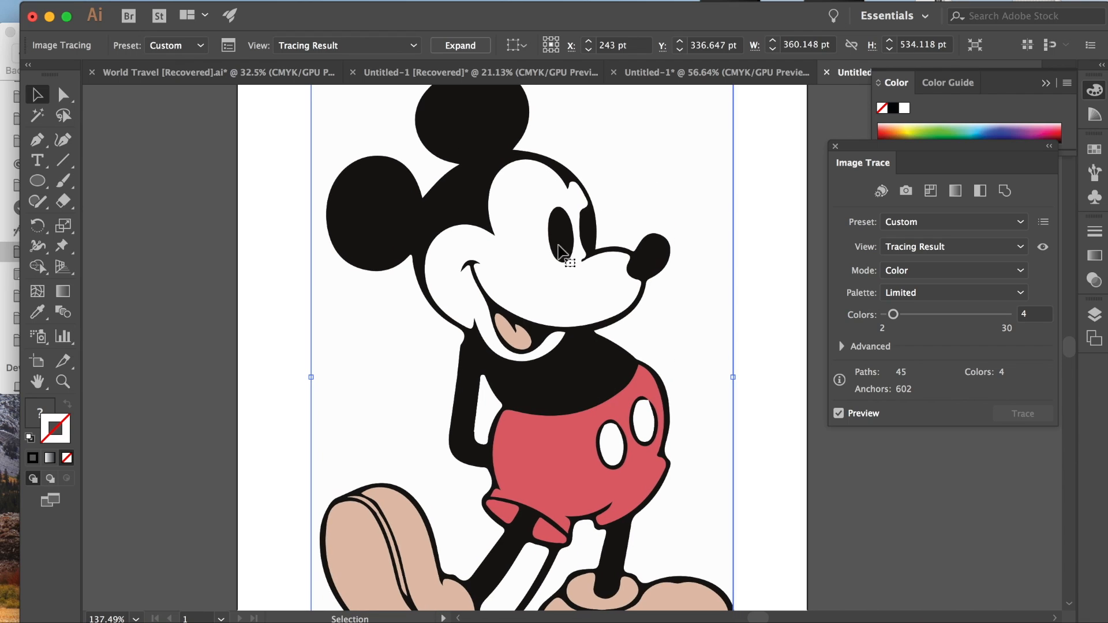
mouse_move(517, 254)
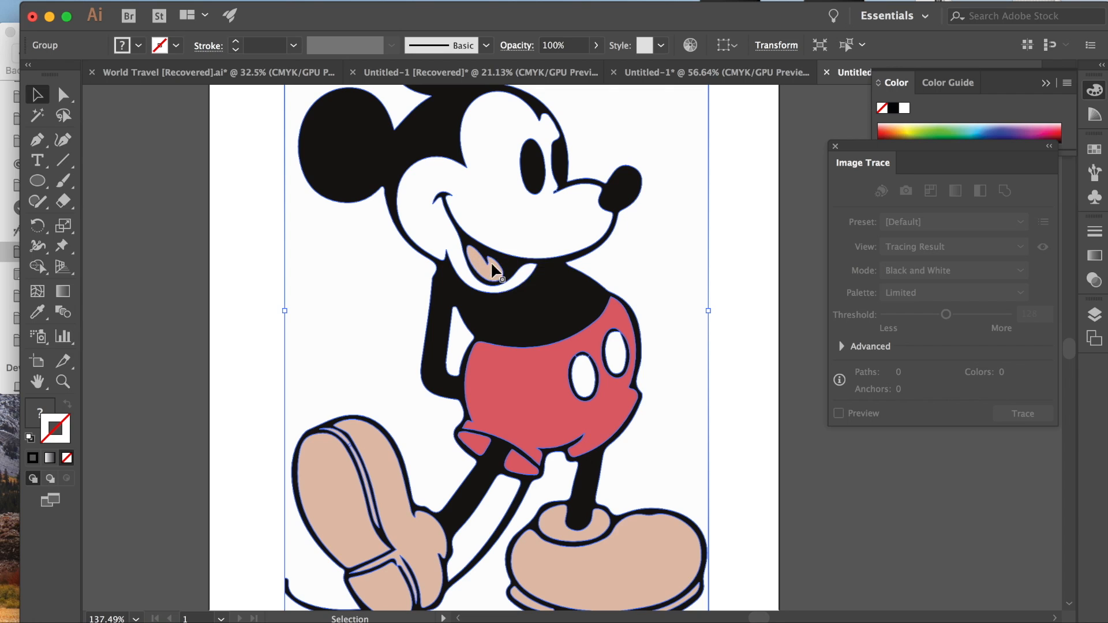
mouse_move(391, 442)
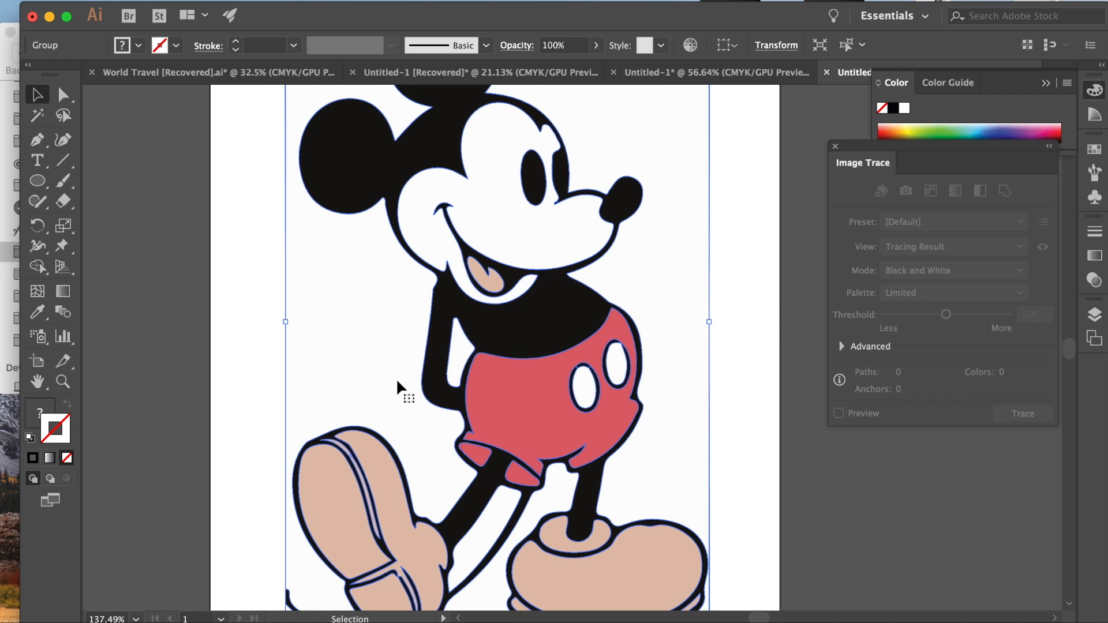
Expand the four-colour Mickey trace into editable paths.
left_click(293, 387)
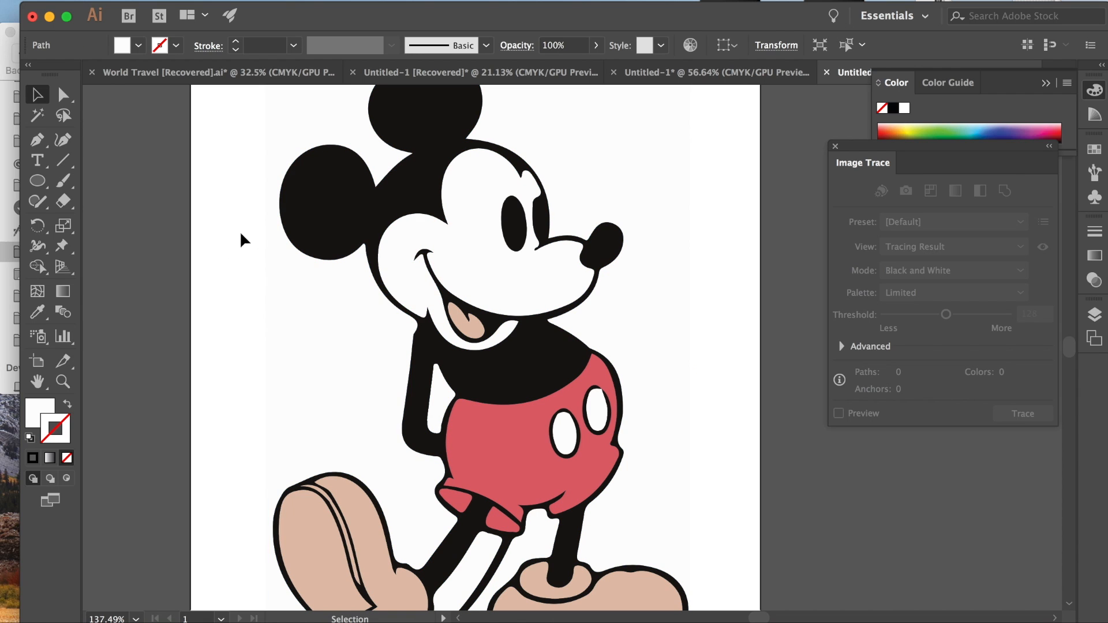
Draw an ellipse with the Ellipse Tool and fill it with a blue swatch.
left_click(37, 181)
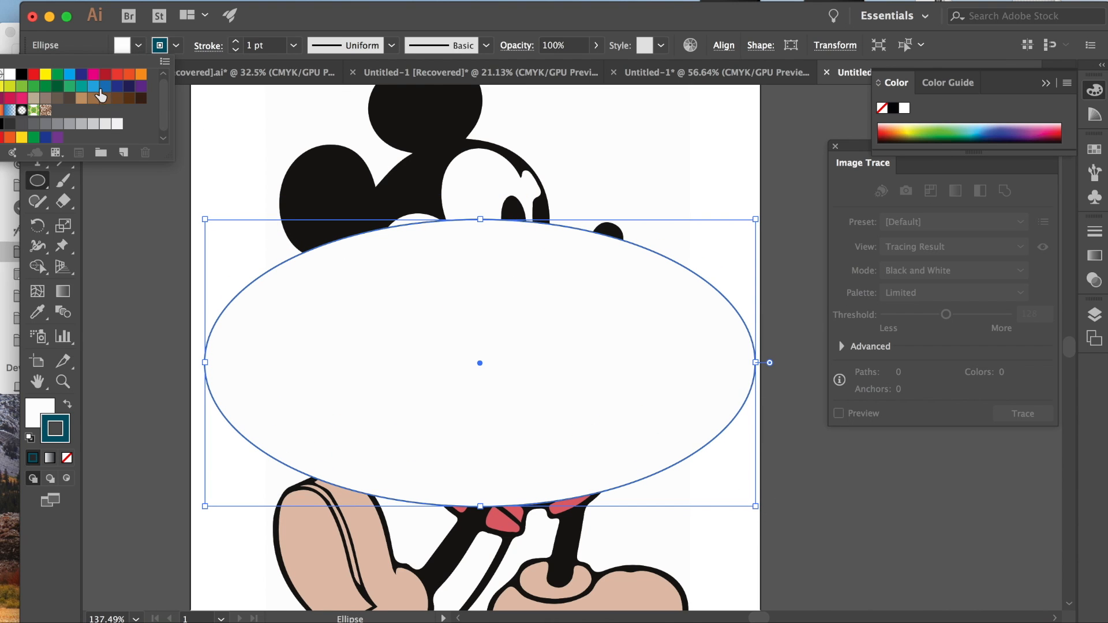
left_click(97, 87)
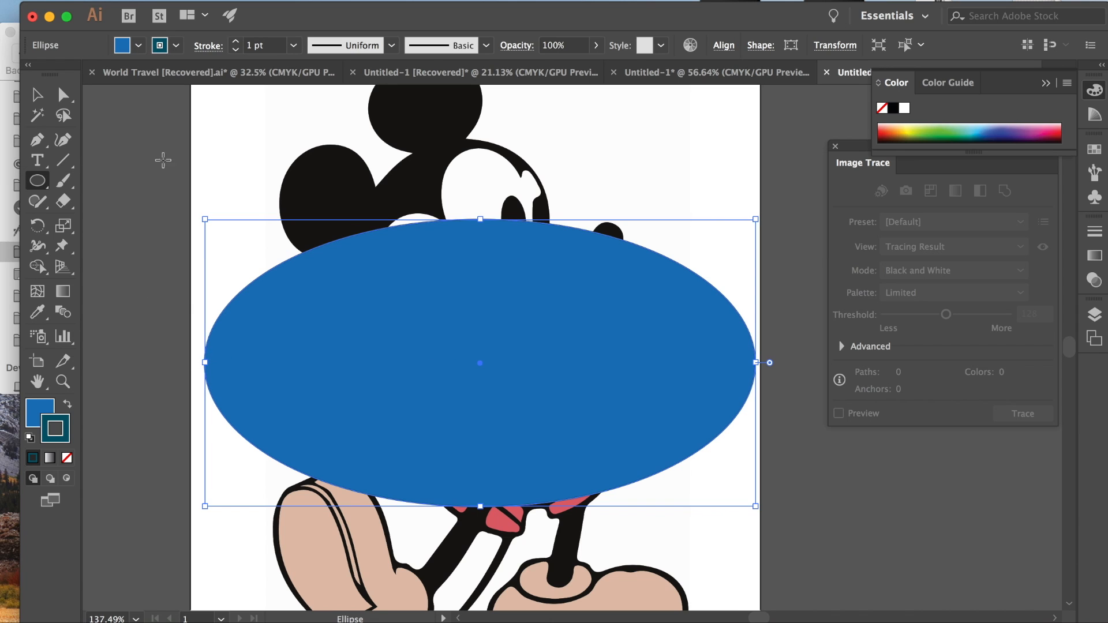
left_click(247, 7)
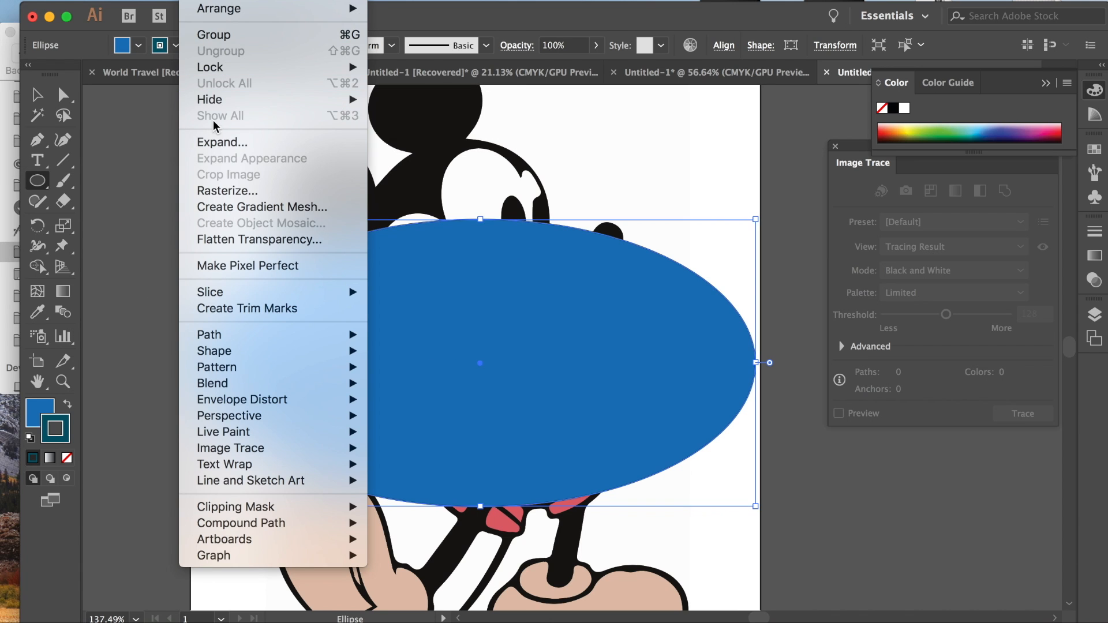
left_click(190, 15)
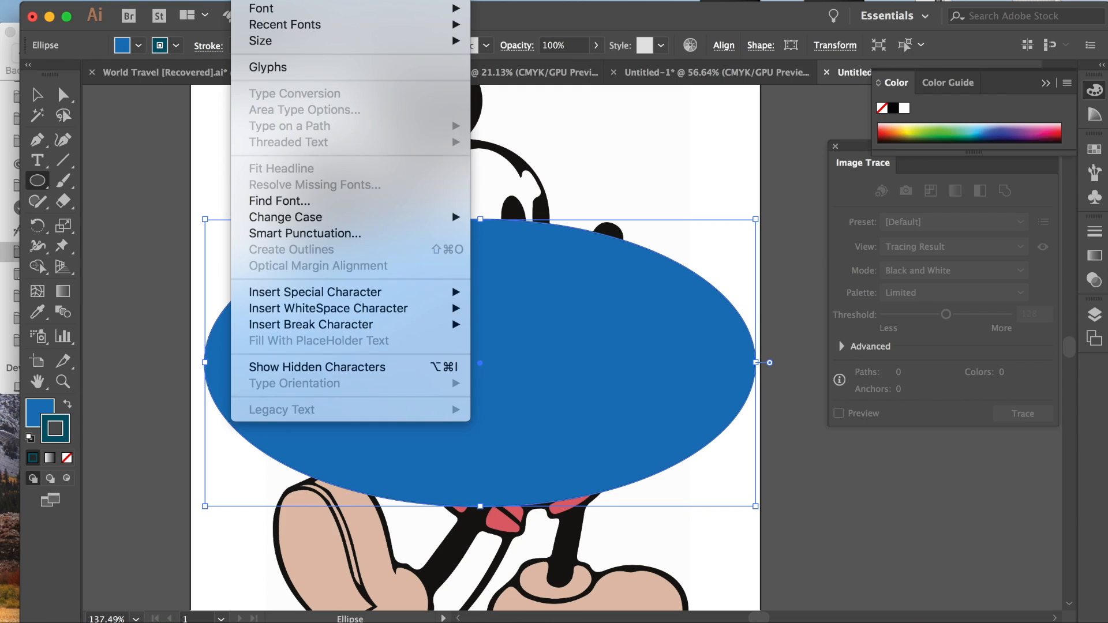
Send the blue ellipse to the back behind Mickey and dismiss the stray Ellipse dialog.
right_click(413, 331)
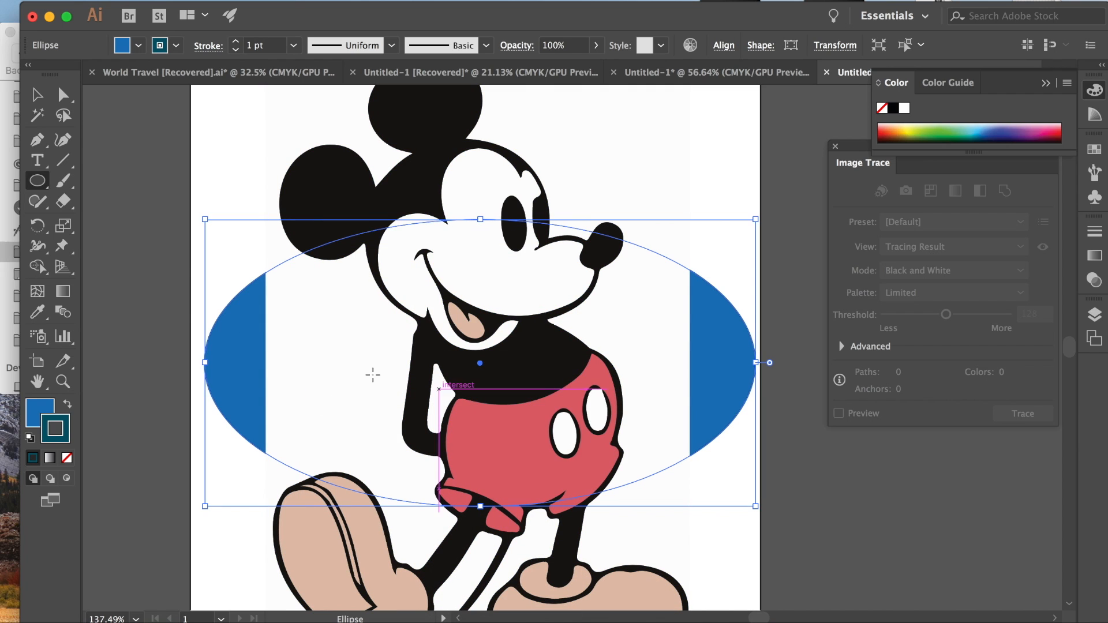
left_click(373, 375)
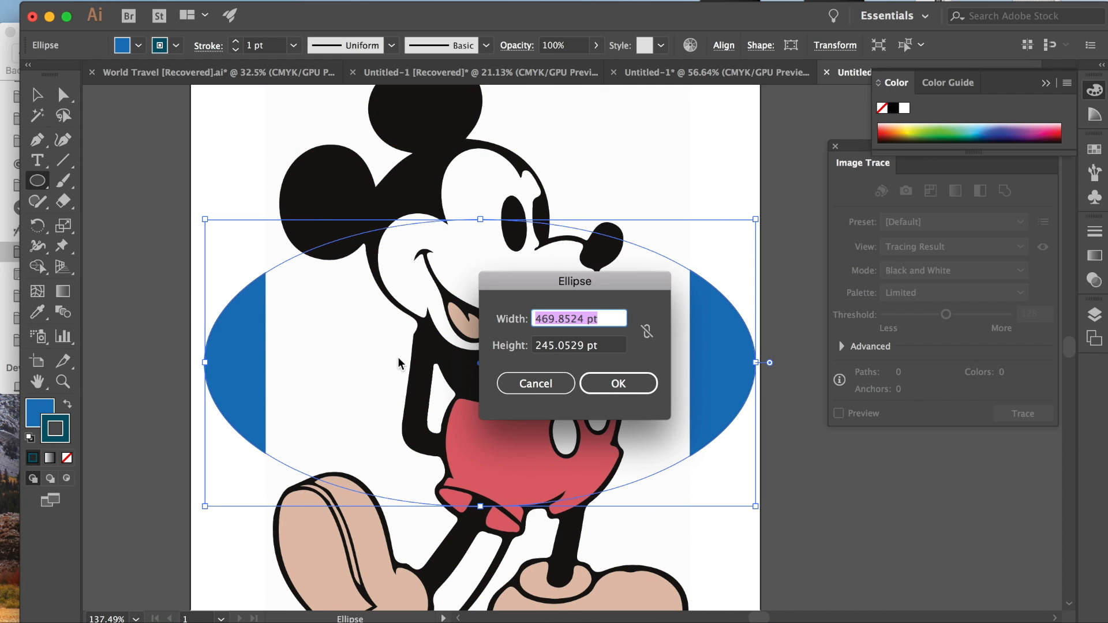
left_click(617, 384)
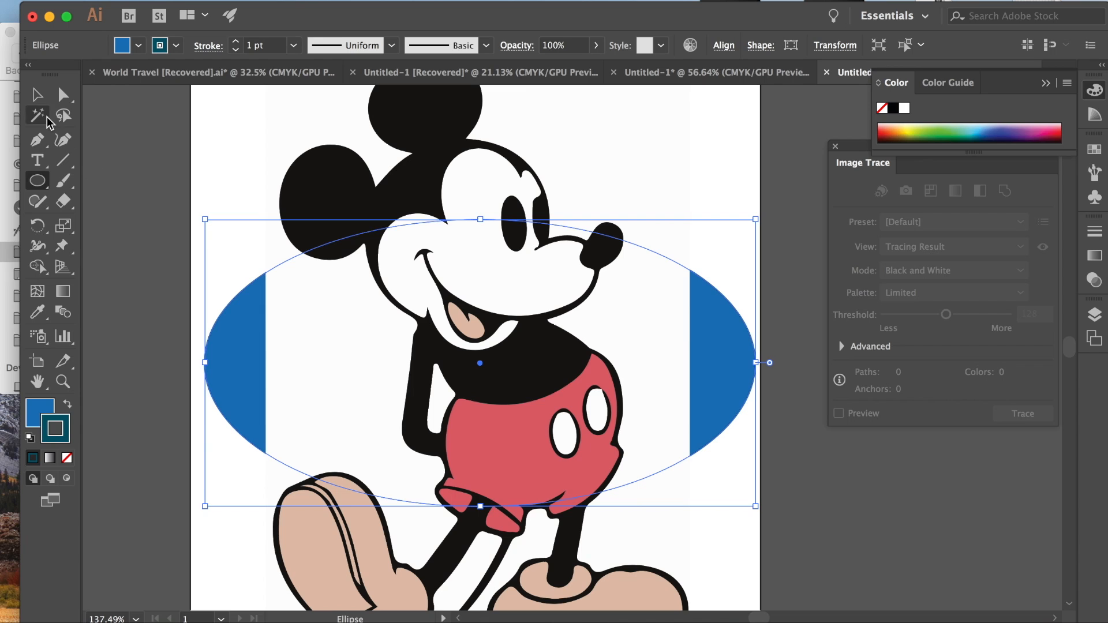
left_click(36, 95)
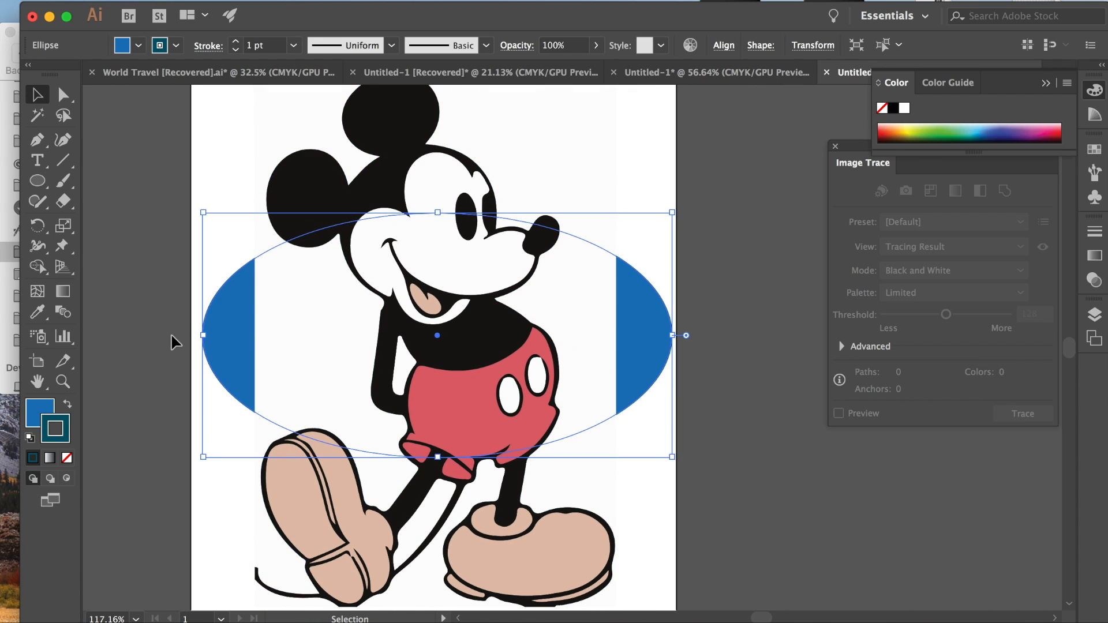
Delete the white background path and reposition the blue ellipse around Mickey's body.
left_click(296, 378)
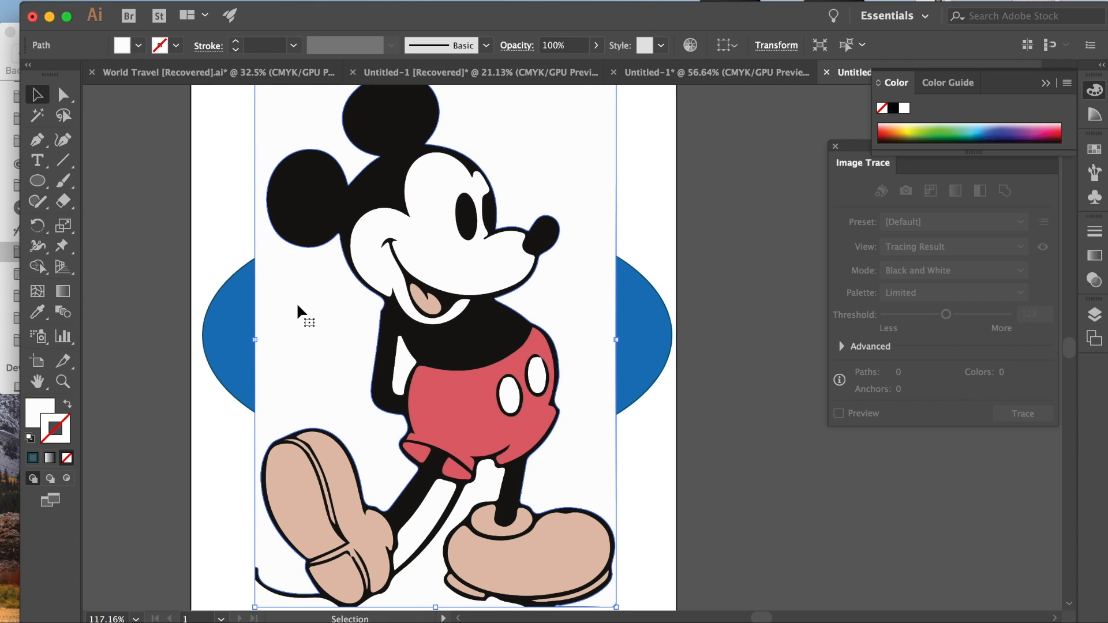
left_click(486, 152)
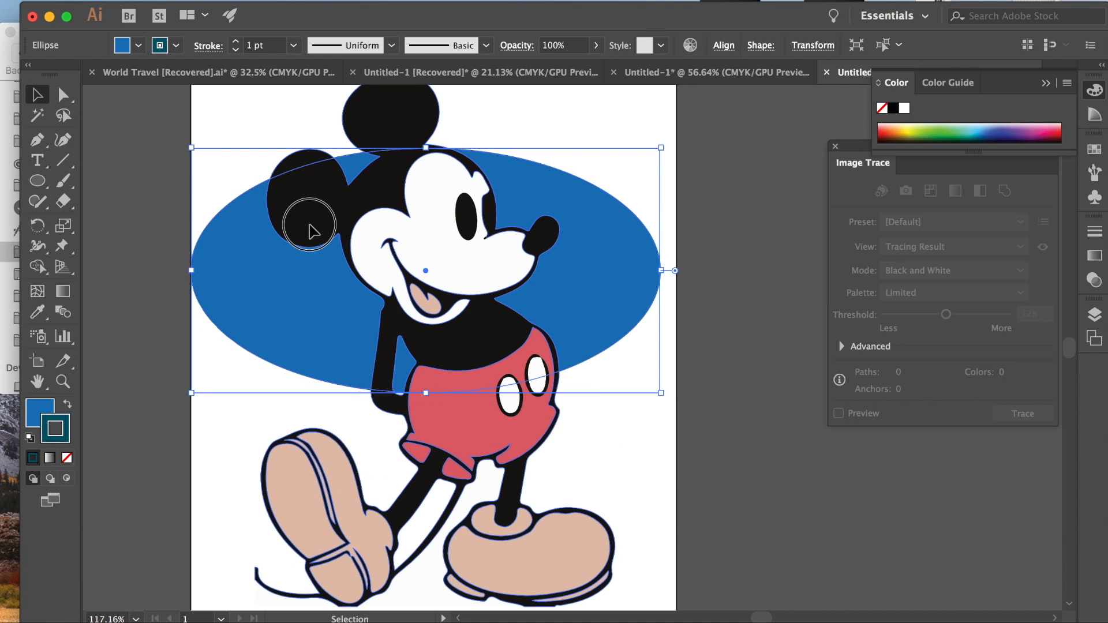
left_click(254, 279)
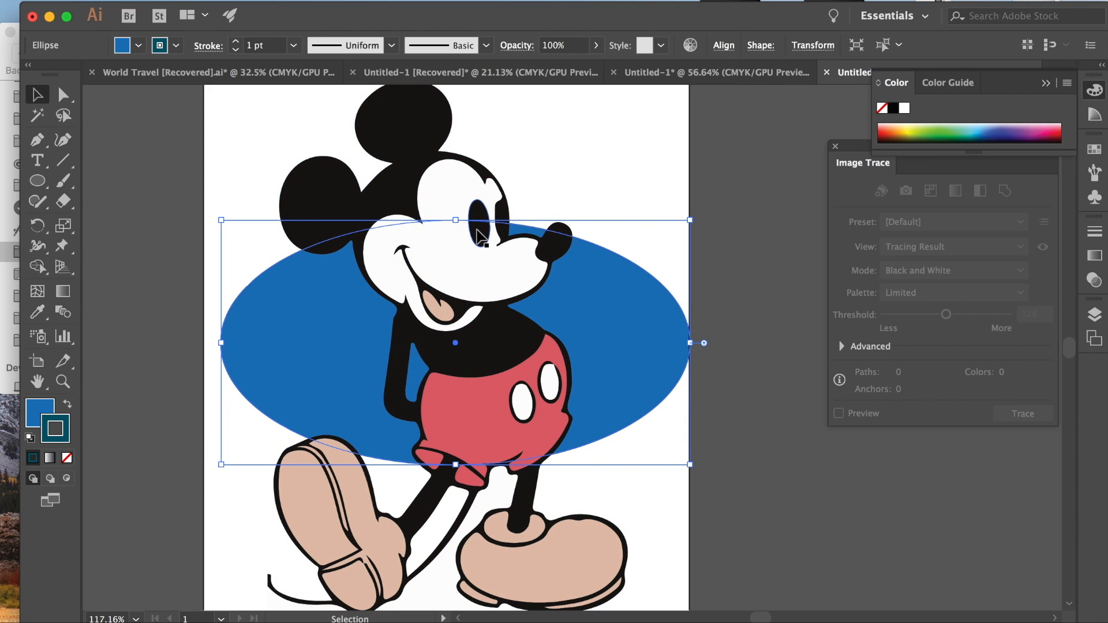
left_click(522, 402)
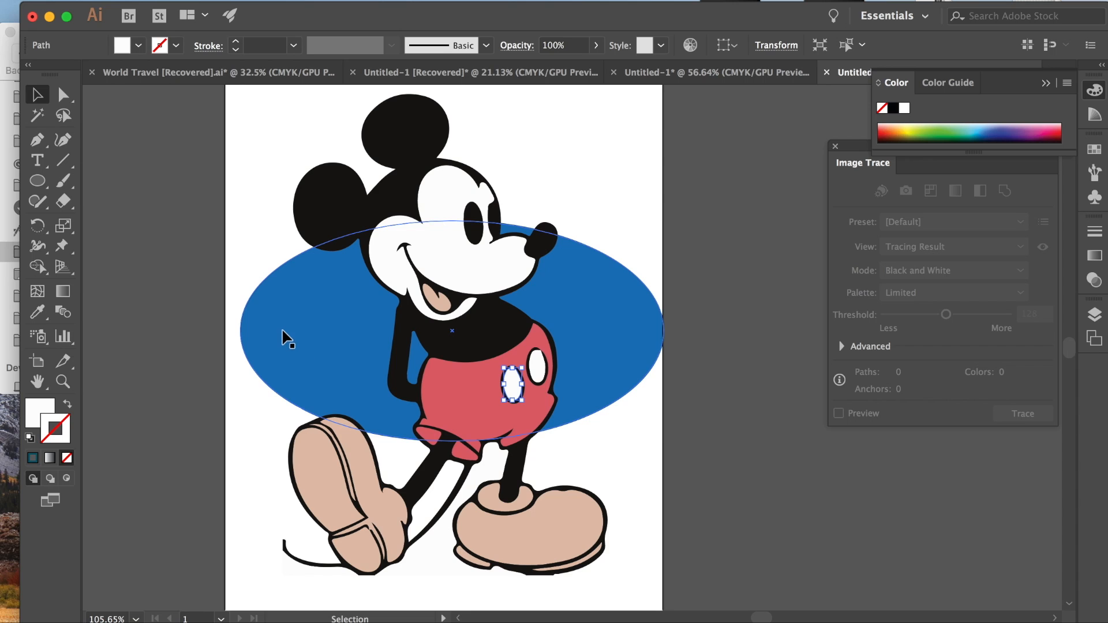
Select the black outline artwork and every shape sharing its black fill colour.
left_click(477, 225)
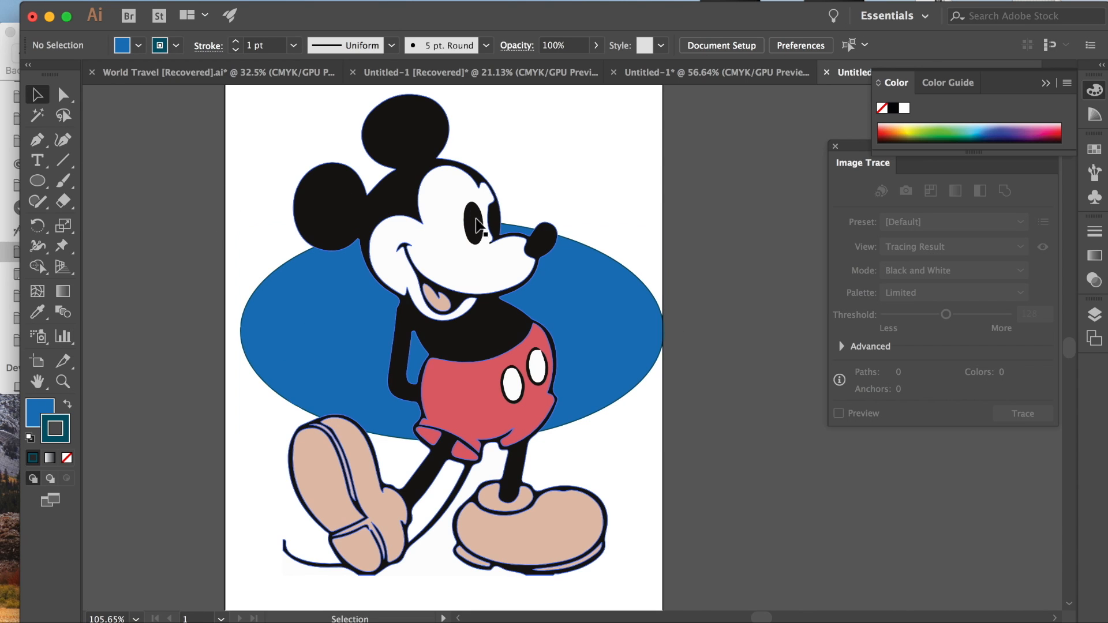
scroll("down", 3)
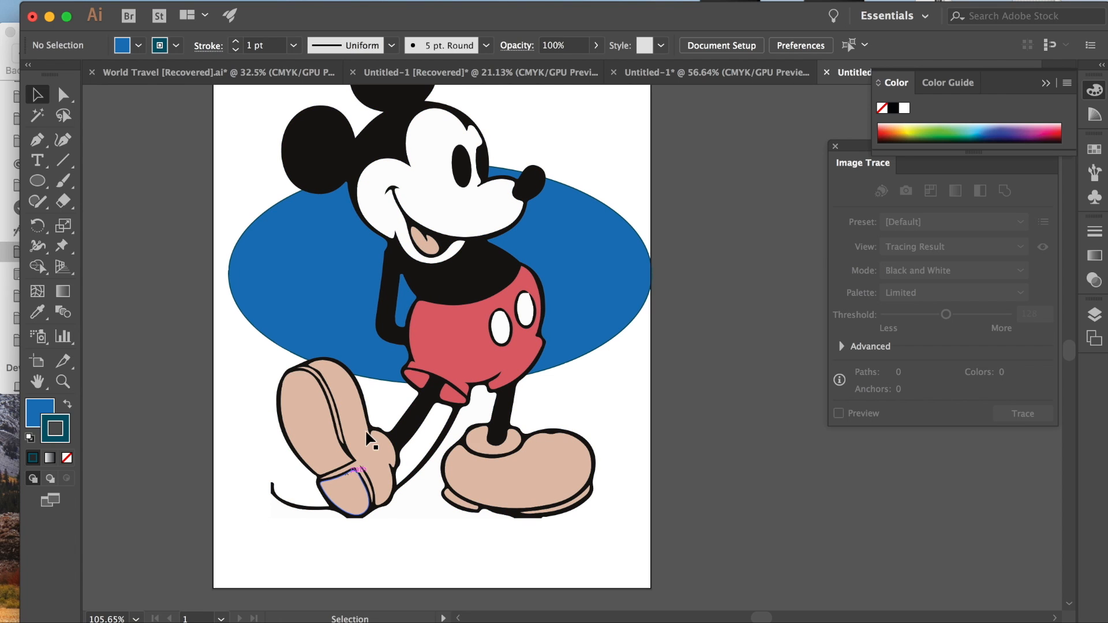
left_click(391, 152)
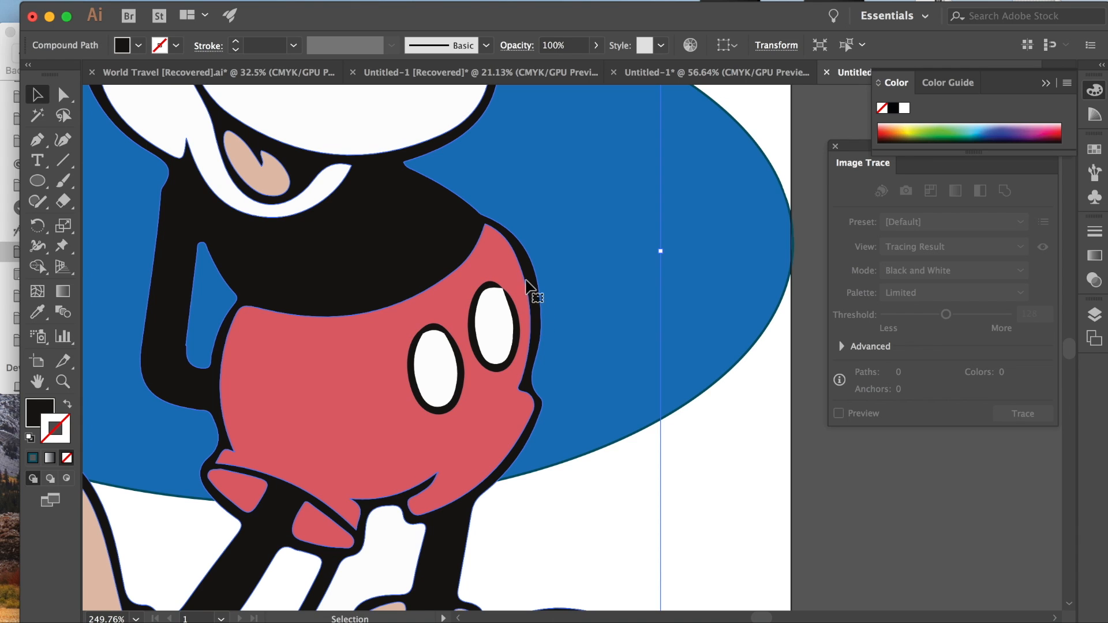
mouse_move(305, 276)
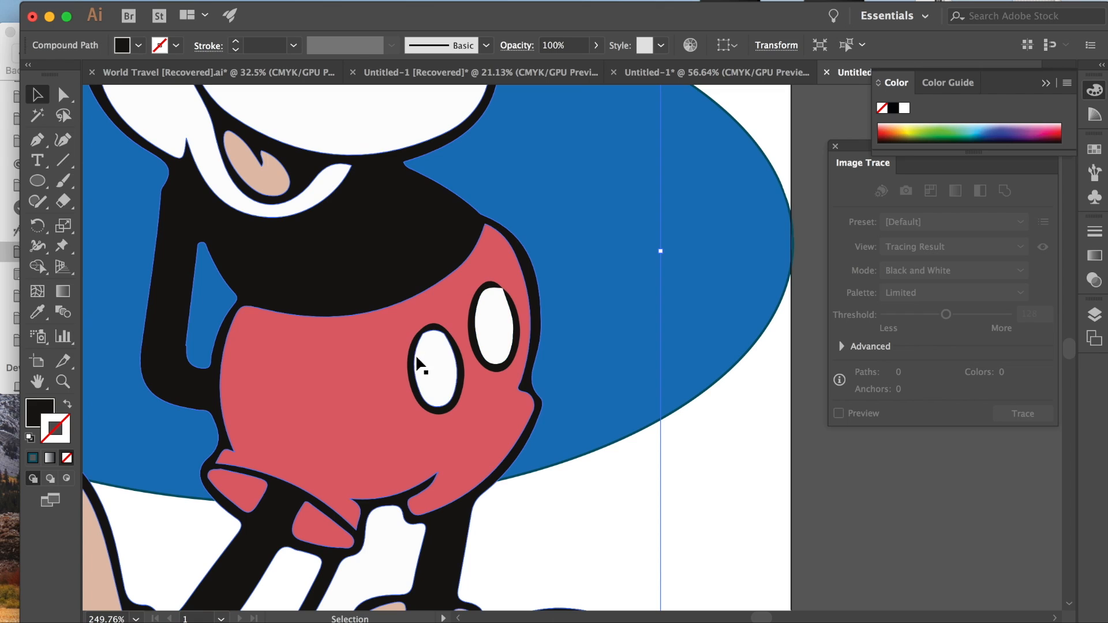
mouse_move(325, 173)
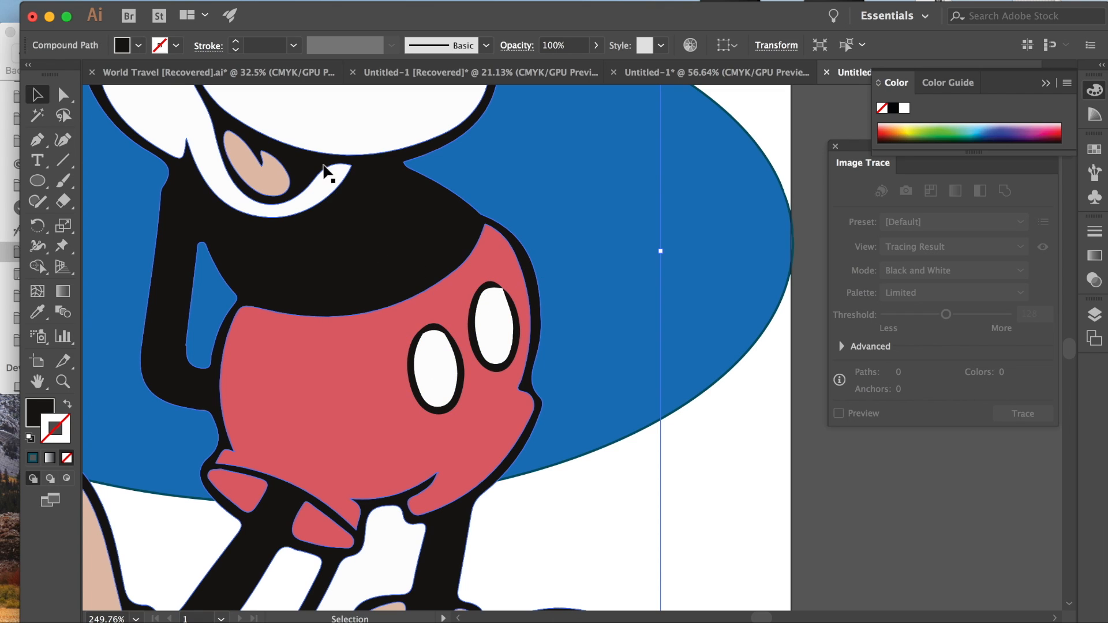
mouse_move(307, 236)
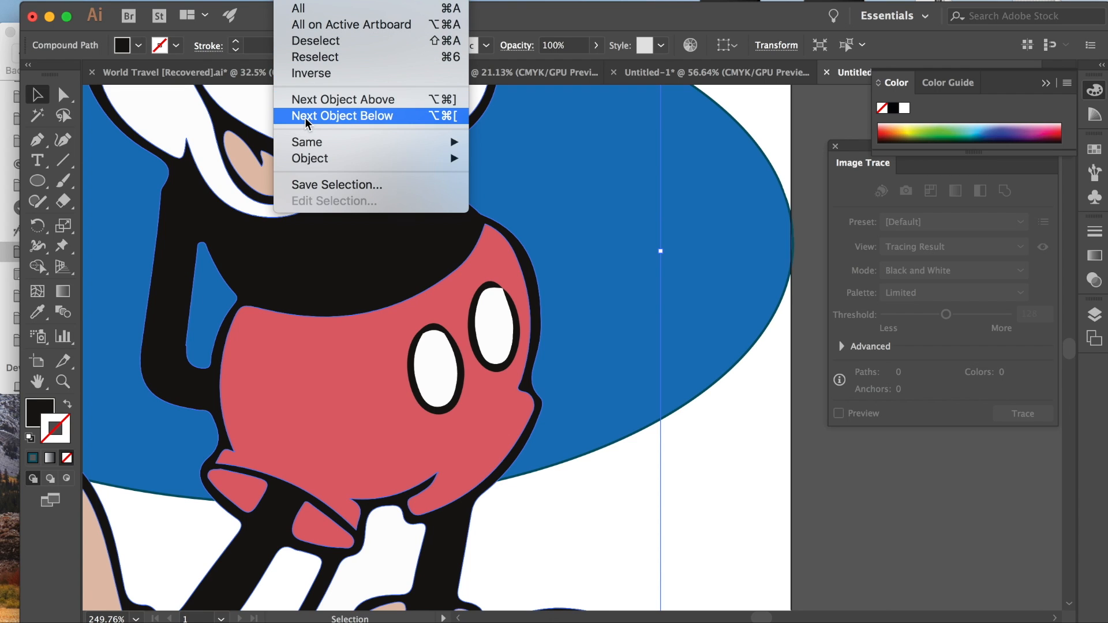
mouse_move(307, 142)
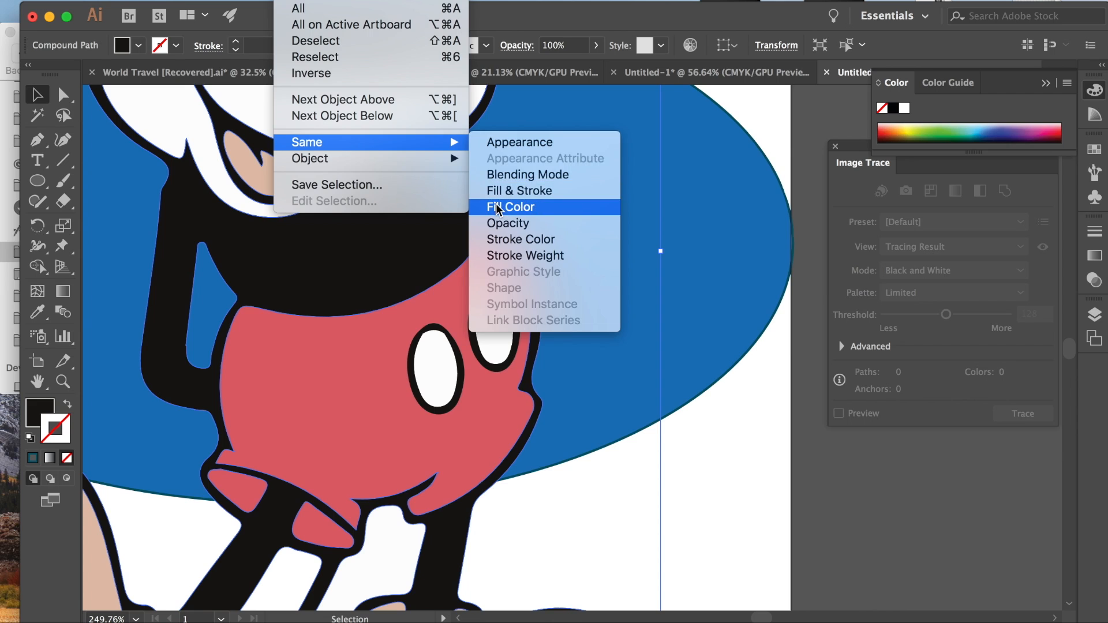
left_click(510, 206)
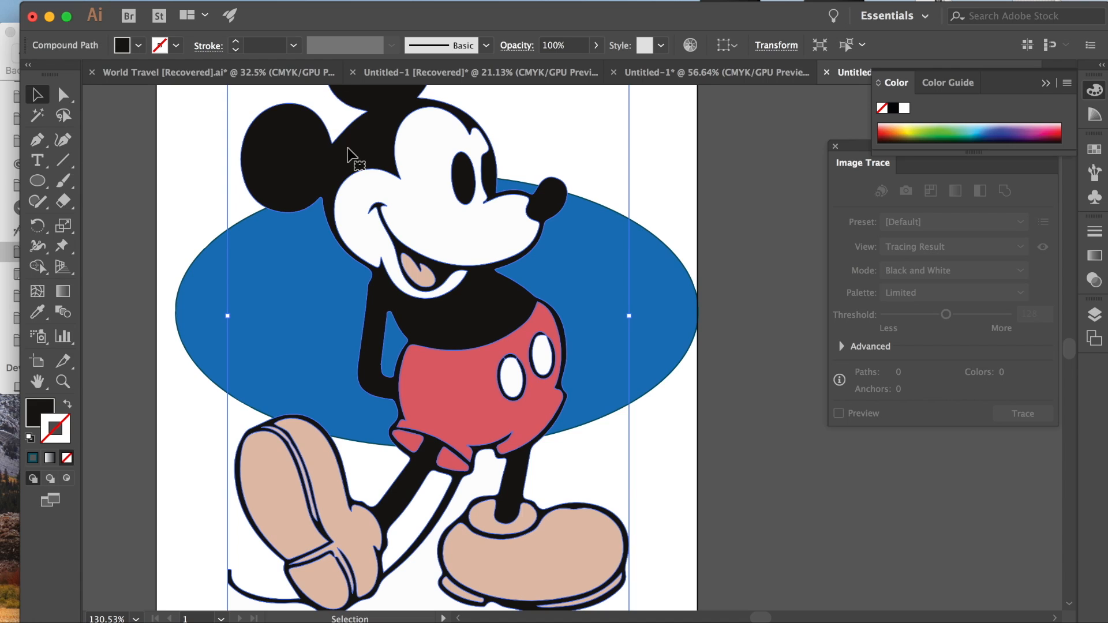
mouse_move(283, 154)
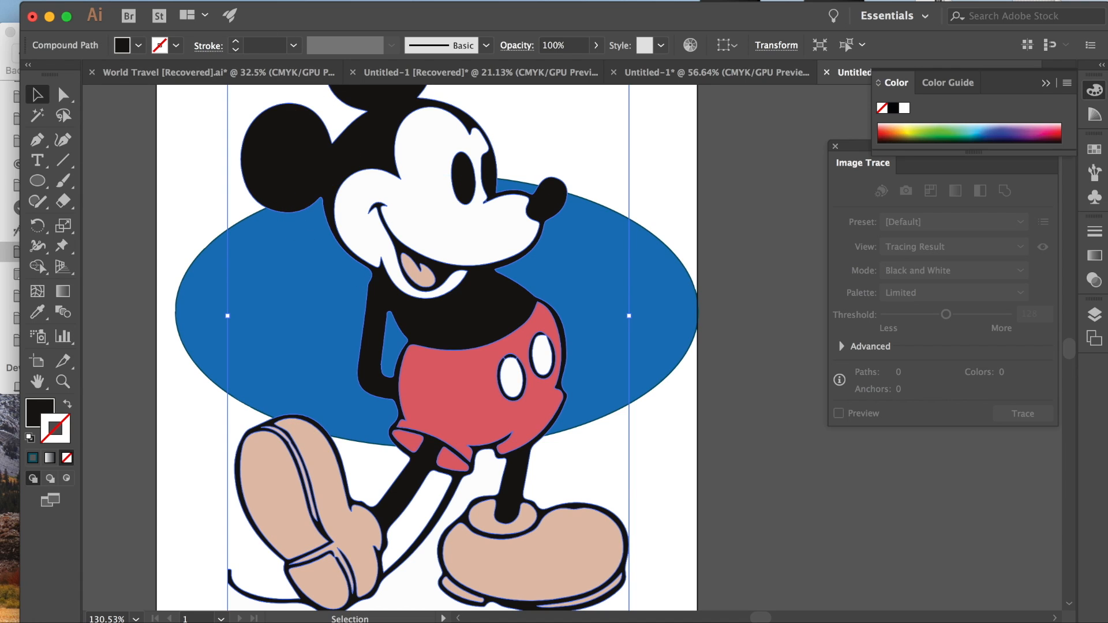
mouse_move(209, 335)
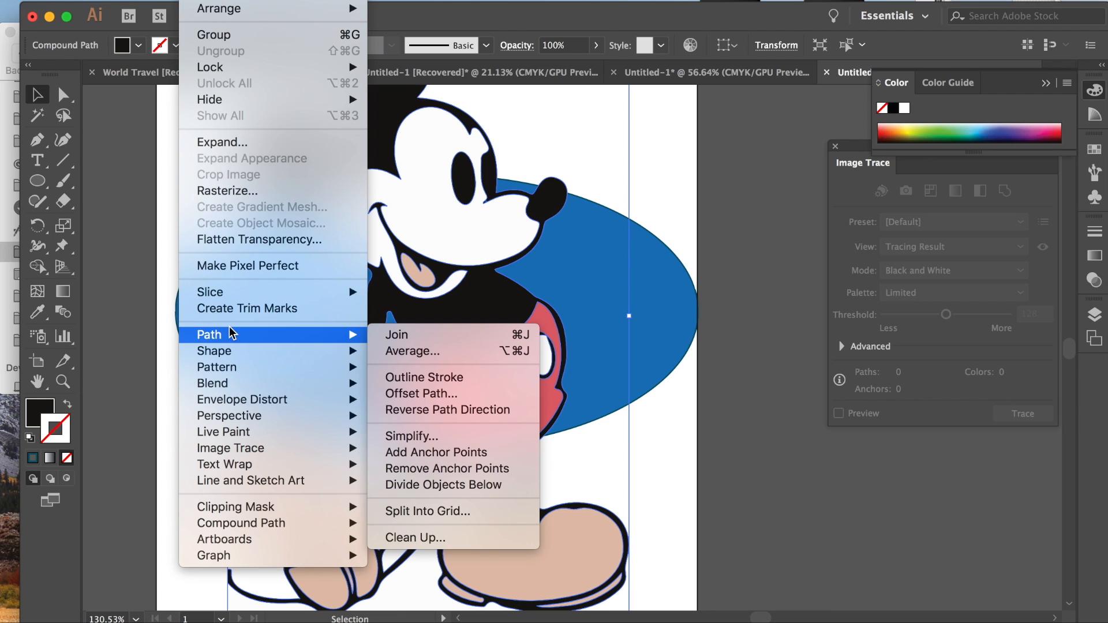
mouse_move(423, 379)
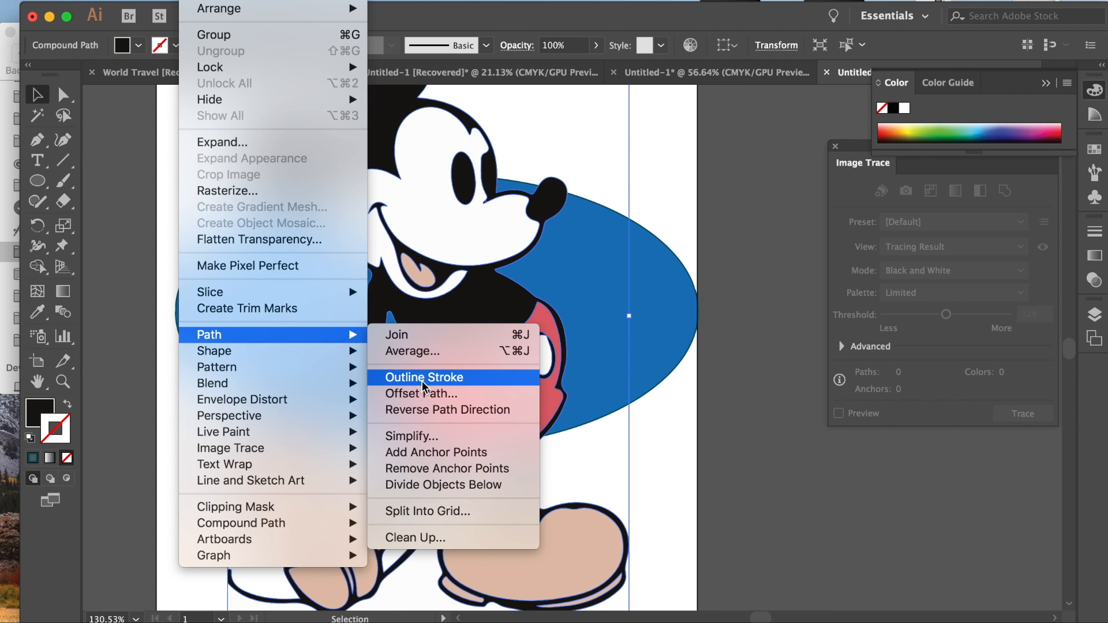
mouse_move(276, 351)
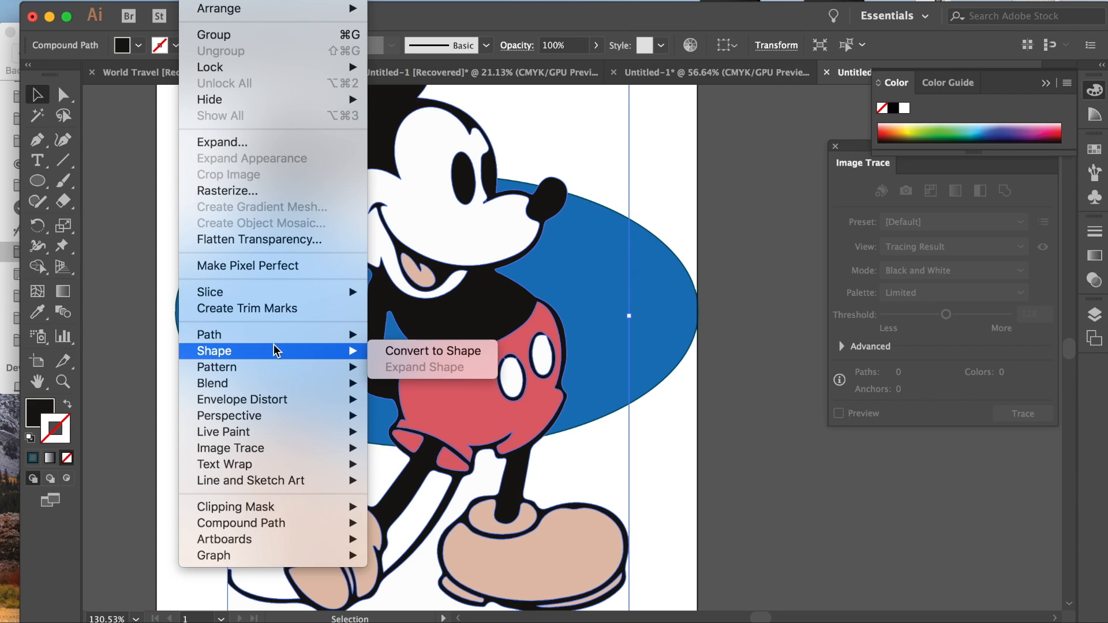
mouse_move(272, 448)
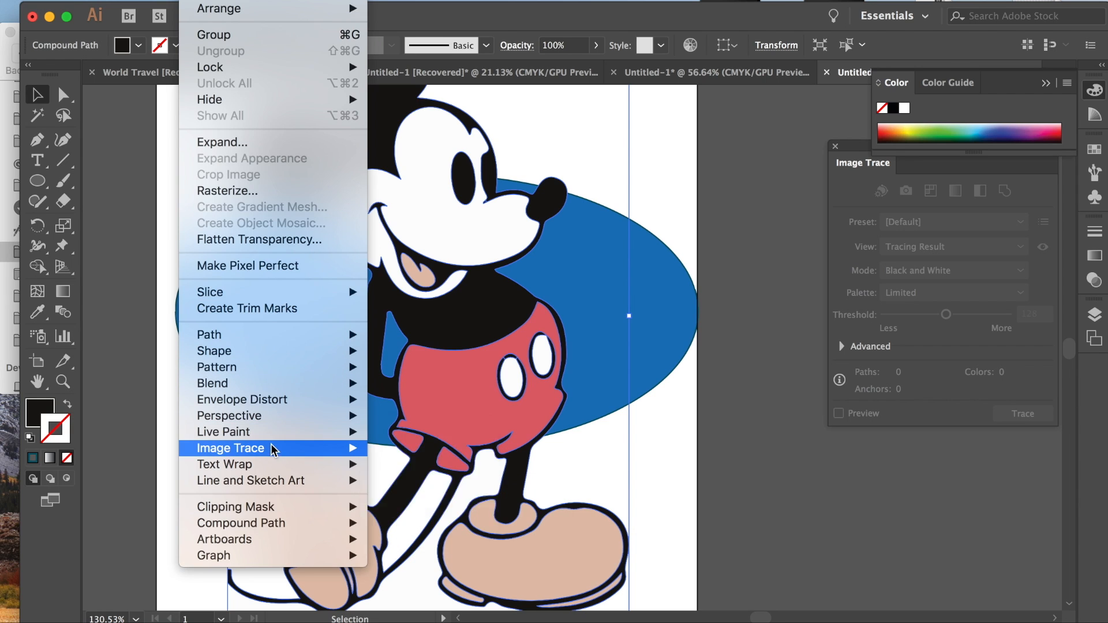
mouse_move(247, 335)
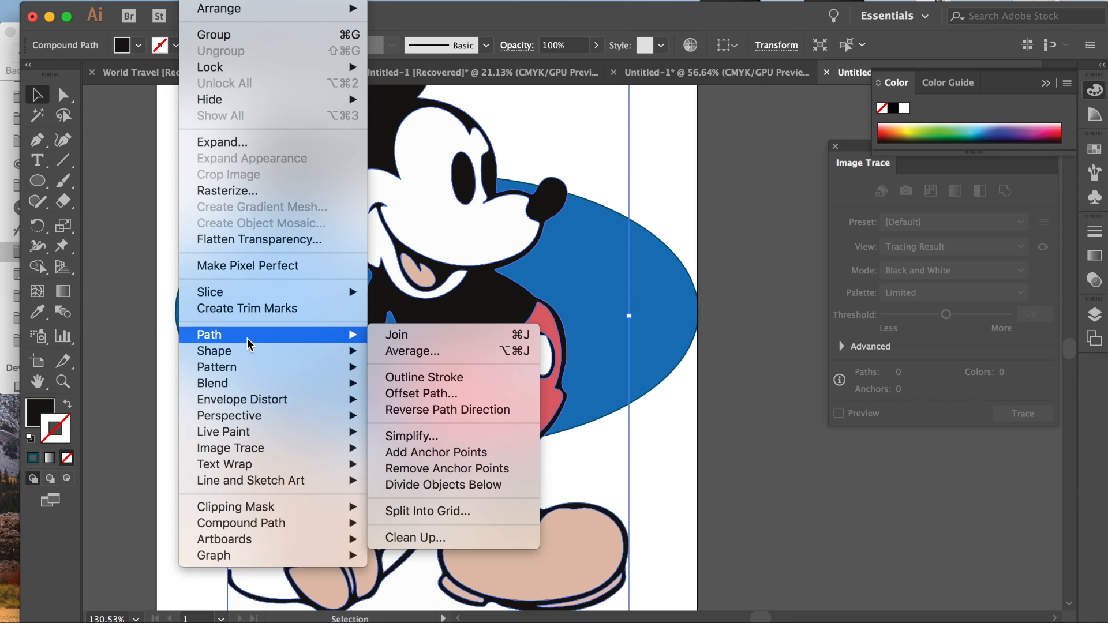
mouse_move(216, 367)
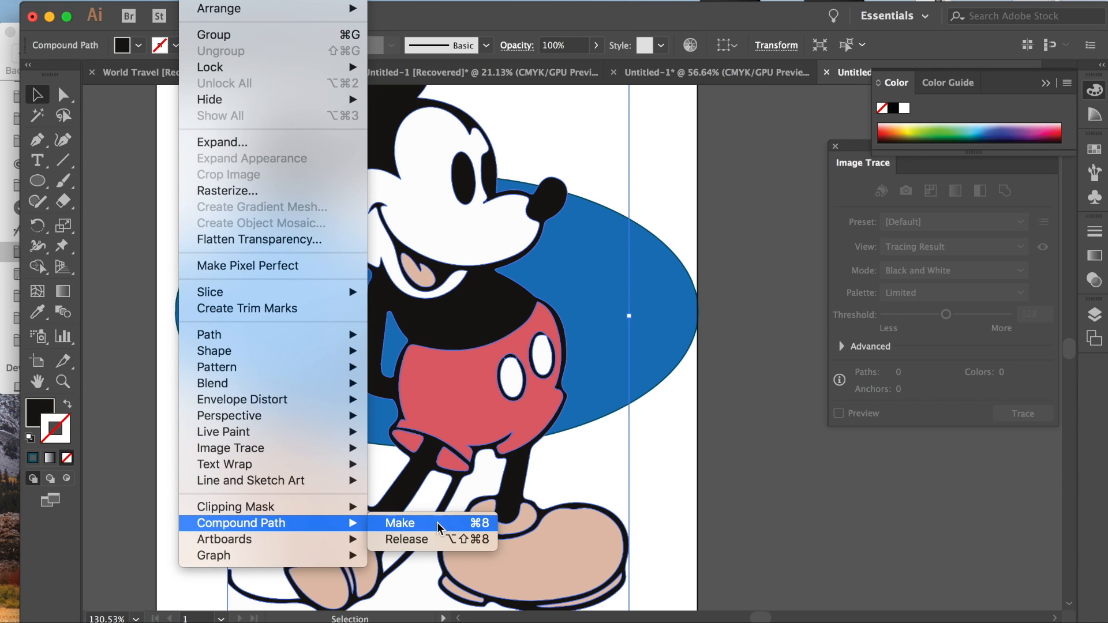
mouse_move(676, 440)
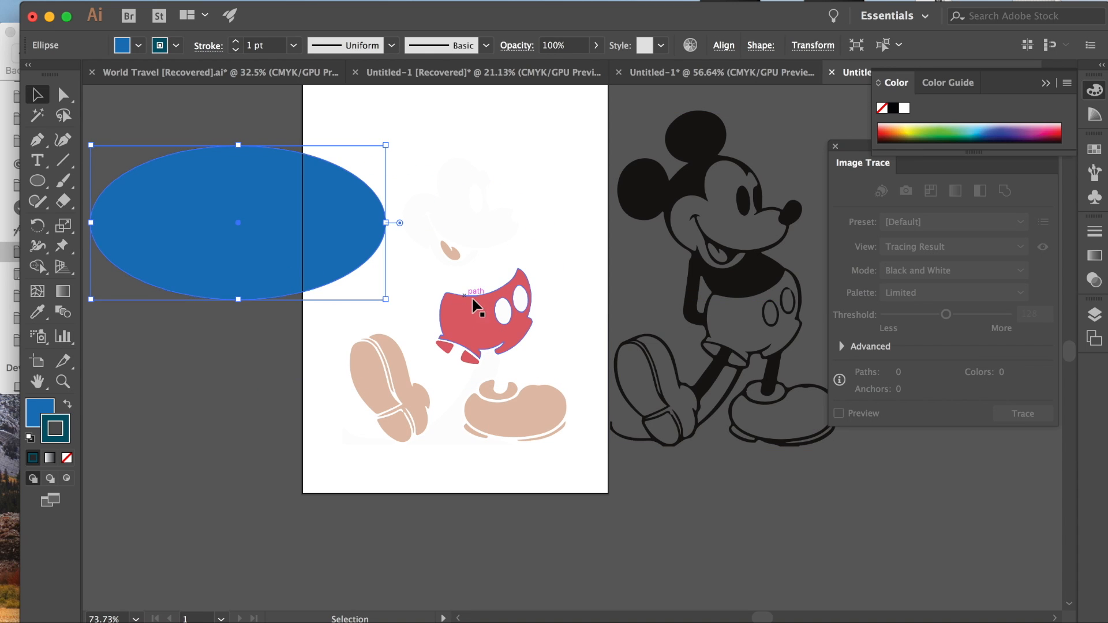
Select the red shorts and all pieces with the same red appearance.
left_click(484, 318)
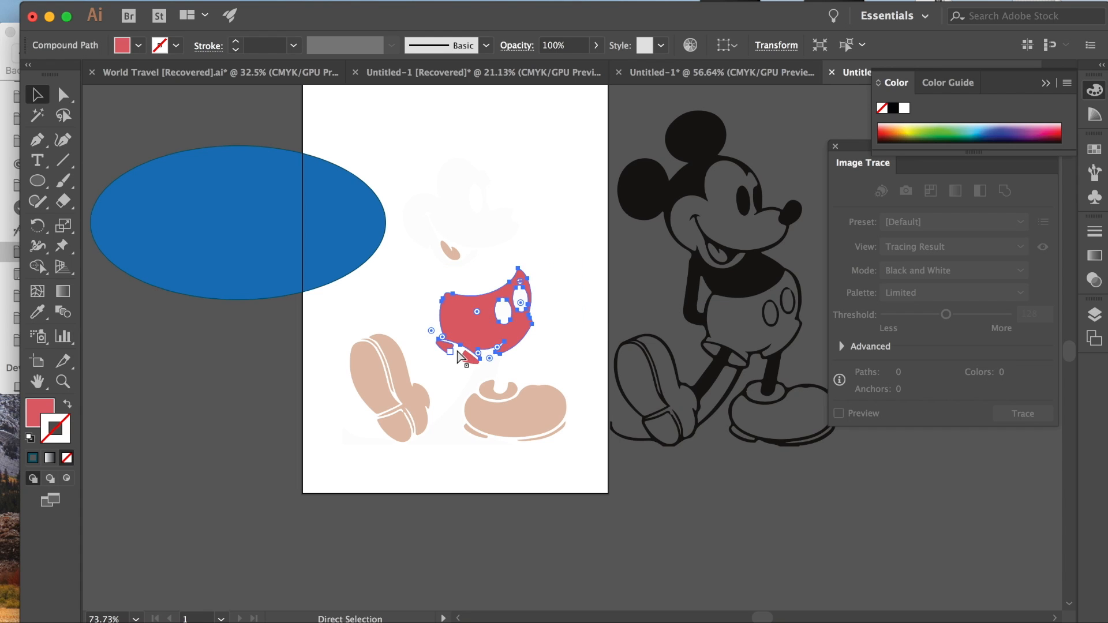
left_click(37, 93)
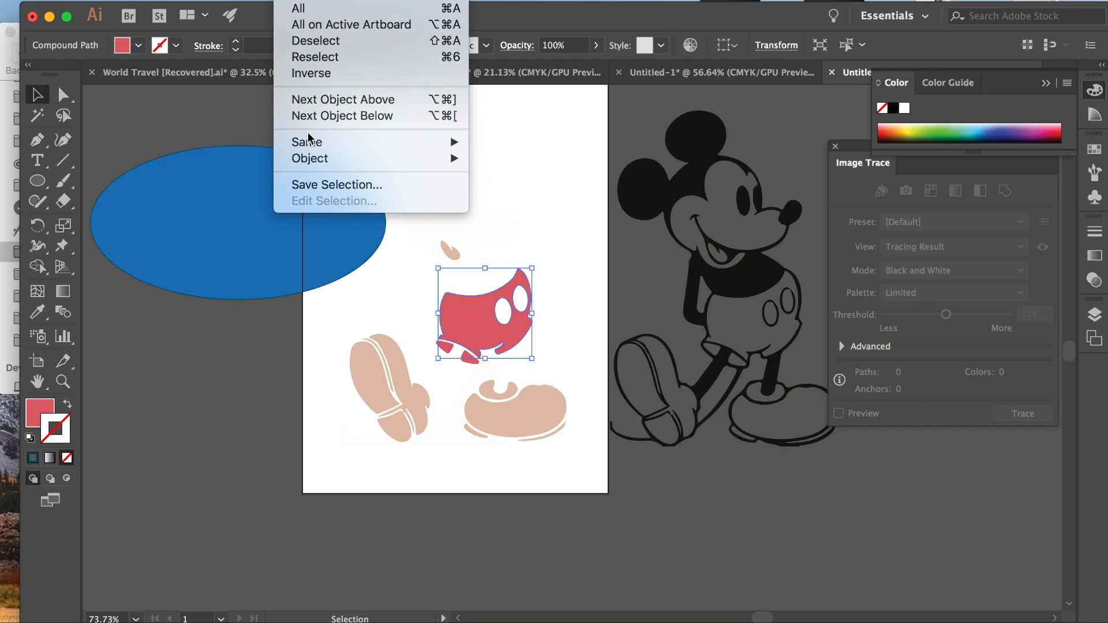
mouse_move(307, 142)
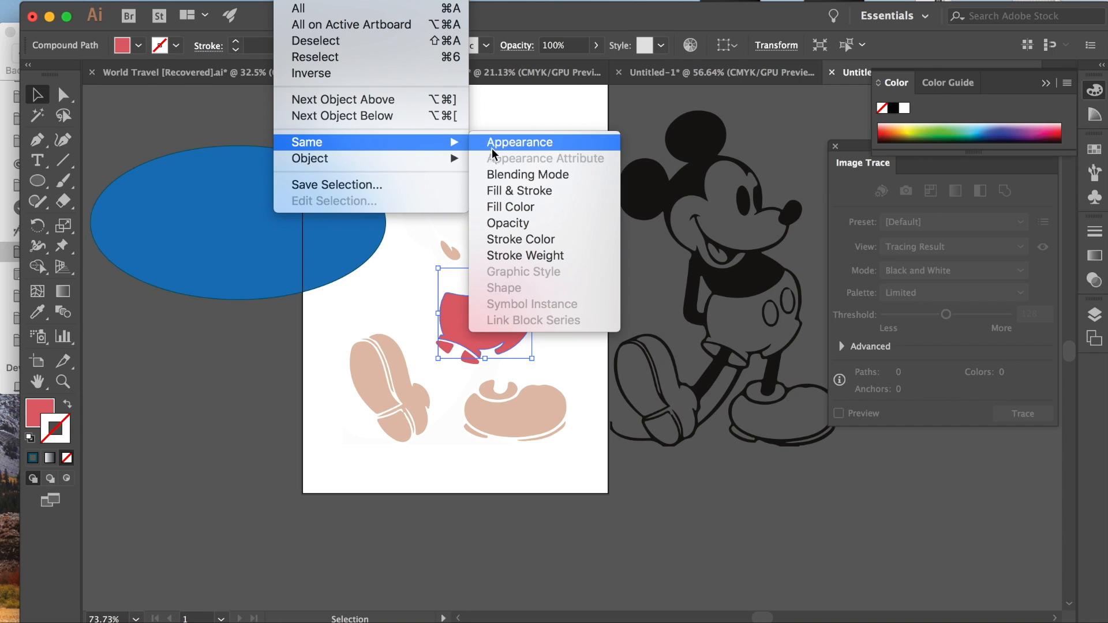
left_click(519, 142)
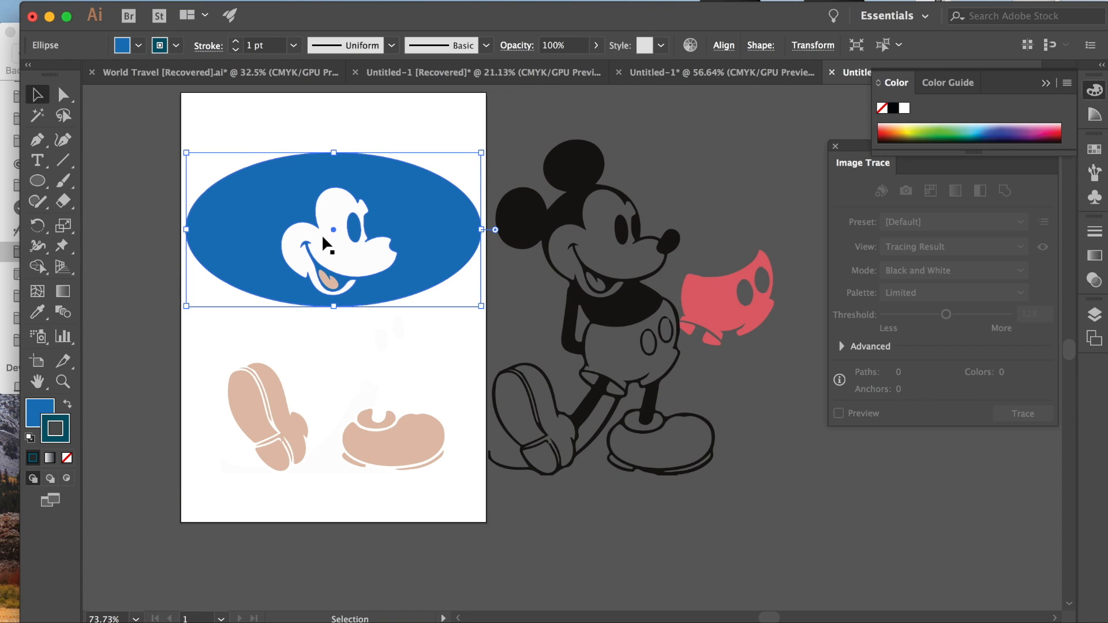
Move Mickey's white face off the artboard beside the black outline, nudging the blue oval aside.
left_click(333, 240)
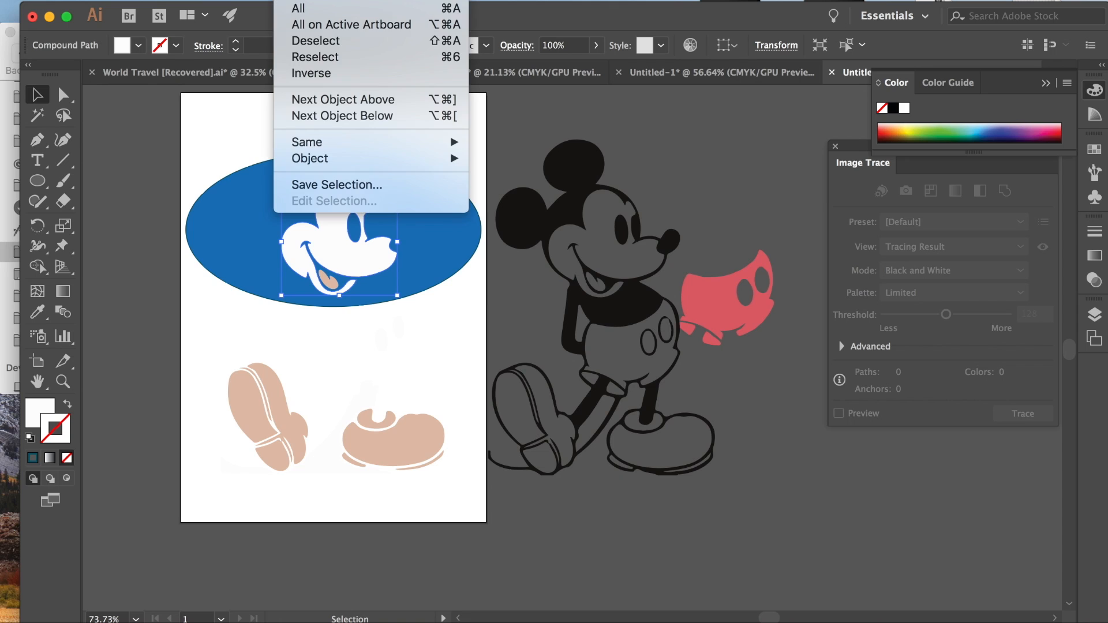
mouse_move(307, 142)
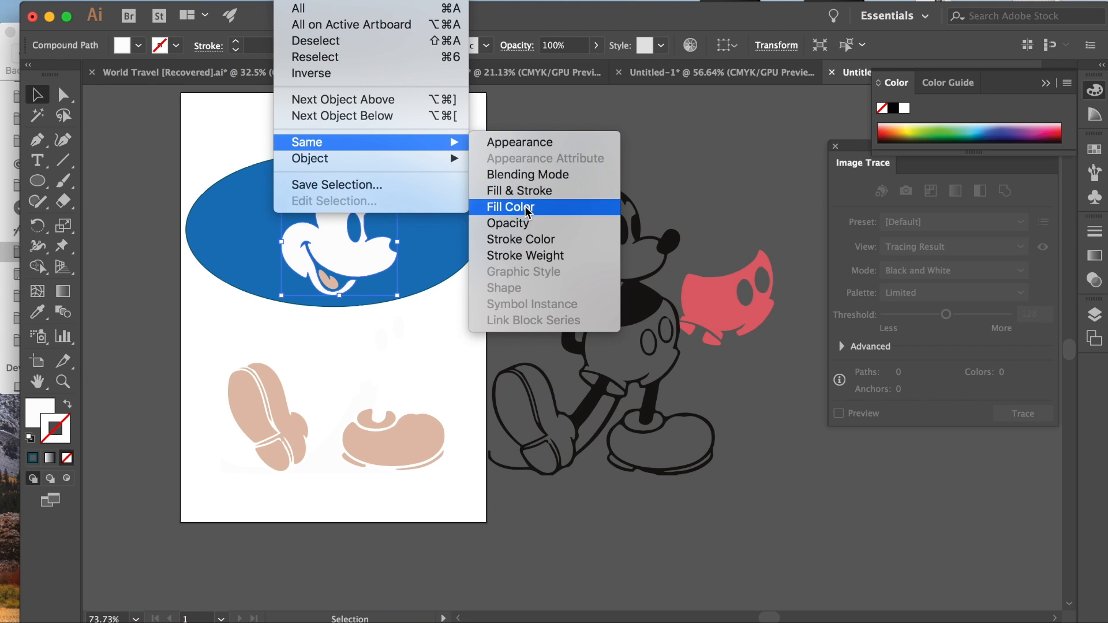
left_click(509, 206)
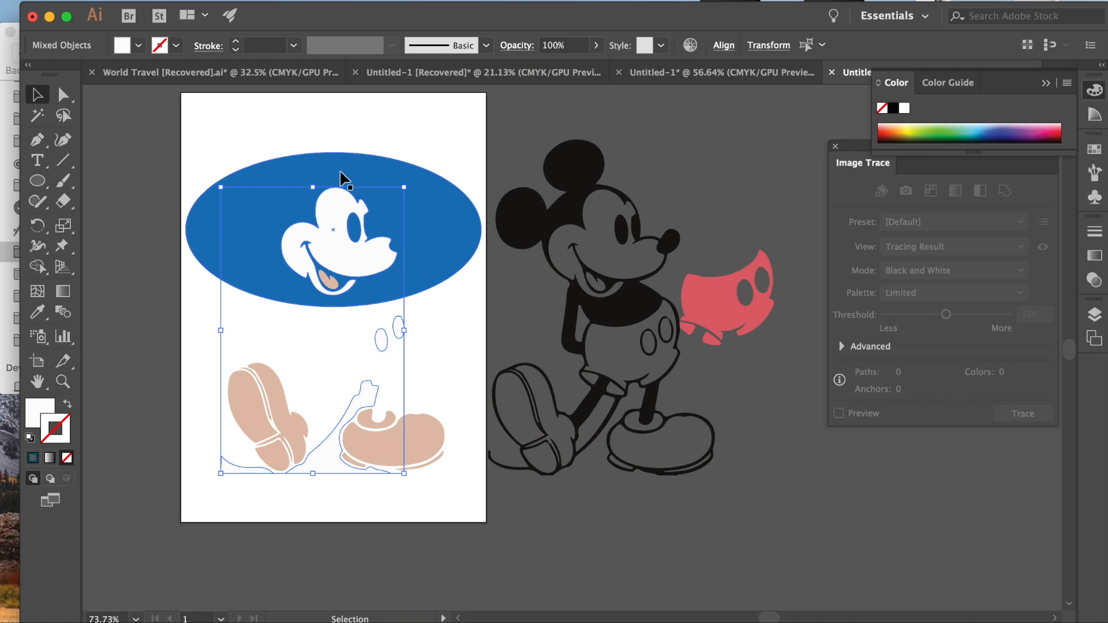
mouse_move(405, 322)
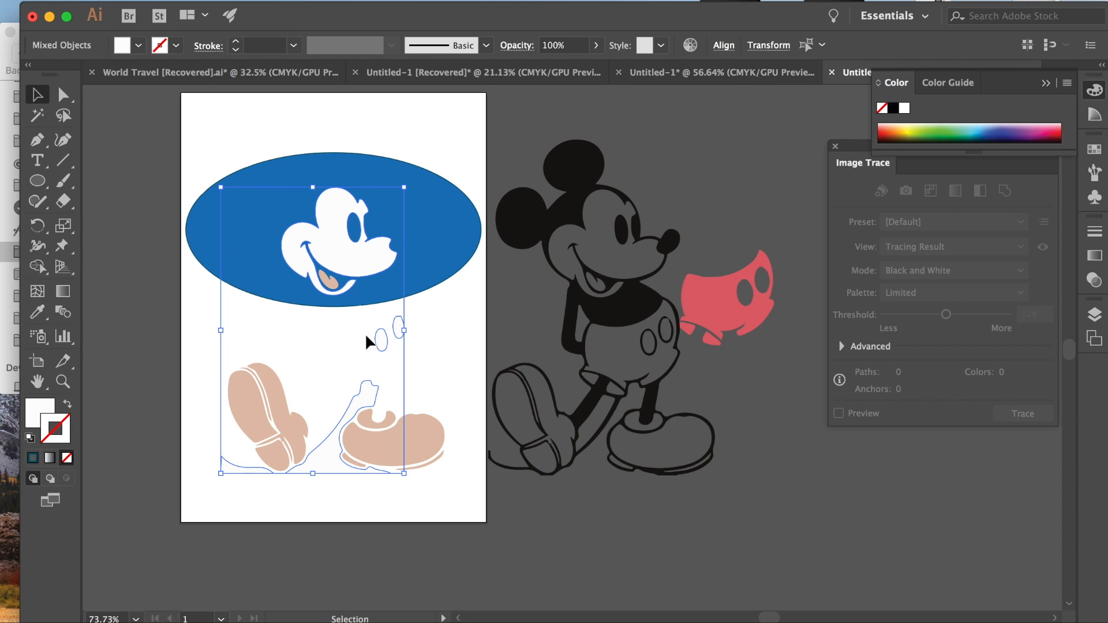
left_click(333, 240)
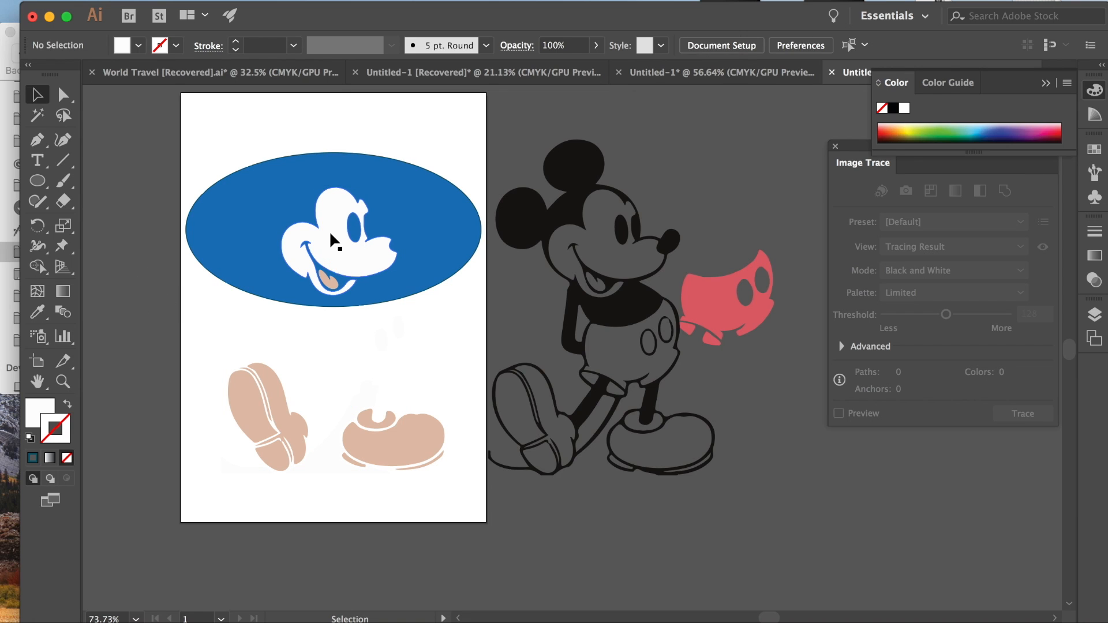
left_click(332, 240)
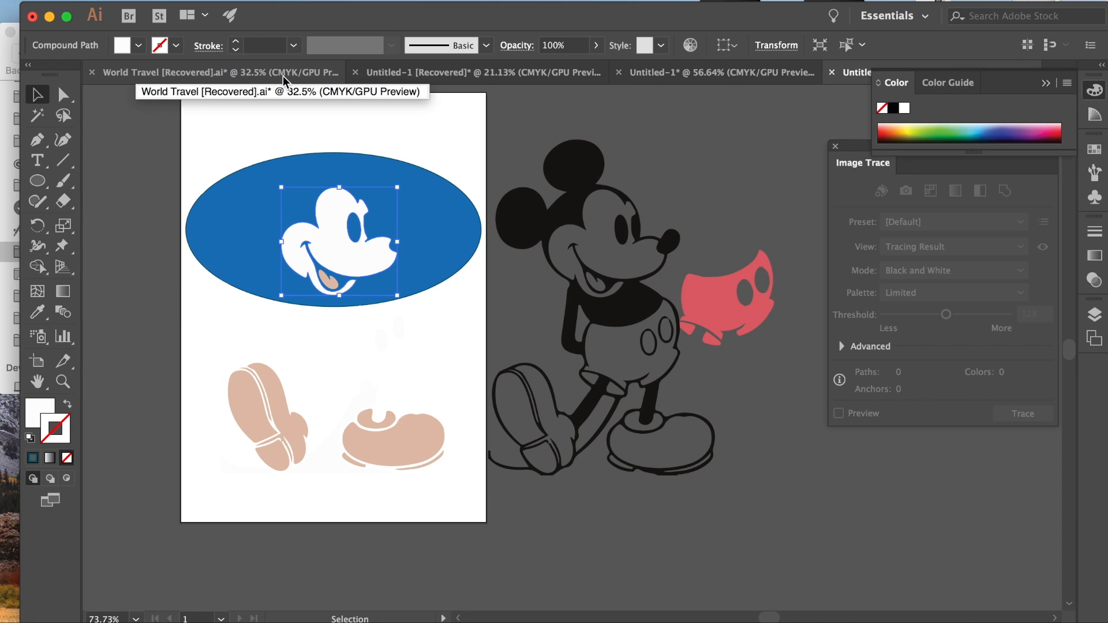
mouse_move(300, 74)
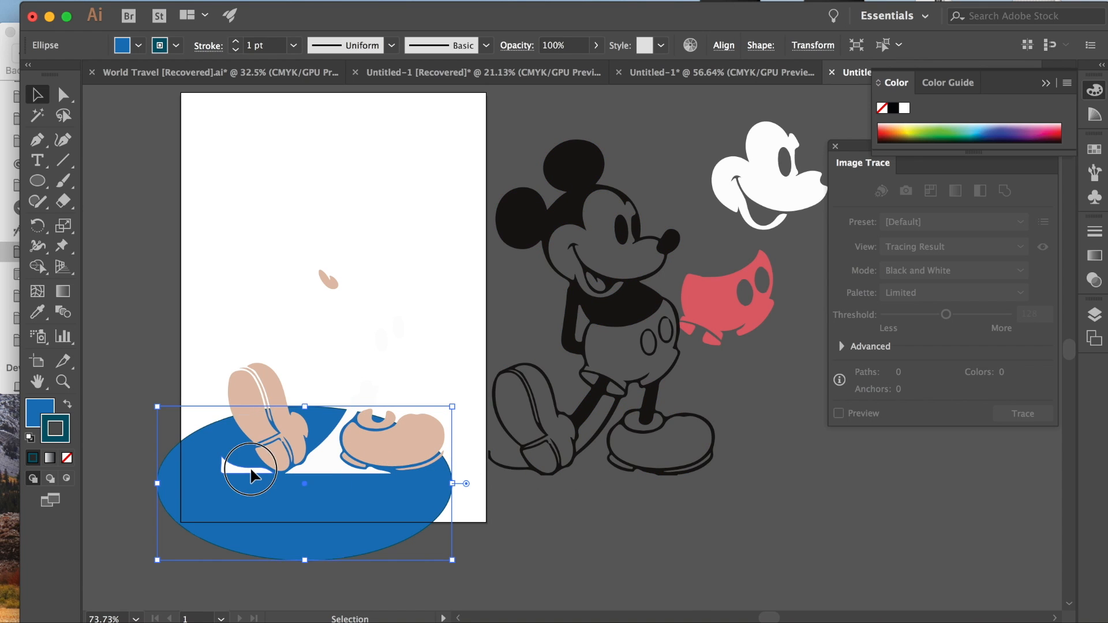
left_click(340, 481)
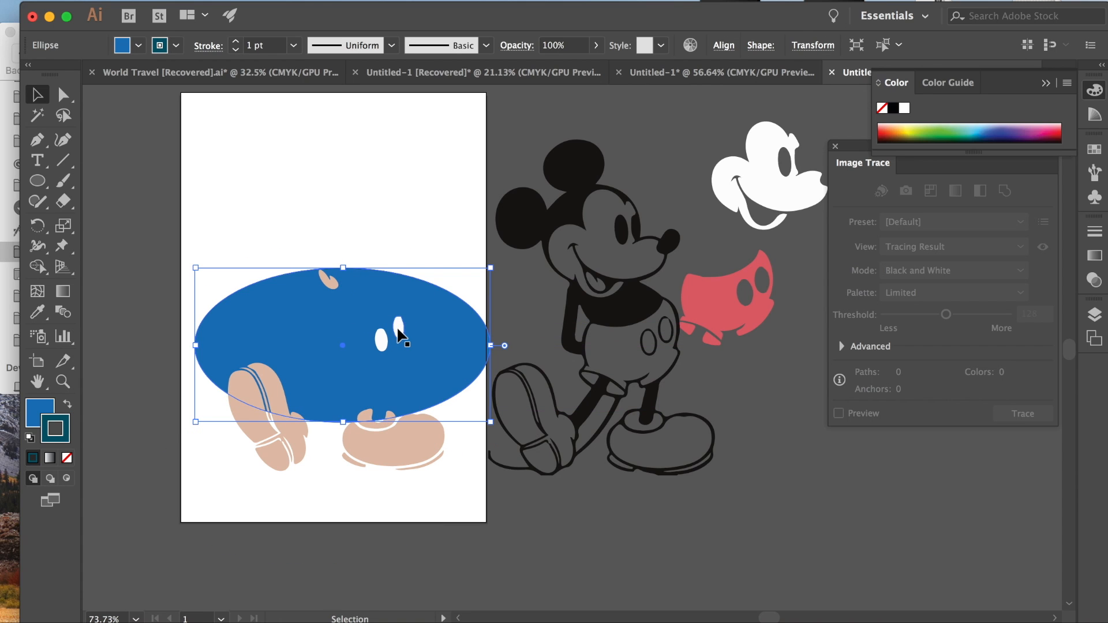
Move the two white shorts buttons off the artboard beside the red shorts.
left_click(382, 342)
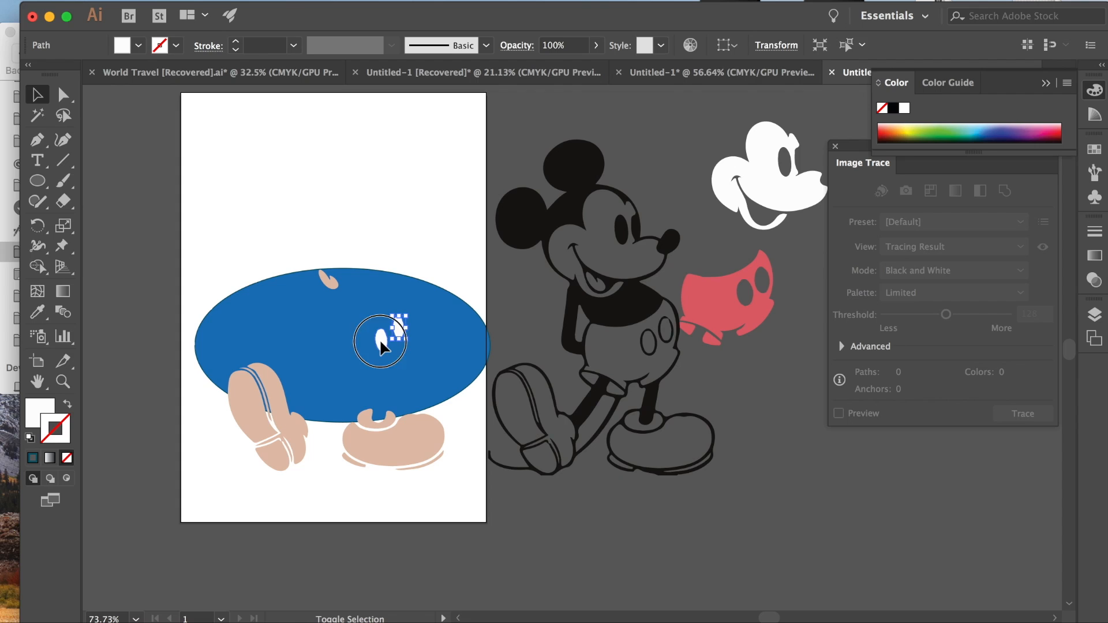
left_click(381, 344)
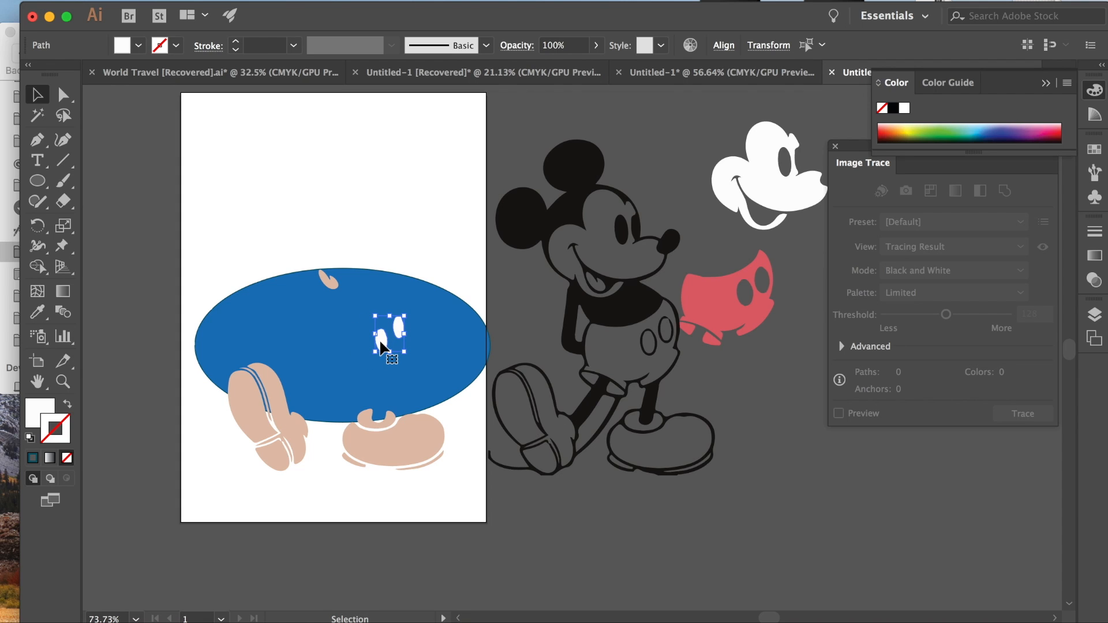
left_click(37, 94)
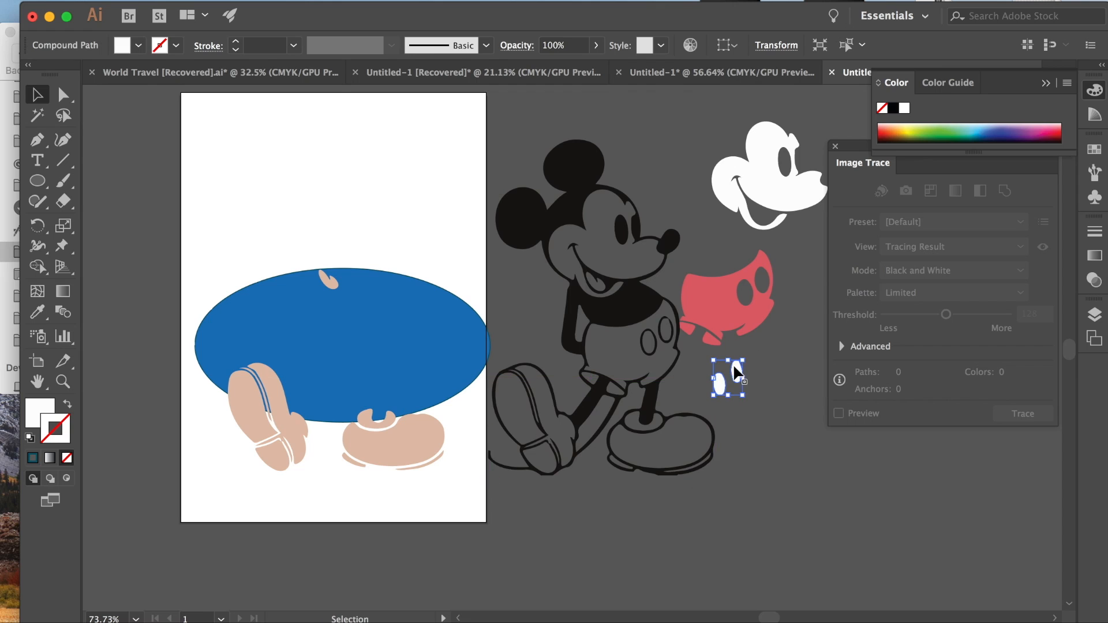
left_click(336, 289)
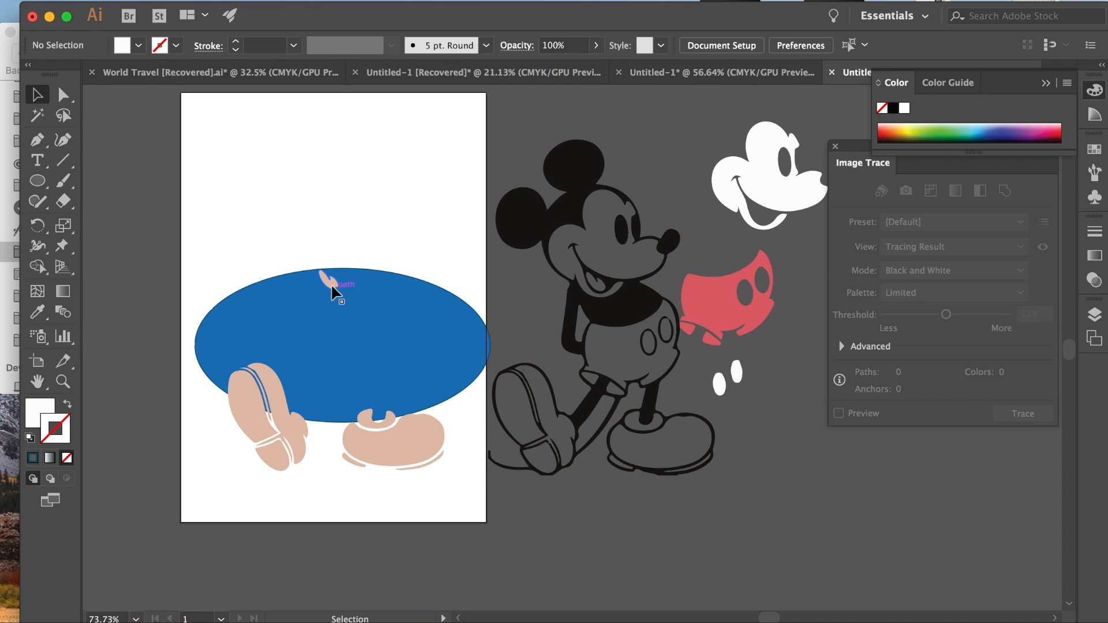
Move the small pink tongue piece off the artboard next to the black outline and white face.
left_click(329, 279)
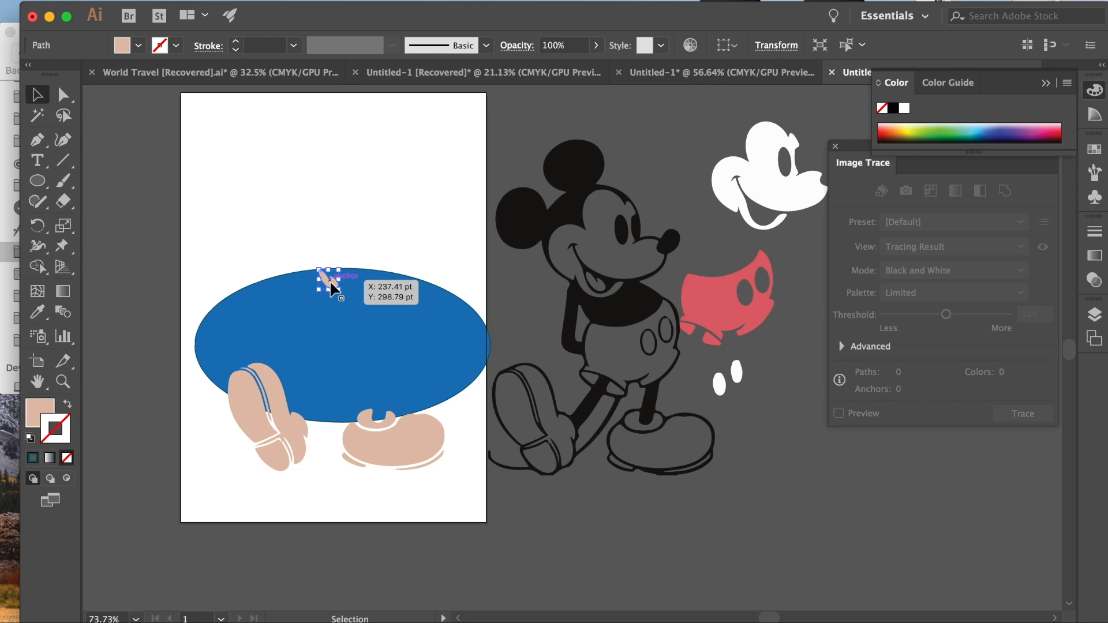
mouse_move(438, 466)
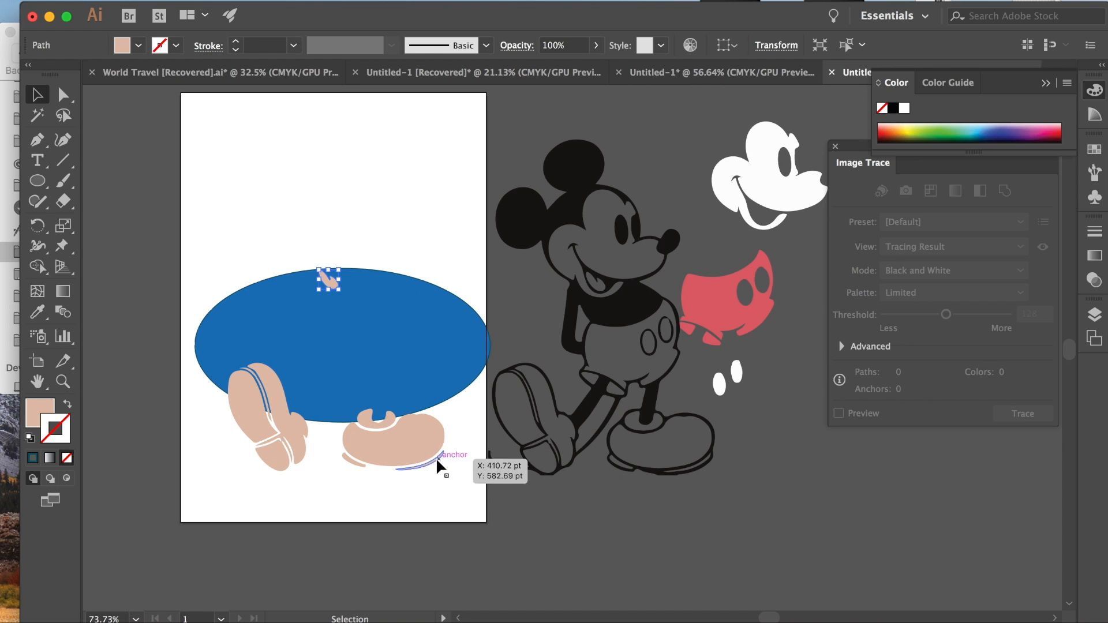
mouse_move(386, 257)
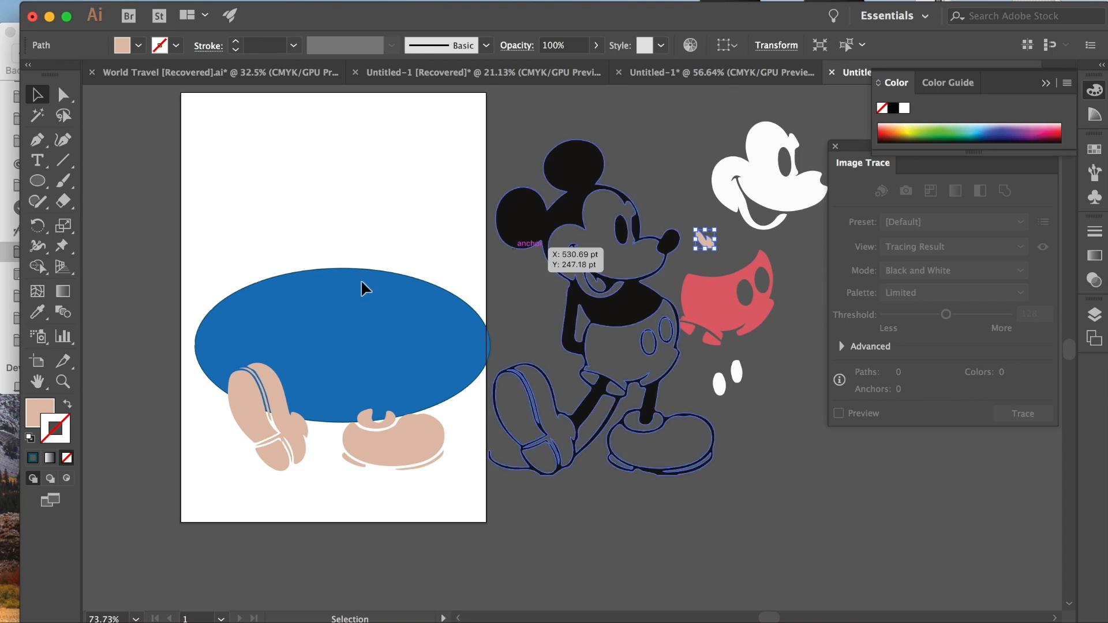
double_click(39, 411)
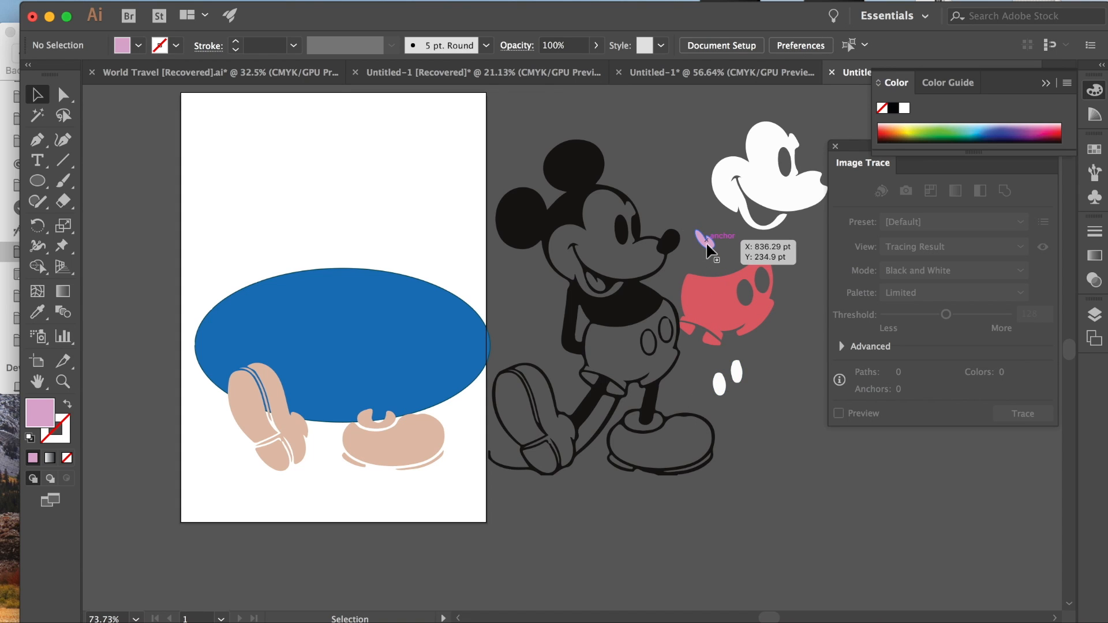
left_click(705, 240)
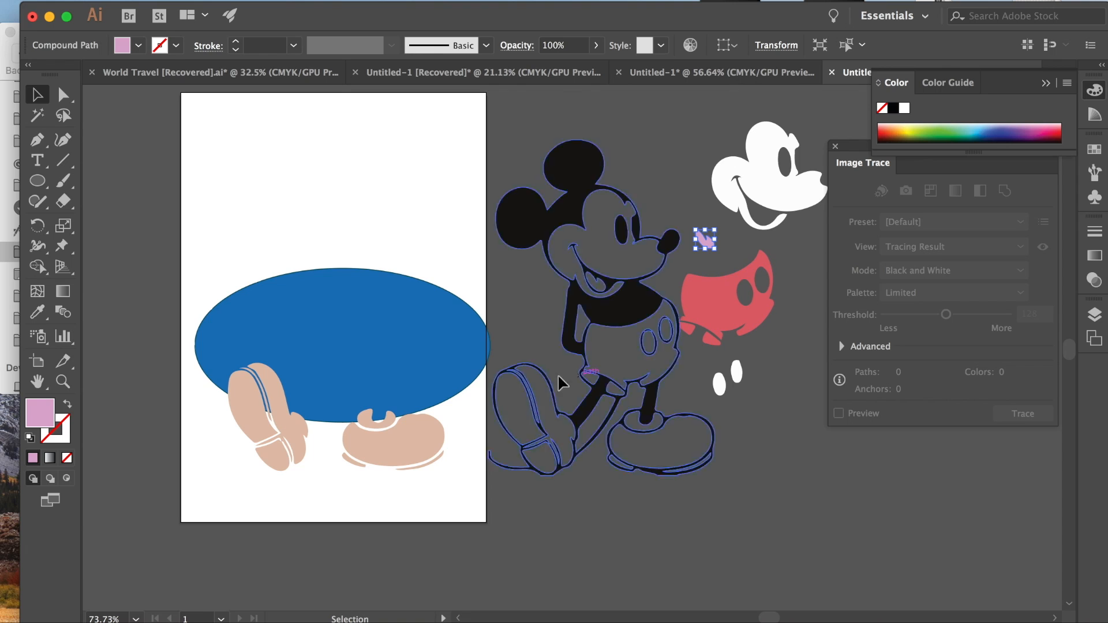
left_click(373, 449)
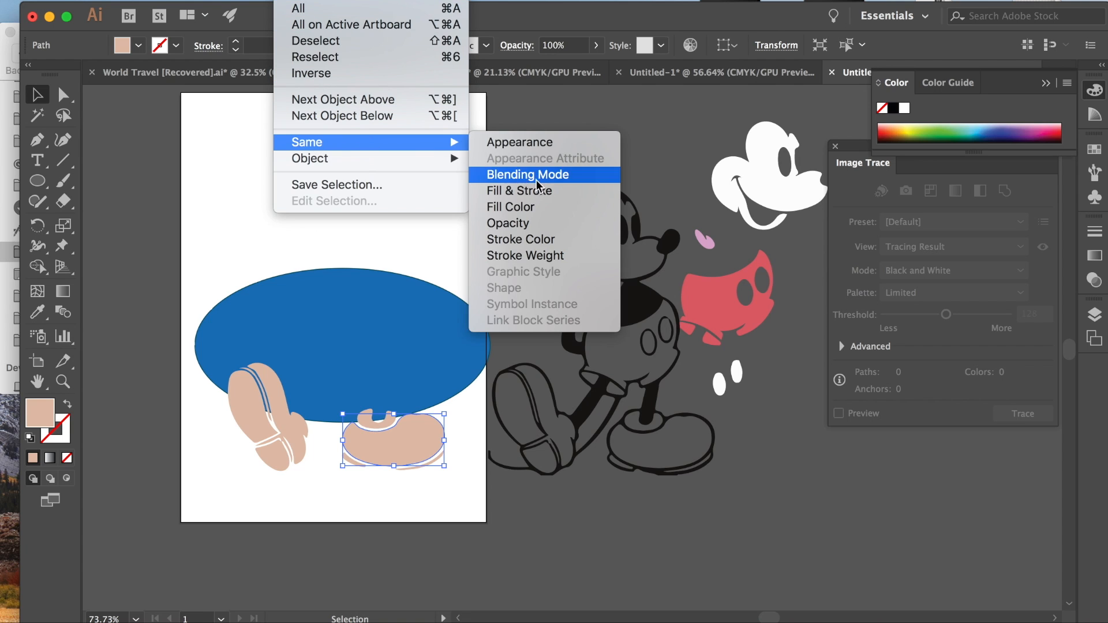
Select Same > Blending Mode to grab the tan shoes and move them off the artboard.
left_click(527, 174)
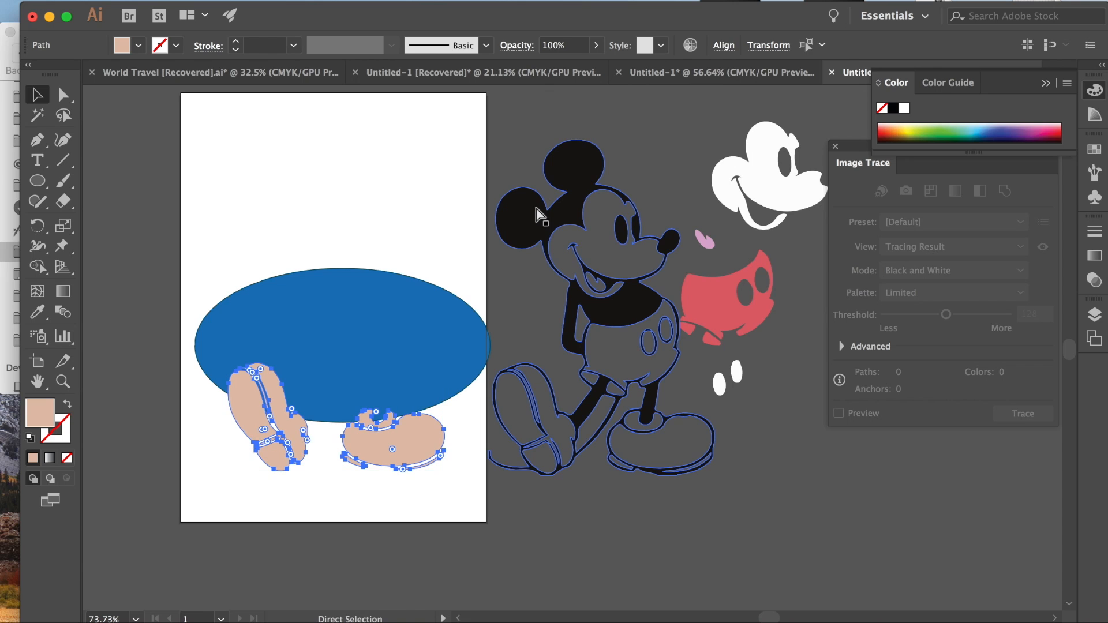
left_click(37, 93)
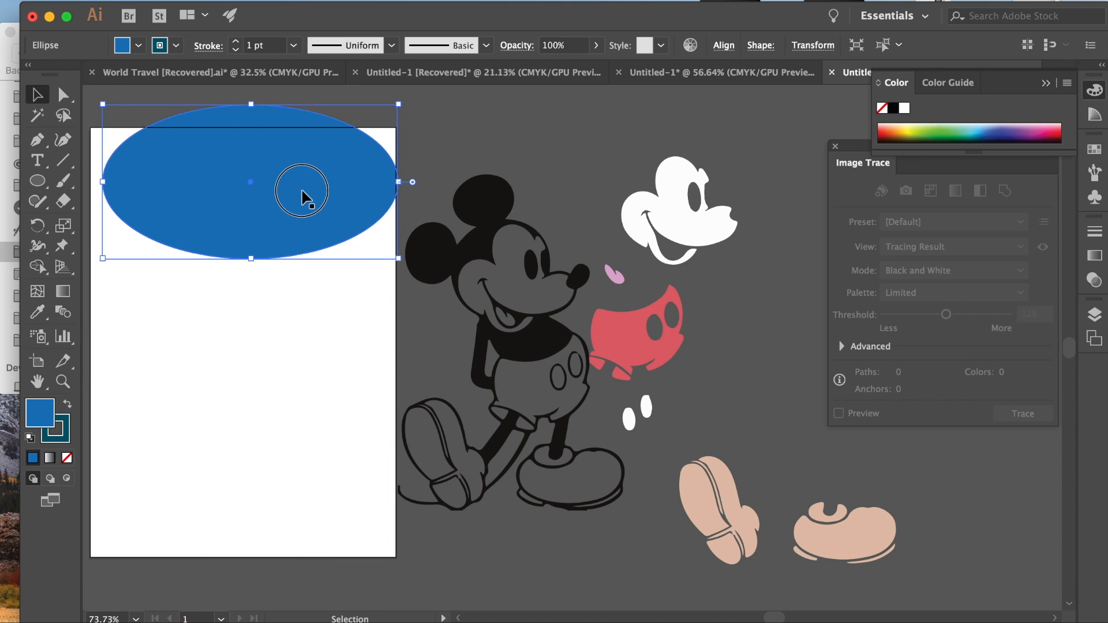
Delete the leftover blue ellipse before reassembling the coloured pieces onto the outline.
key("Delete")
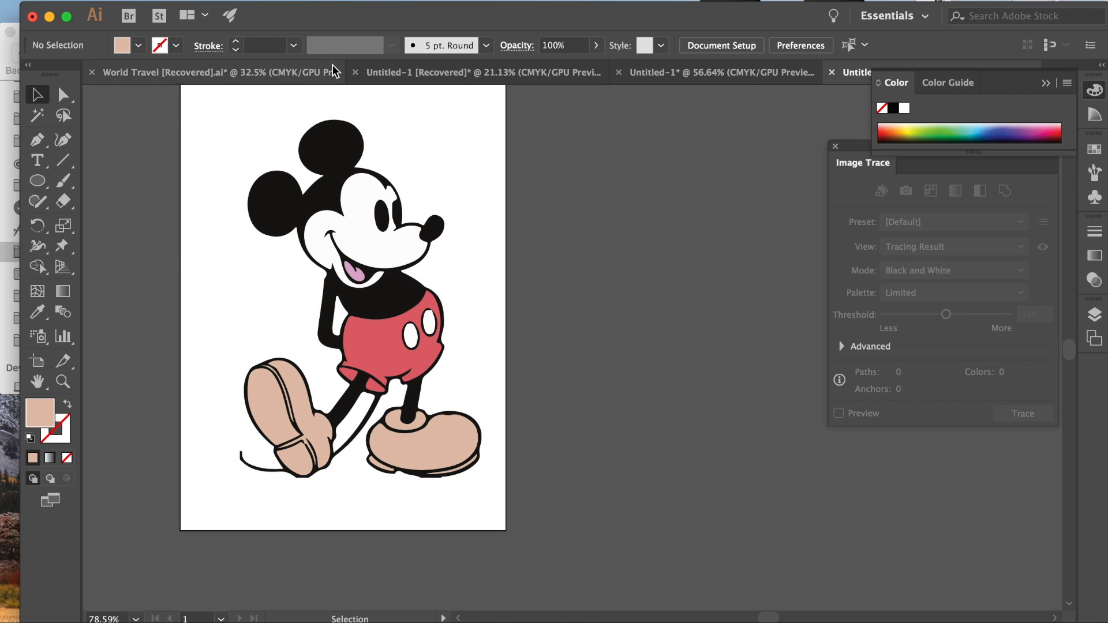
mouse_move(359, 213)
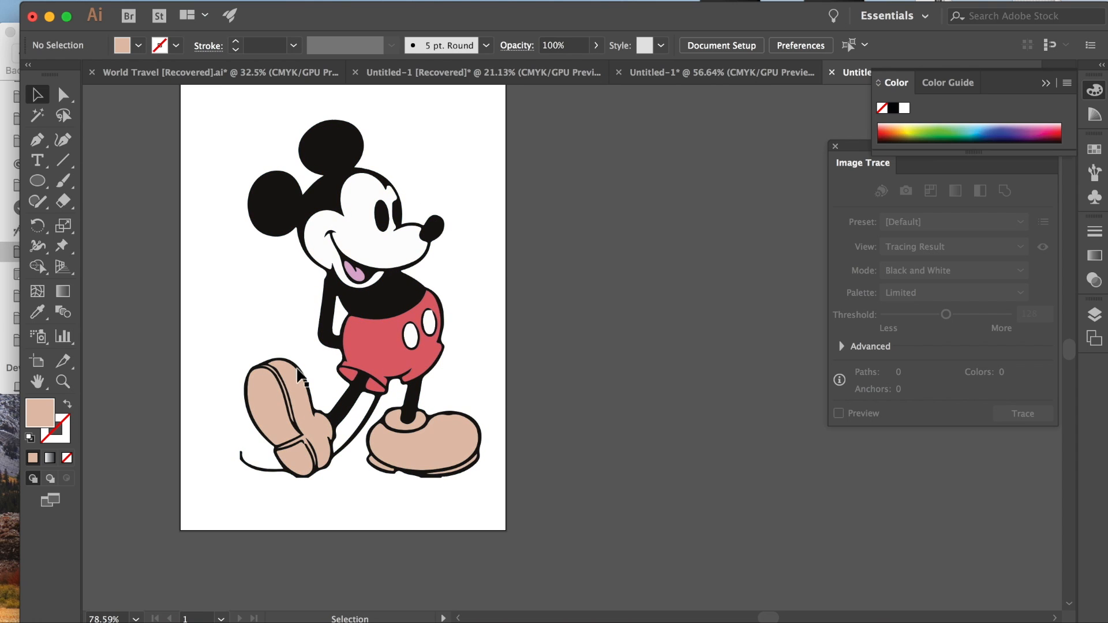
mouse_move(316, 382)
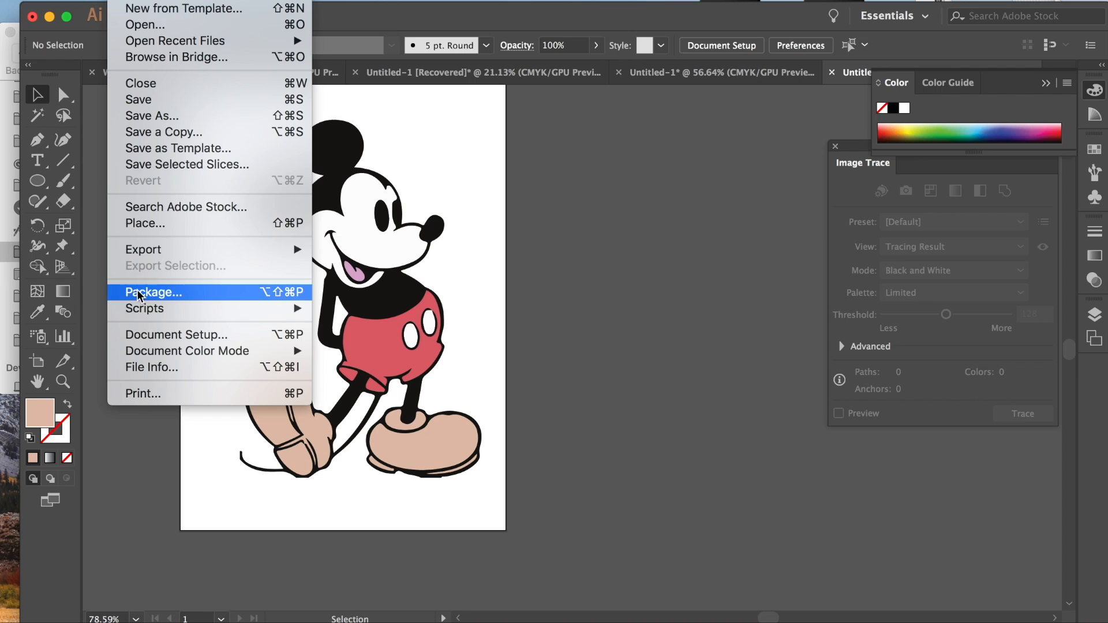
mouse_move(153, 115)
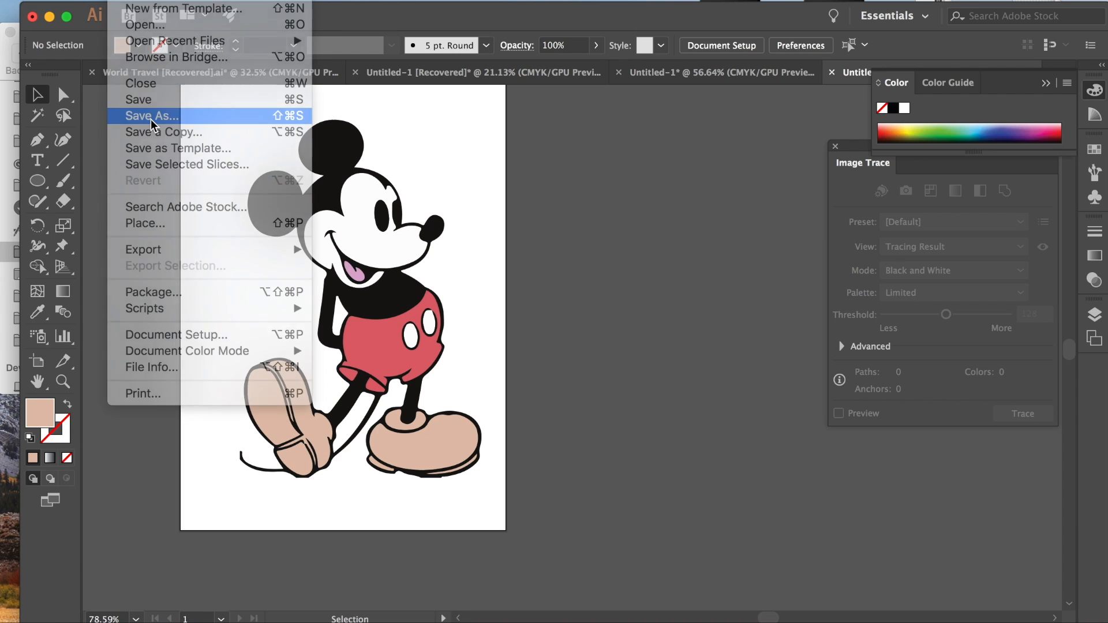
Save the artwork to the Desktop as VintageMickey.svg in SVG format, accepting the SVG options.
left_click(151, 115)
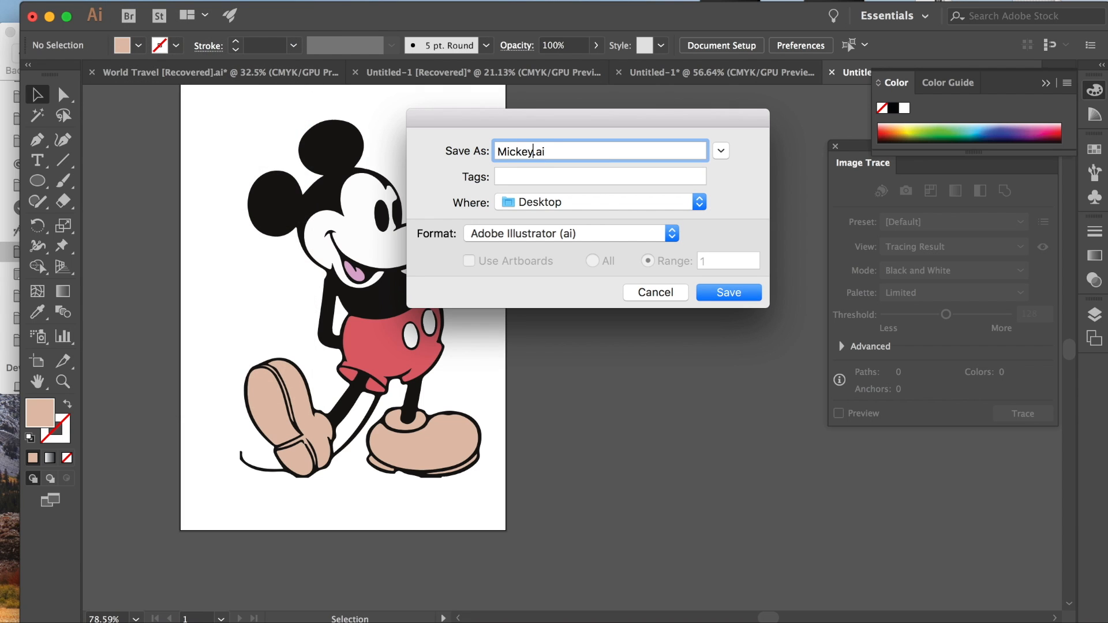
type("SCG")
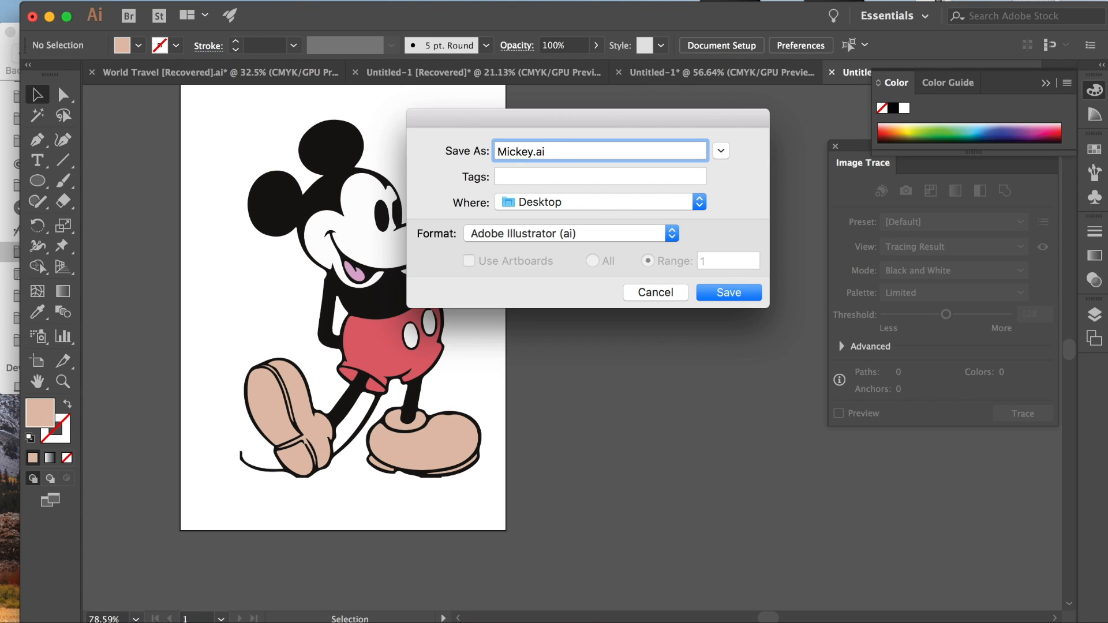
key("Backspace")
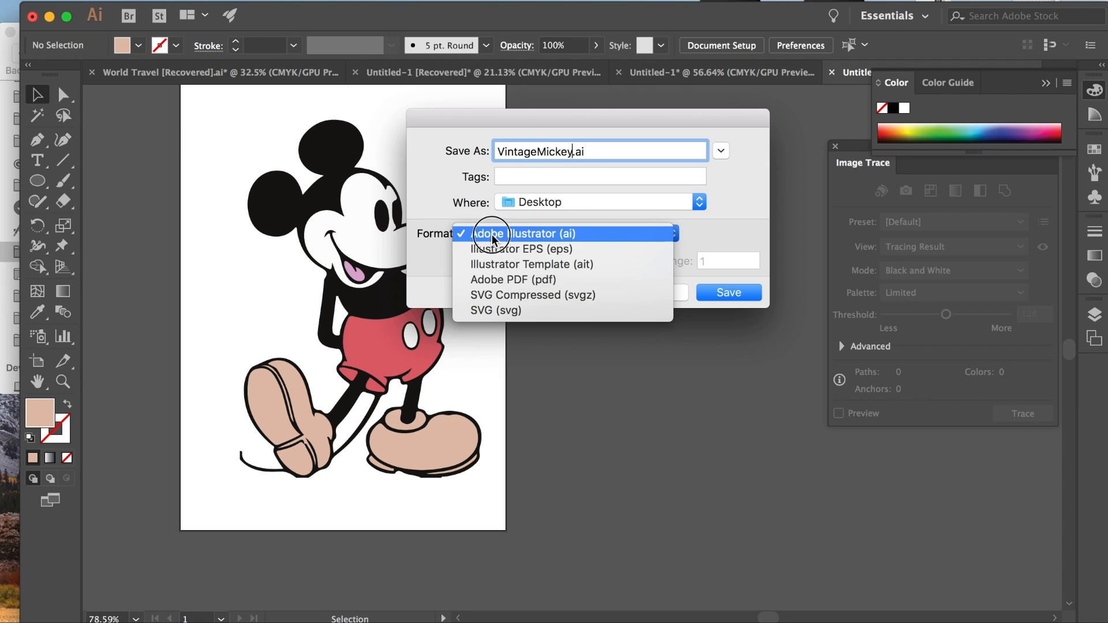
left_click(495, 311)
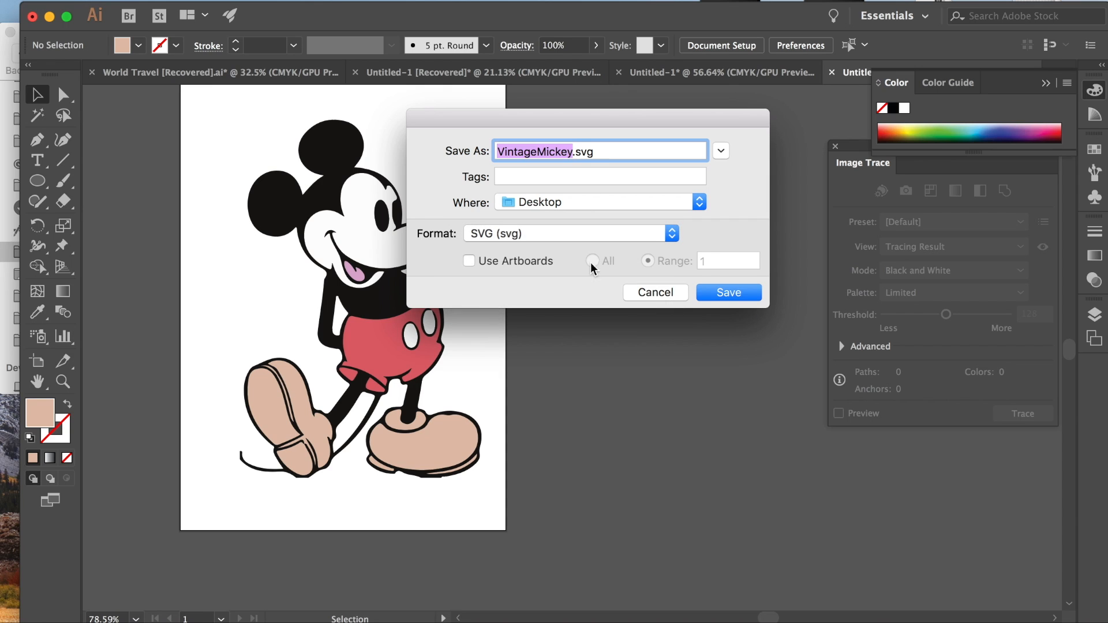
left_click(729, 292)
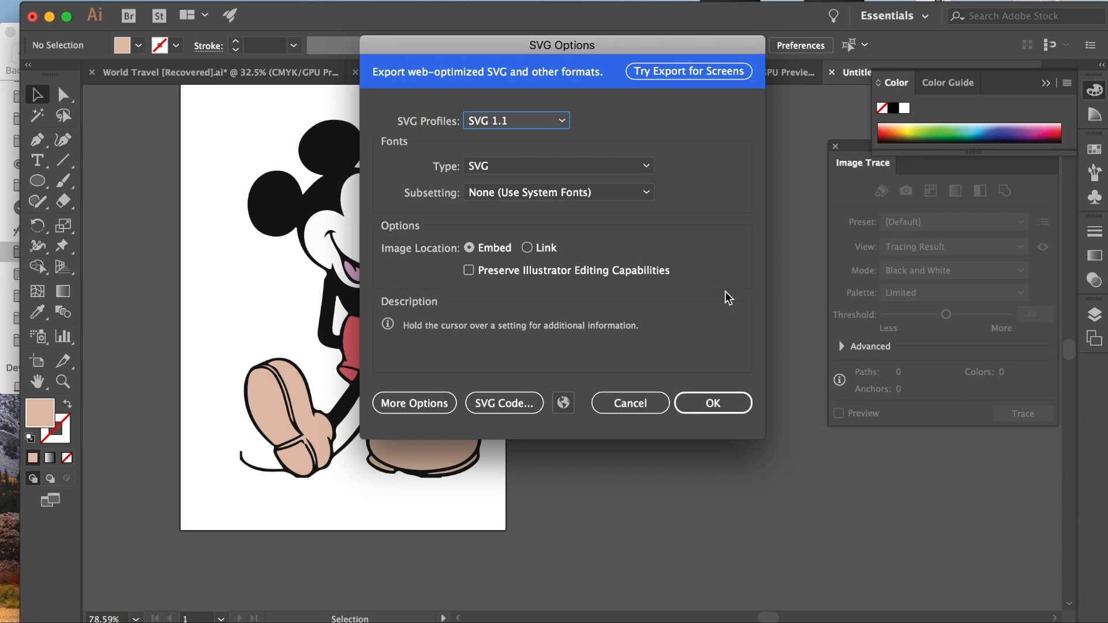
mouse_move(713, 403)
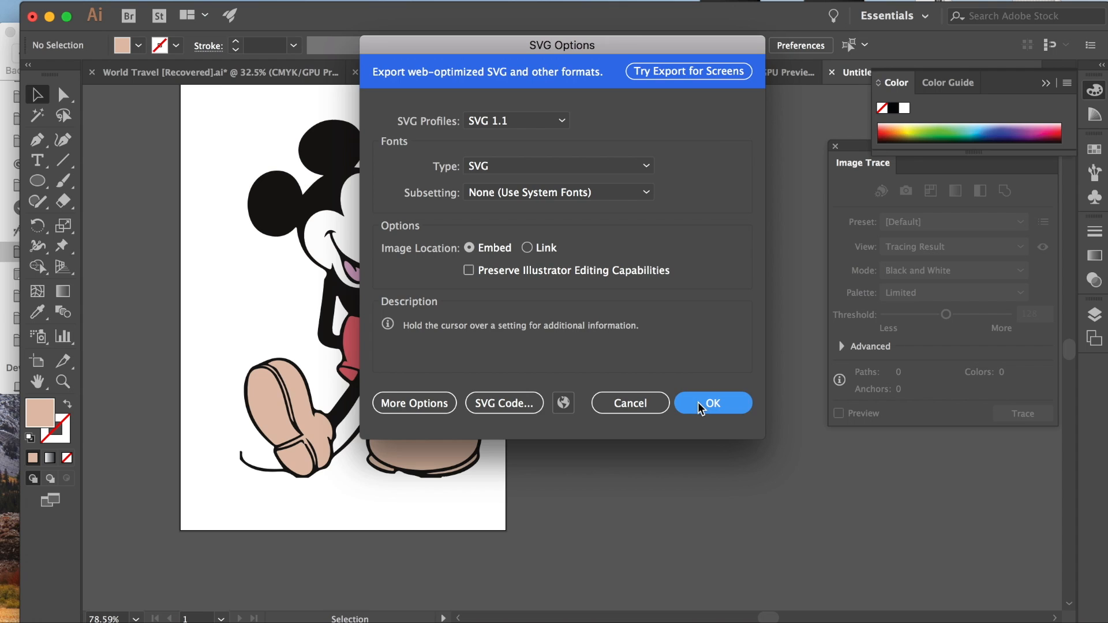
left_click(712, 403)
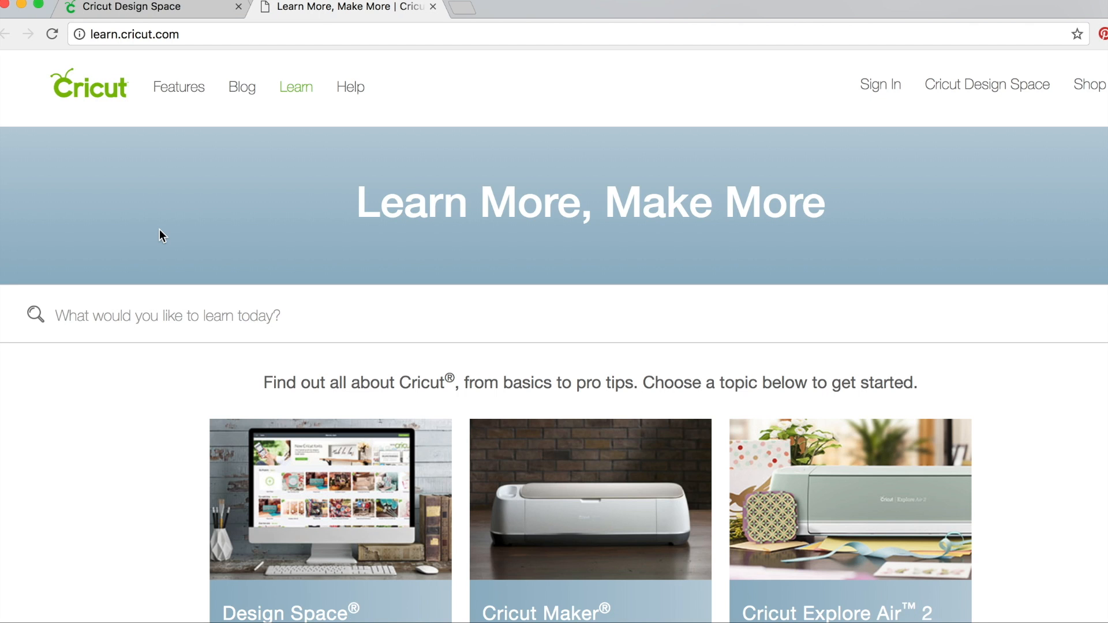
mouse_move(434, 21)
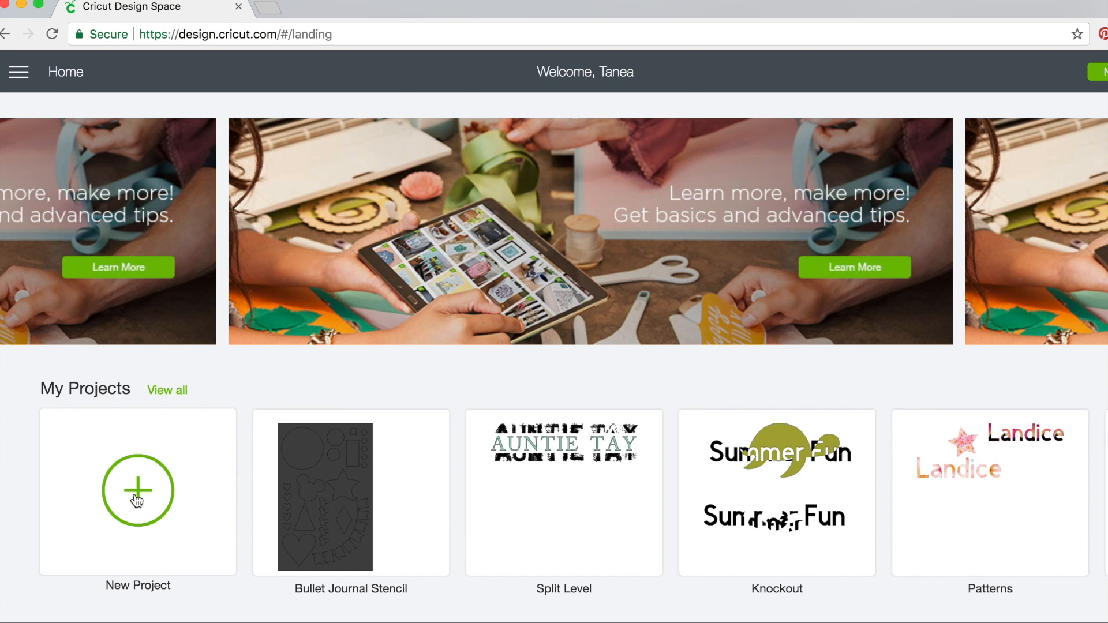
Start a new project and upload VintageMickey.svg from the computer, saving the image.
left_click(137, 492)
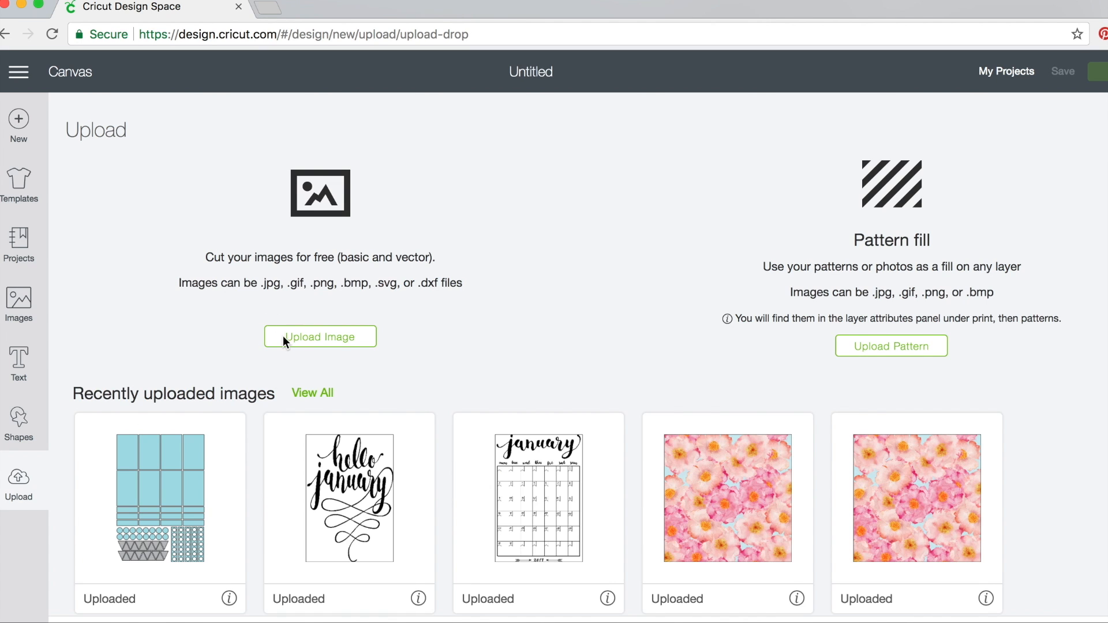
left_click(320, 336)
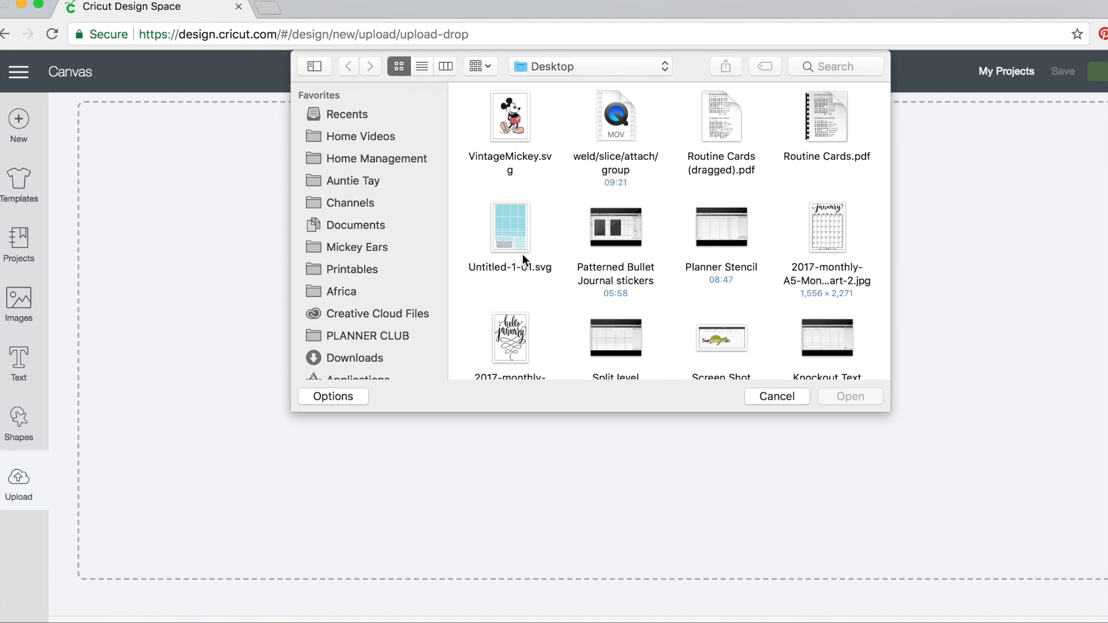
left_click(509, 117)
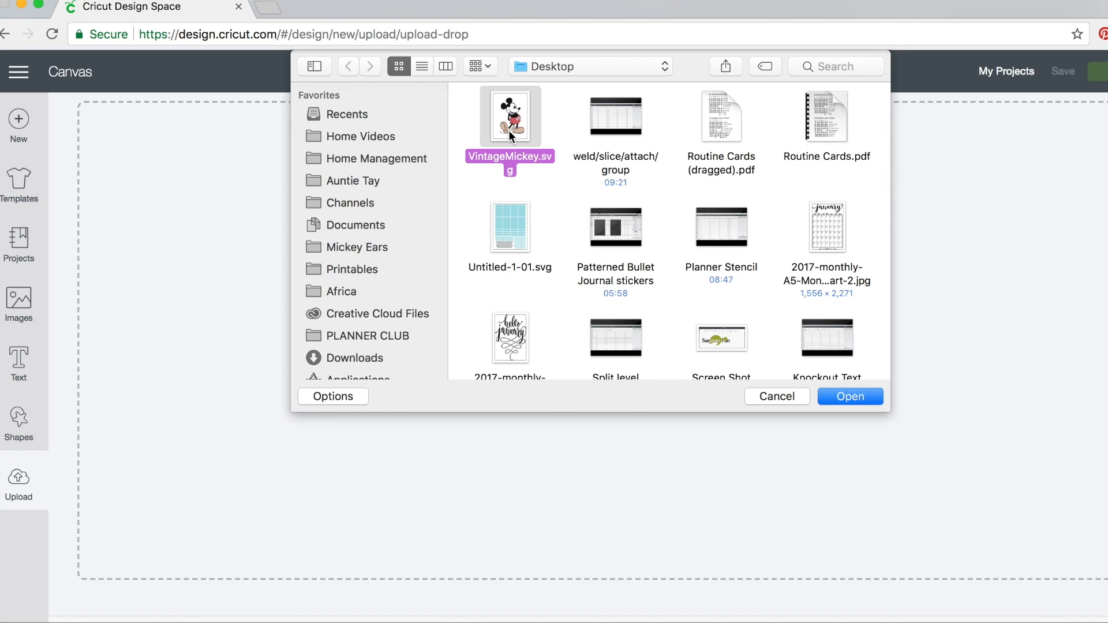
left_click(849, 396)
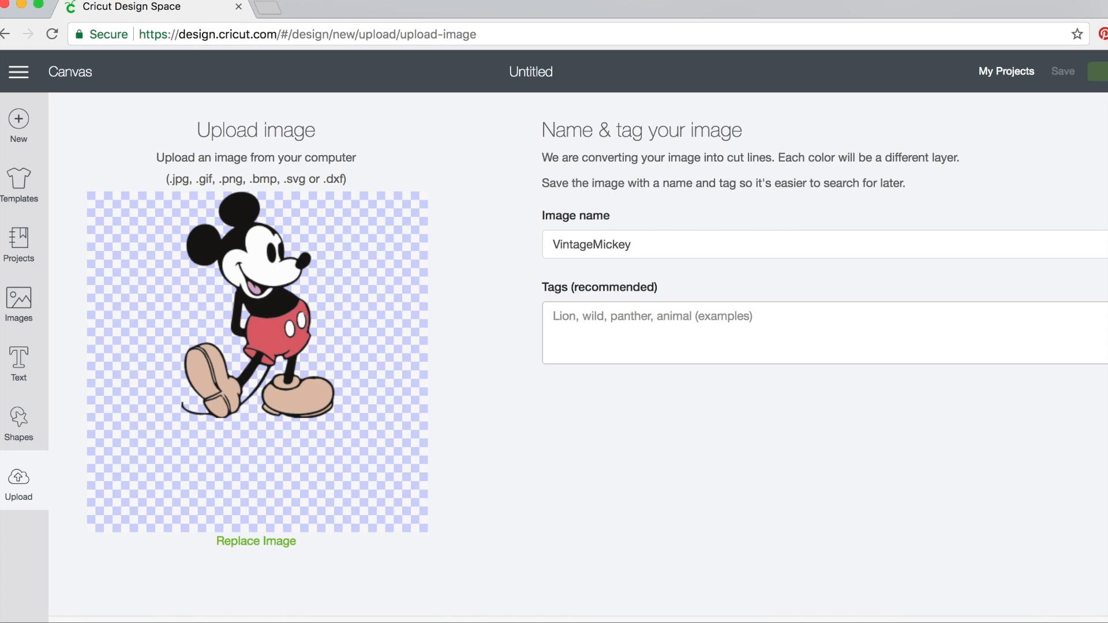
mouse_move(655, 231)
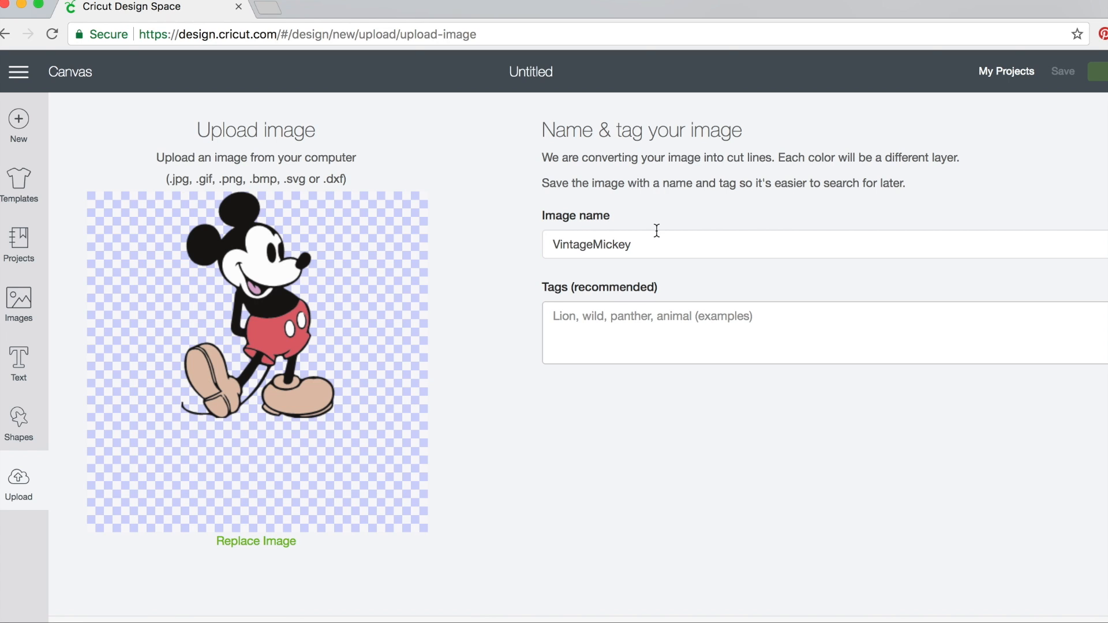
left_click(1062, 71)
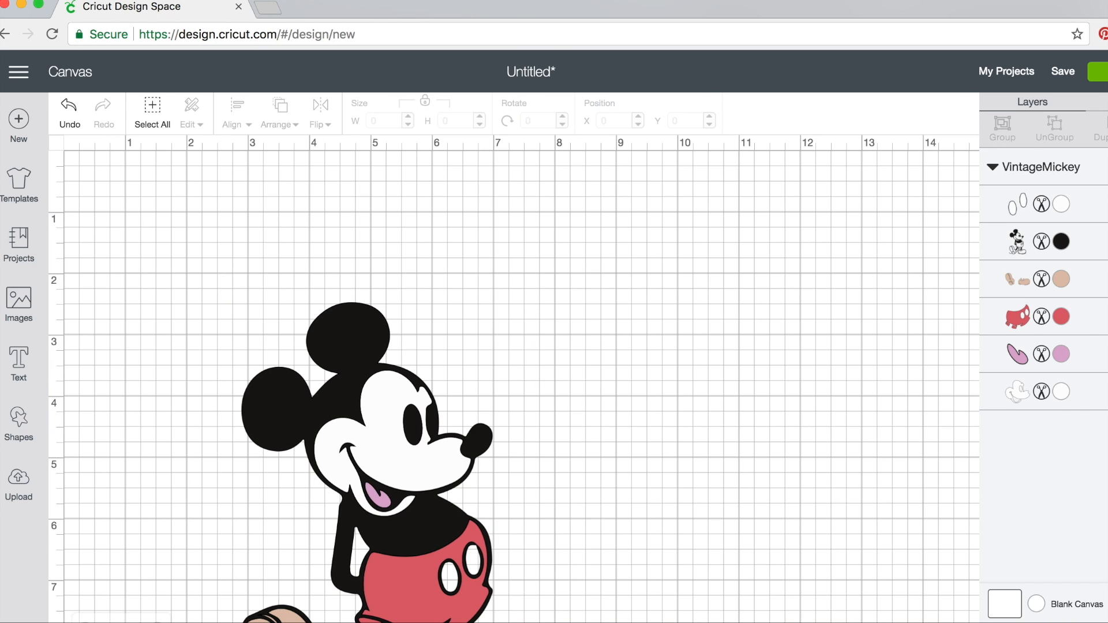
Ungroup VintageMickey and drag the shoe, shorts, tongue and face layers apart on the canvas.
scroll("down", 3)
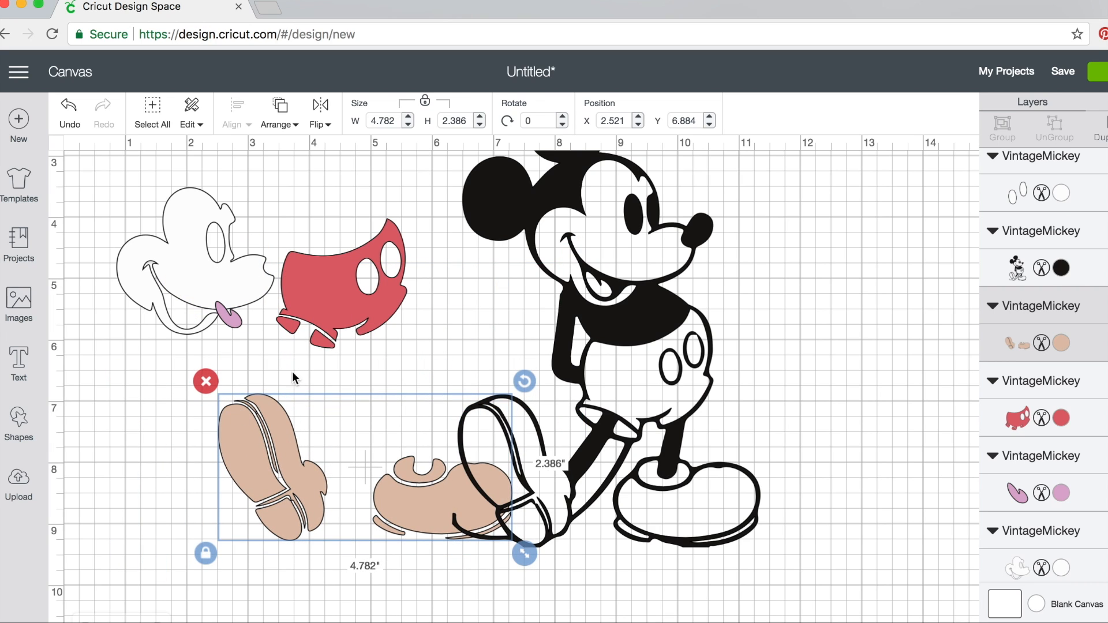
mouse_move(359, 472)
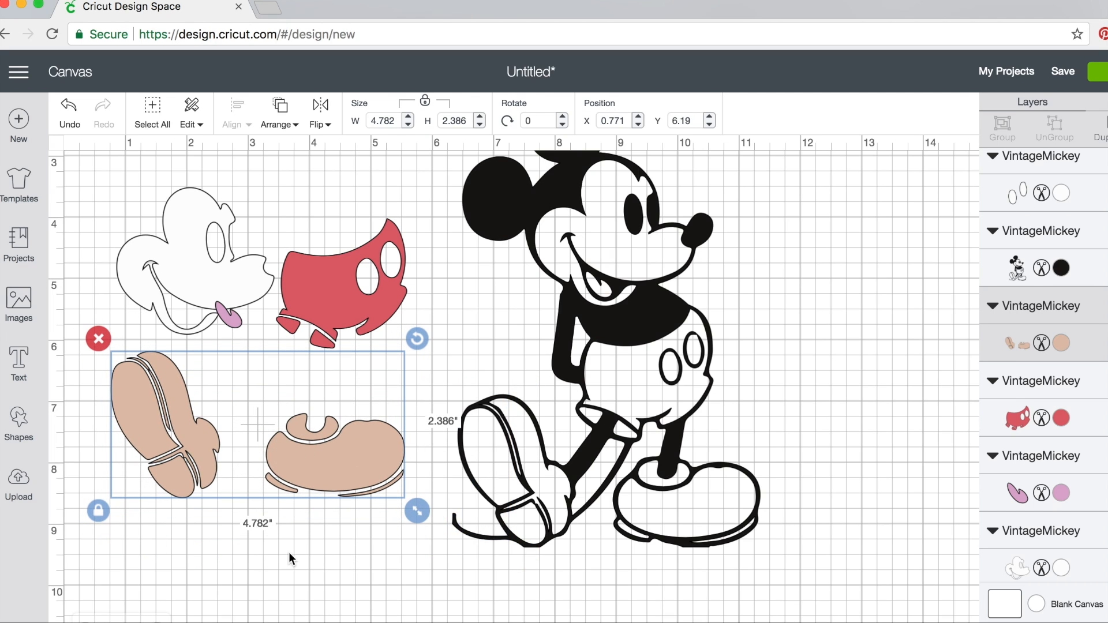
mouse_move(223, 504)
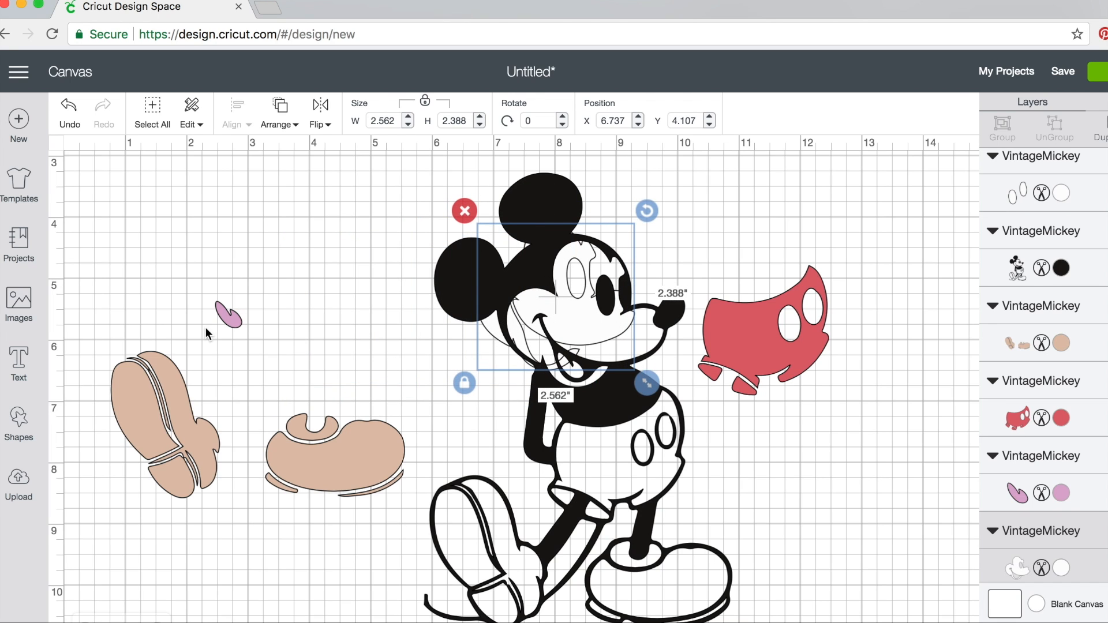
left_click(360, 484)
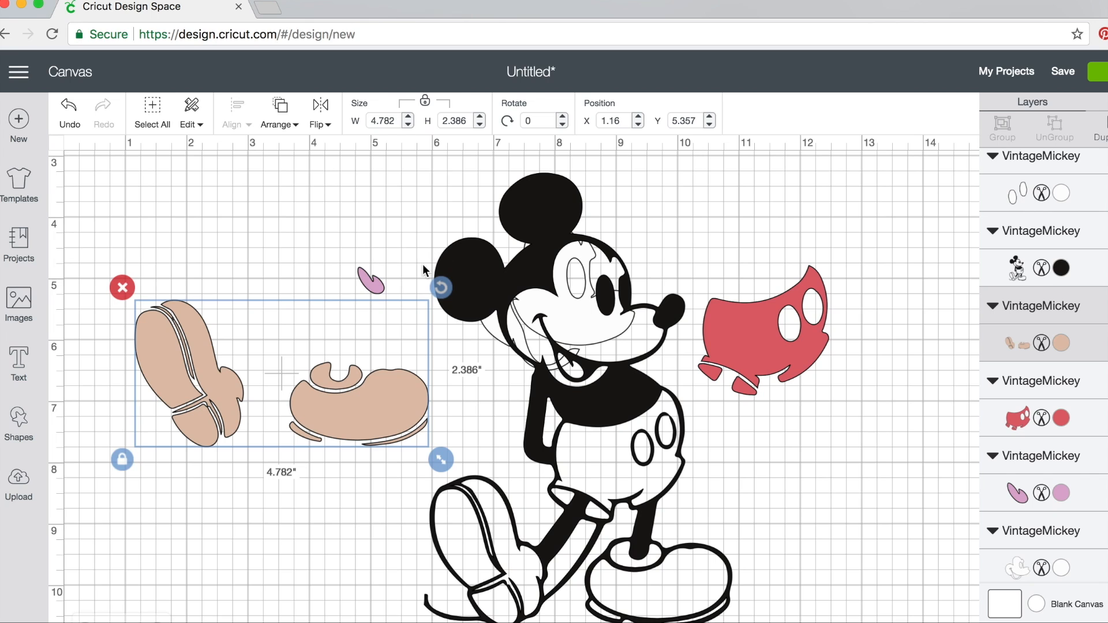
mouse_move(373, 409)
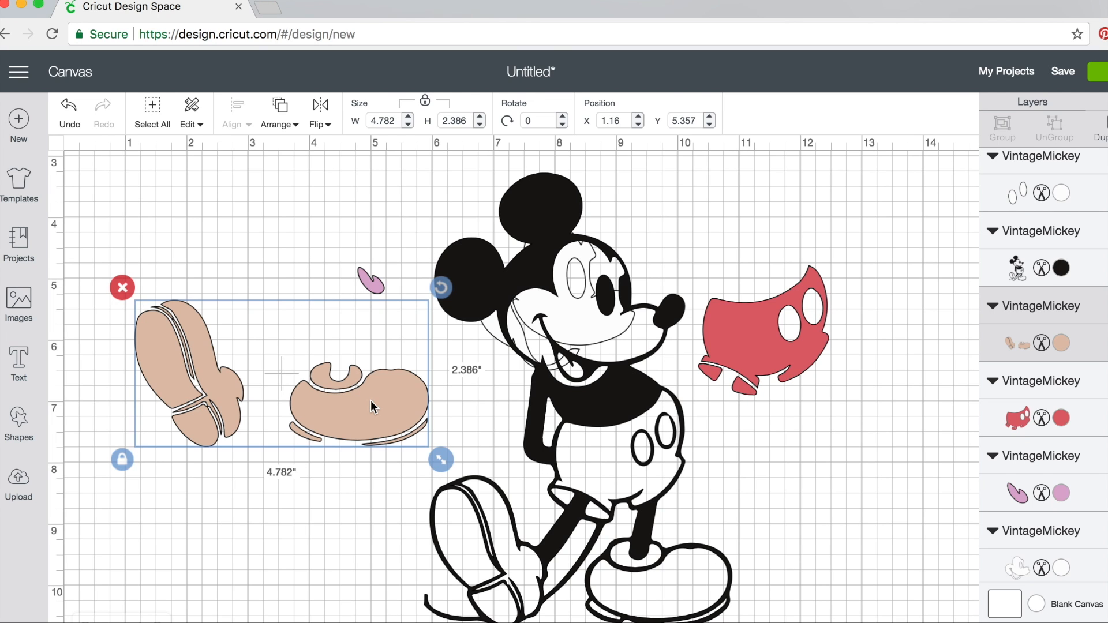
scroll("down", 3)
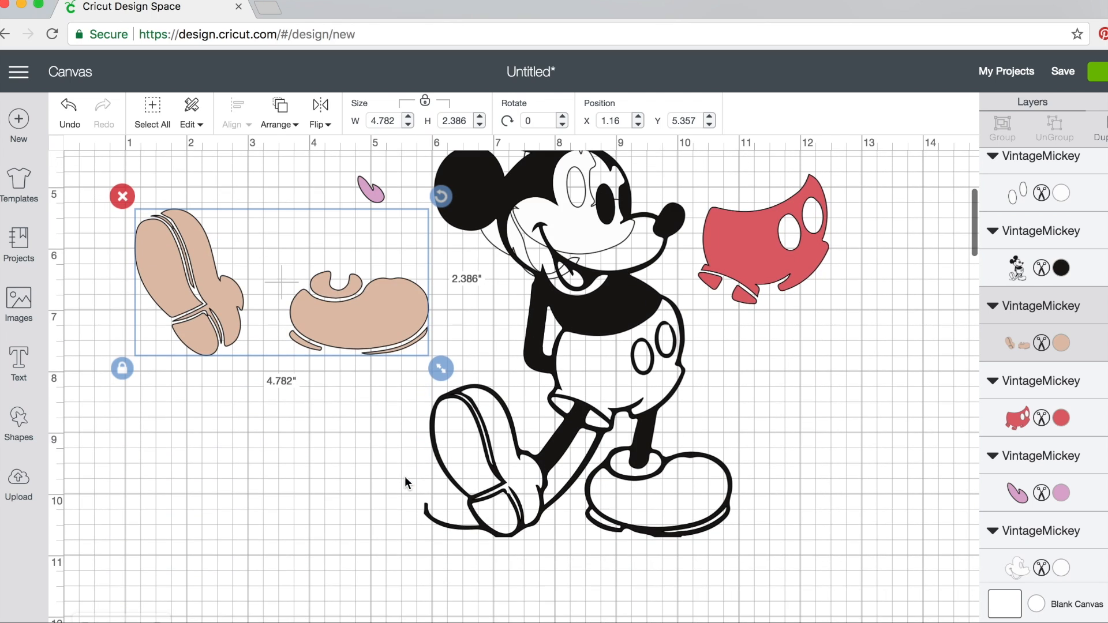
scroll("down", 3)
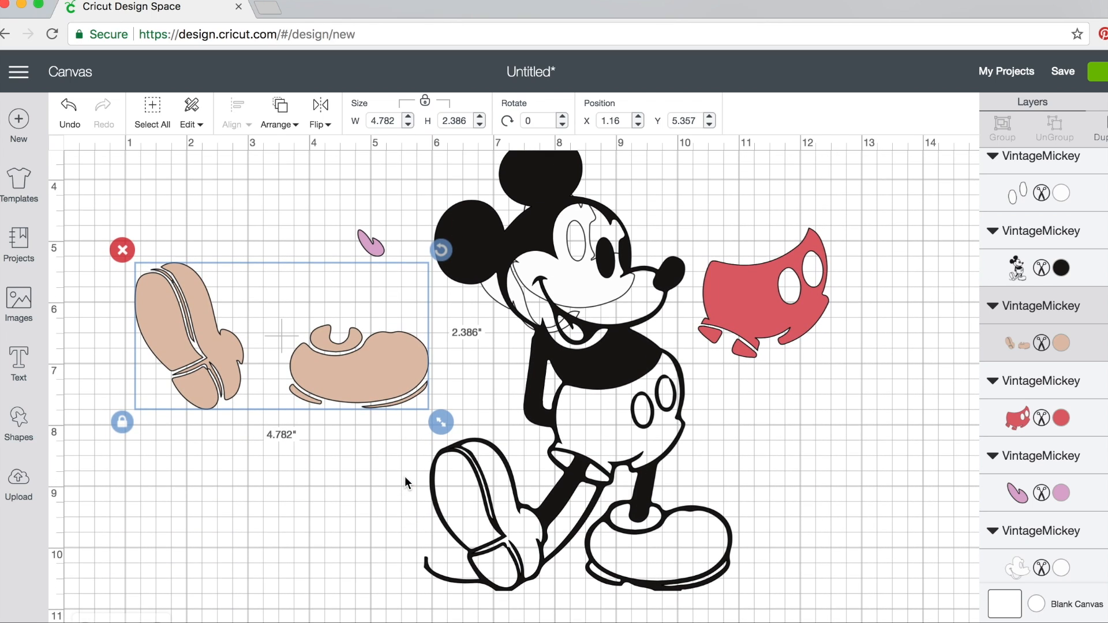